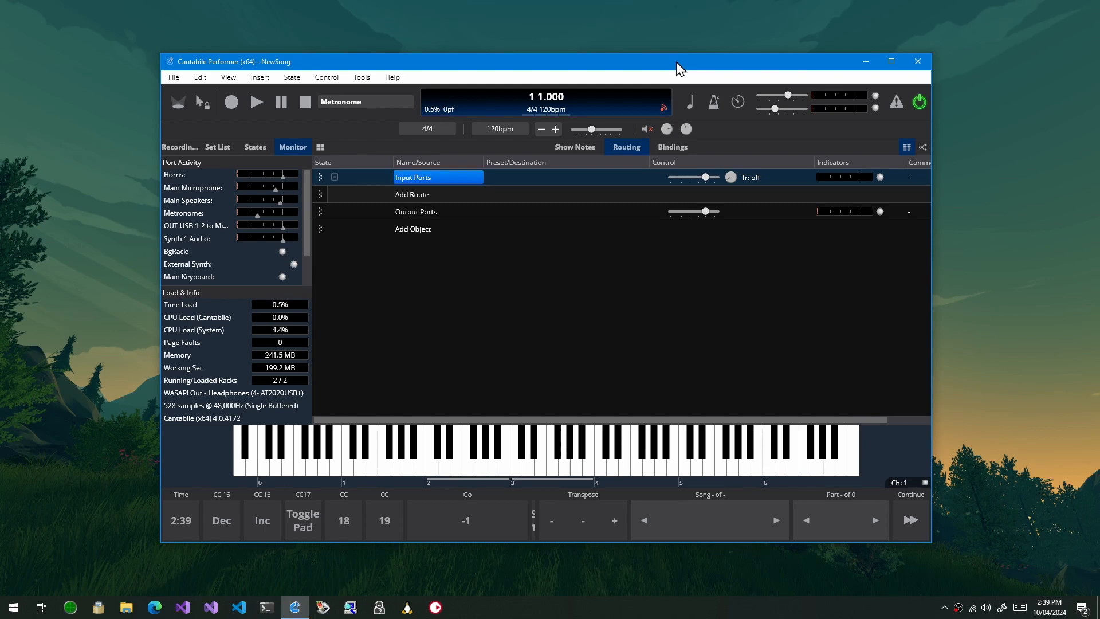
mouse_move(384, 221)
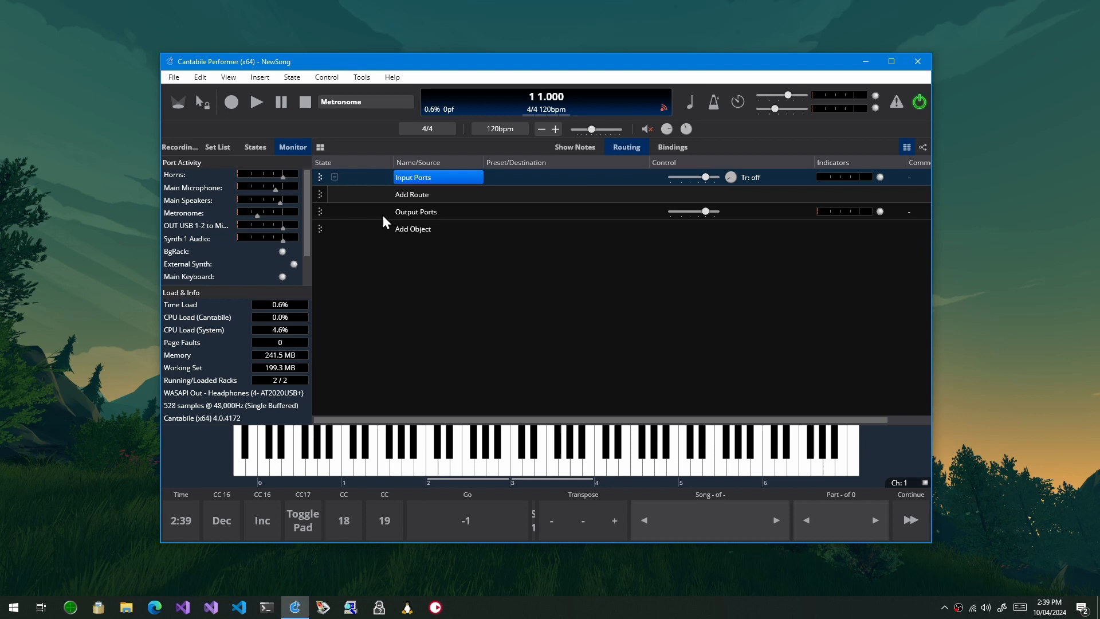
Insert the 4Front R-Piano x64 plugin and review its Audio Ports output assignments without saving.
click(412, 228)
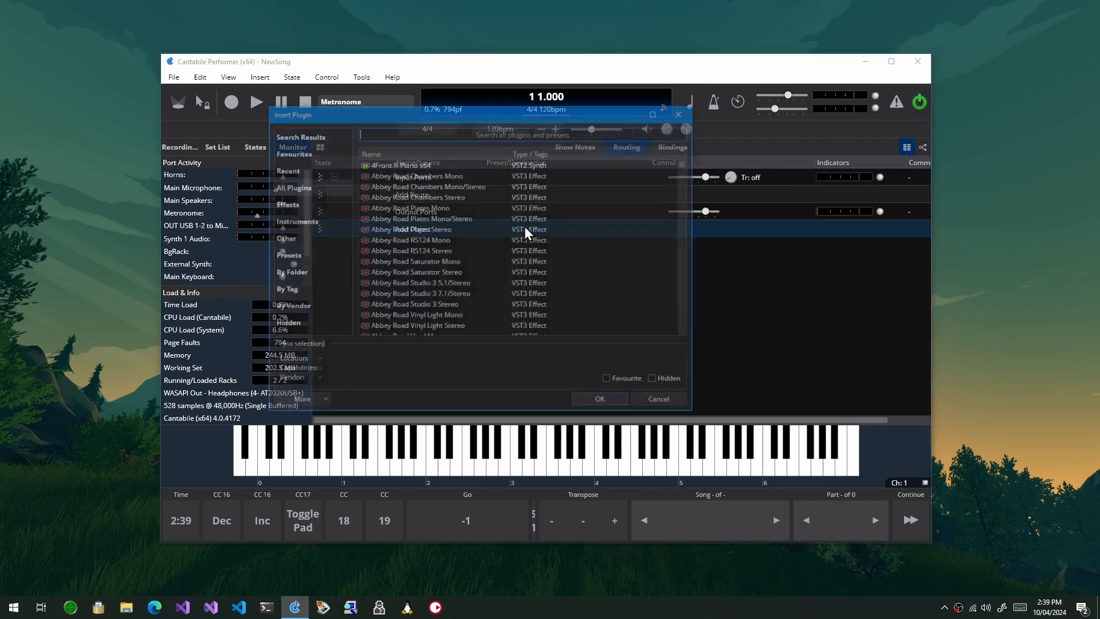
click(599, 397)
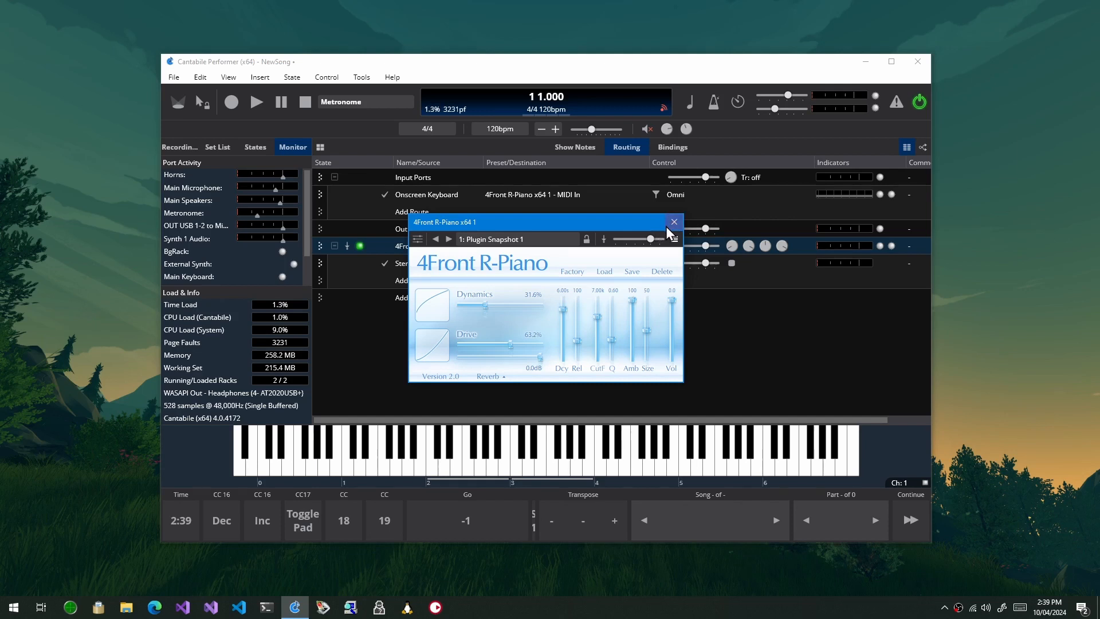
right_click(412, 246)
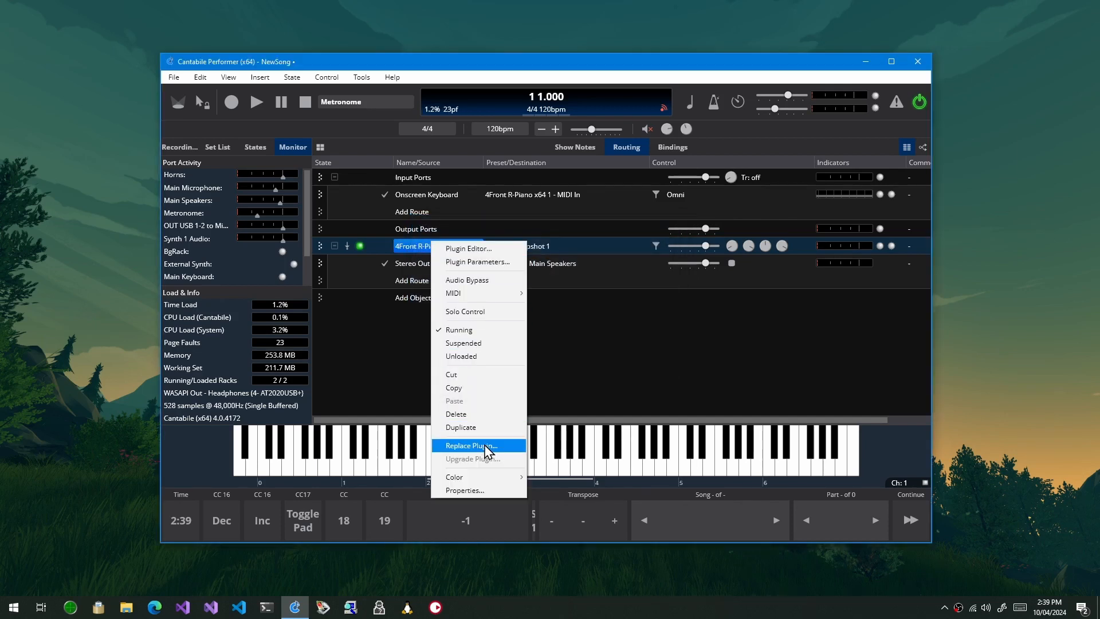
click(465, 489)
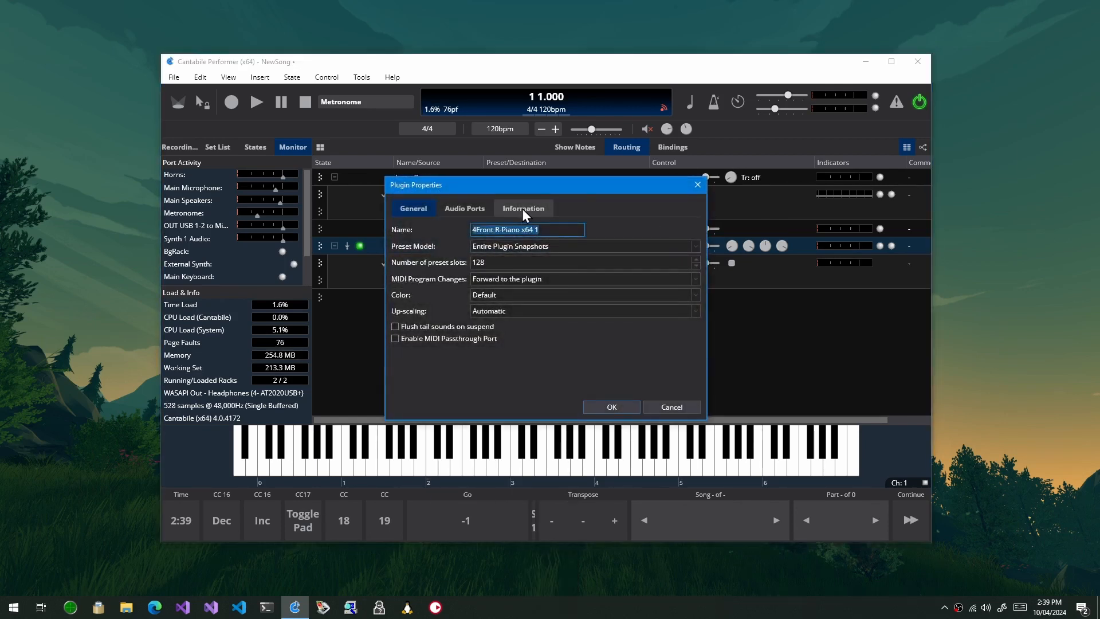
click(464, 207)
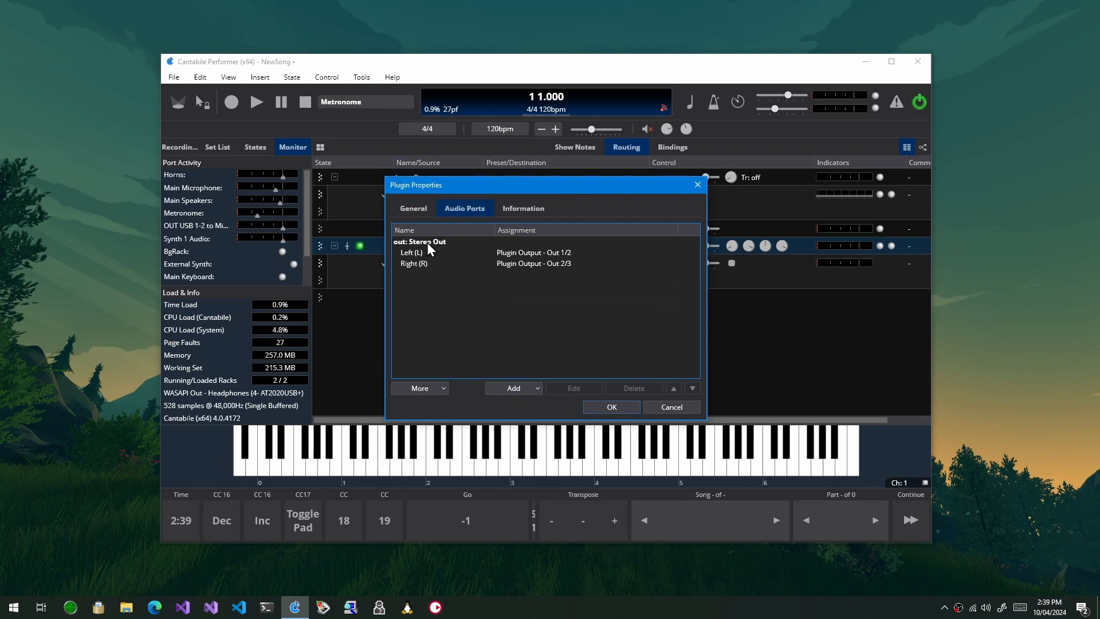
mouse_move(475, 274)
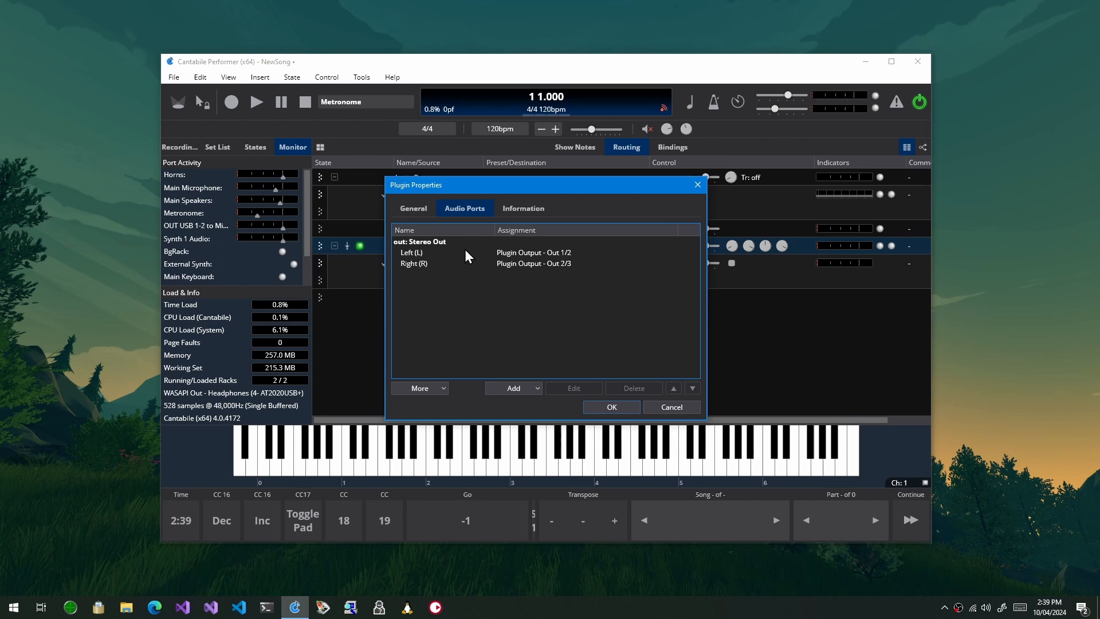
click(414, 263)
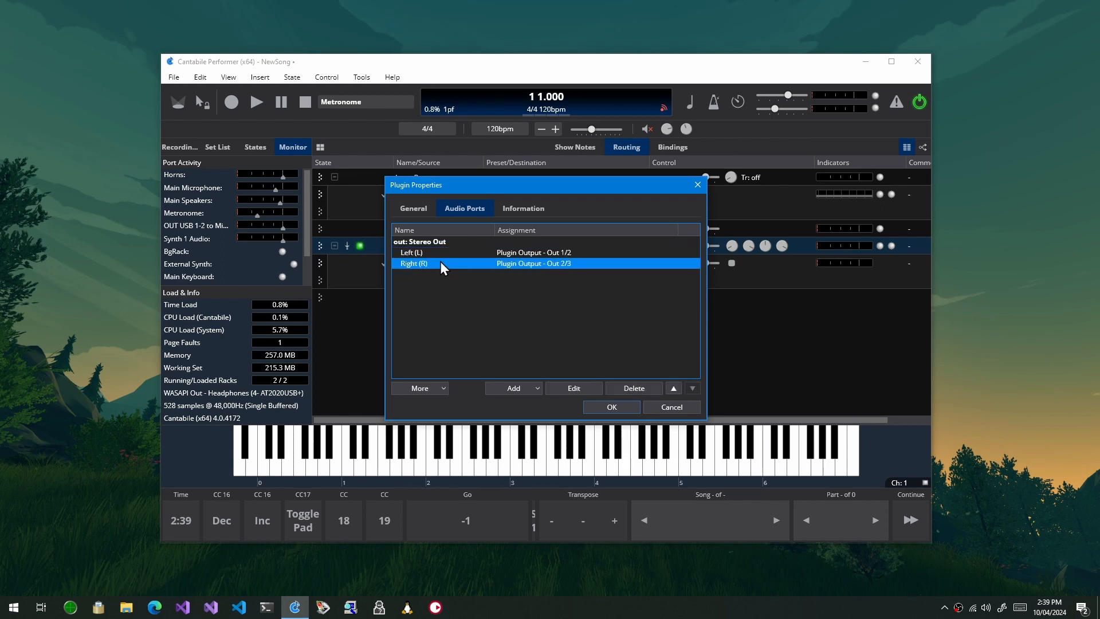
mouse_move(448, 247)
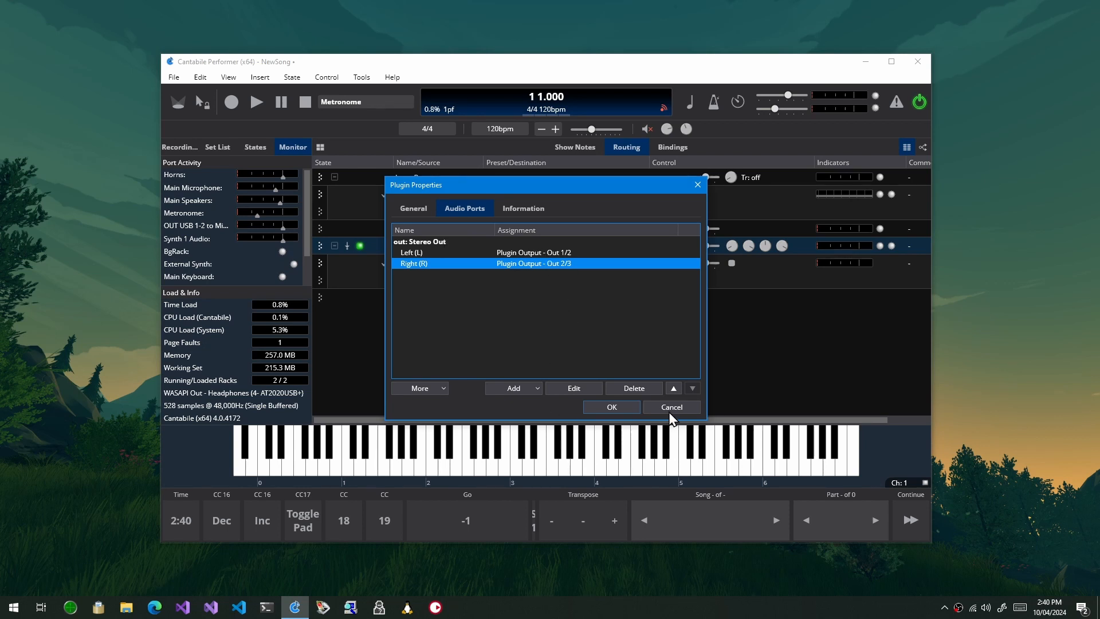
click(669, 407)
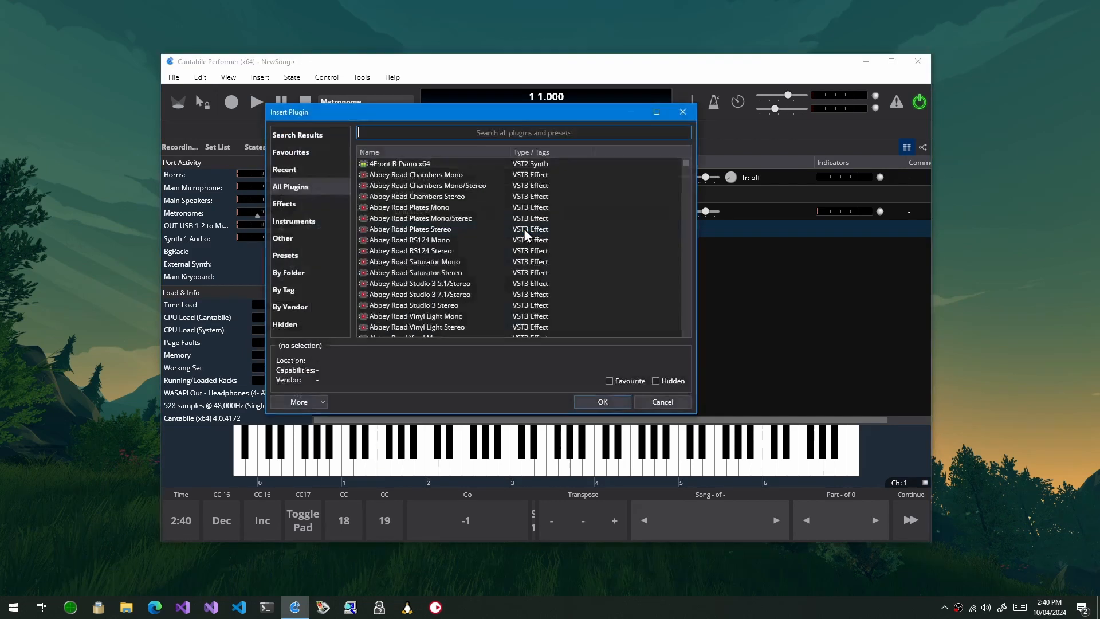
Replace the piano with UVIWorkstationVSTx64, found by searching 'uvi', and close its editor.
text(uvi)
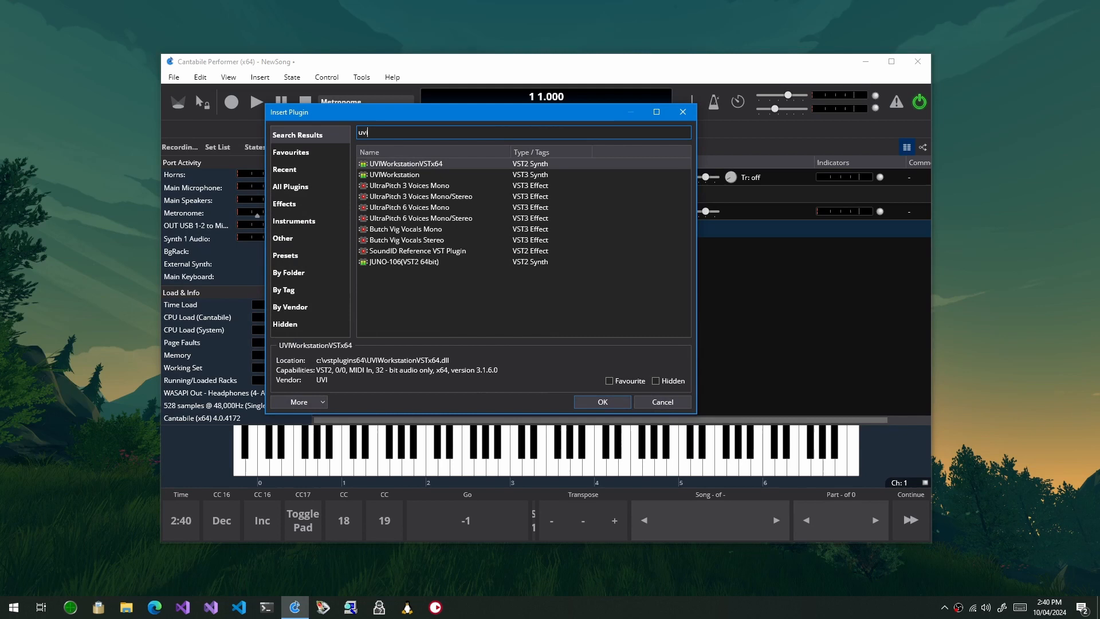
click(660, 401)
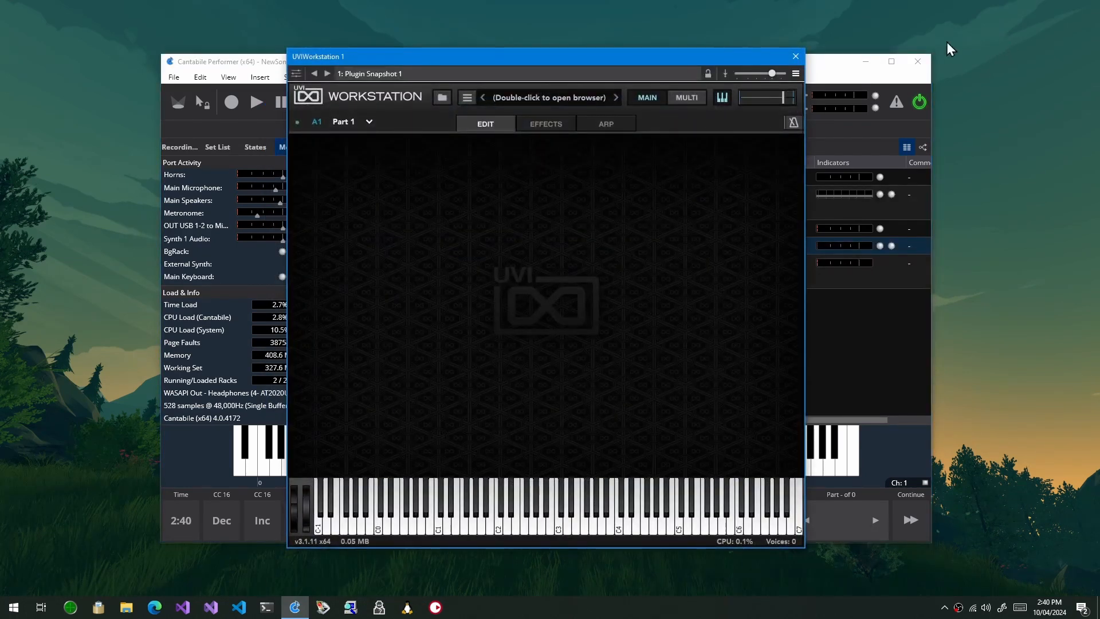
click(795, 56)
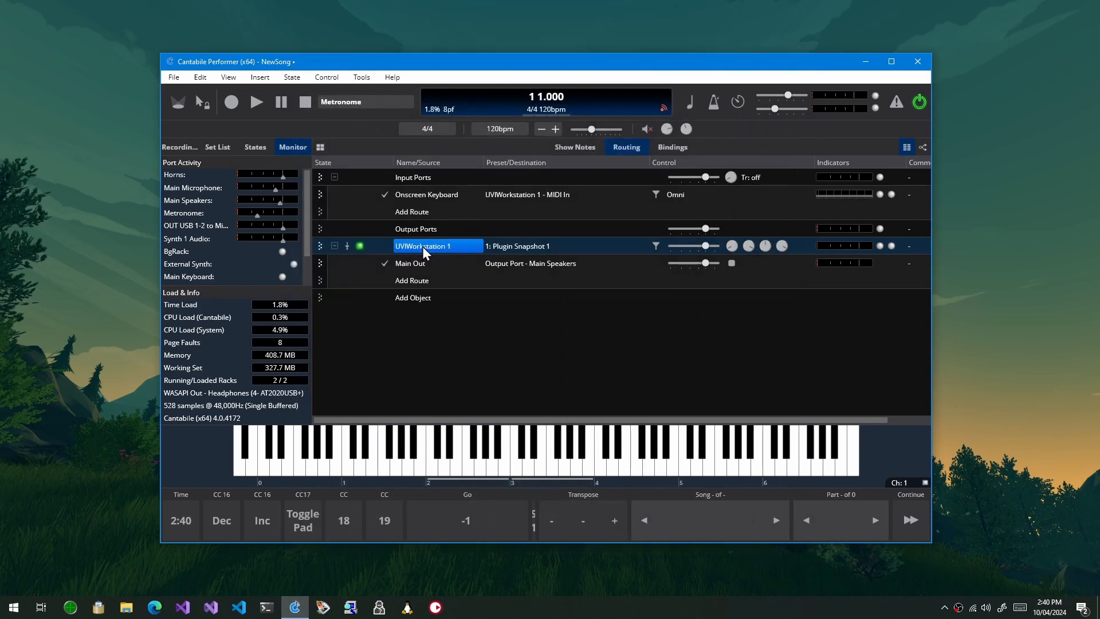
Disable the workstation's output busses Out 5 through Out 17 in Audio Busses.
double_click(421, 246)
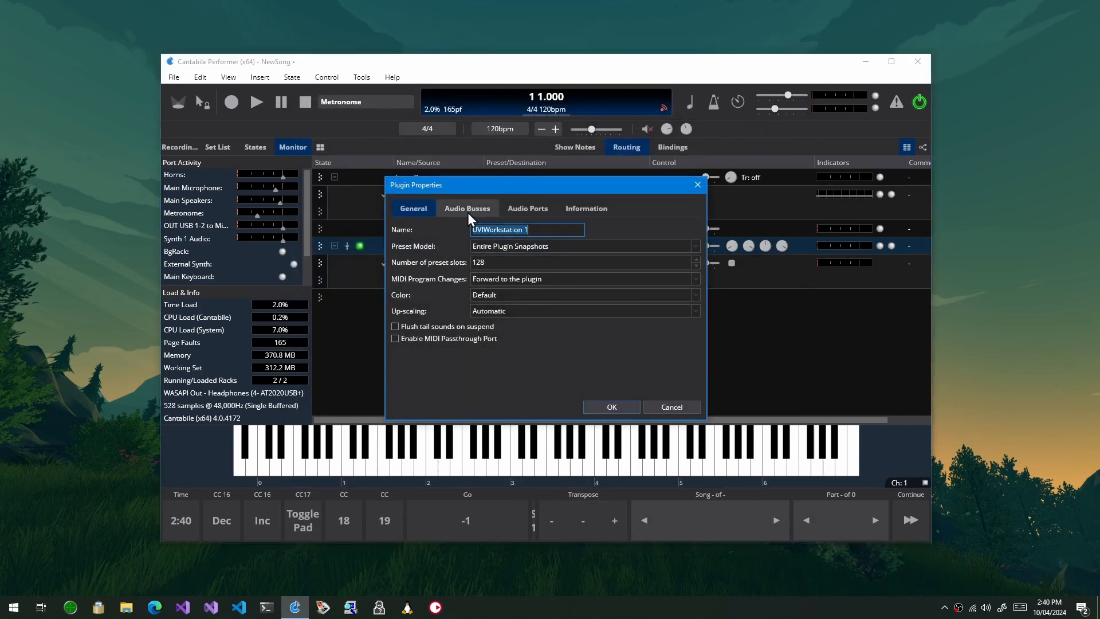
click(466, 208)
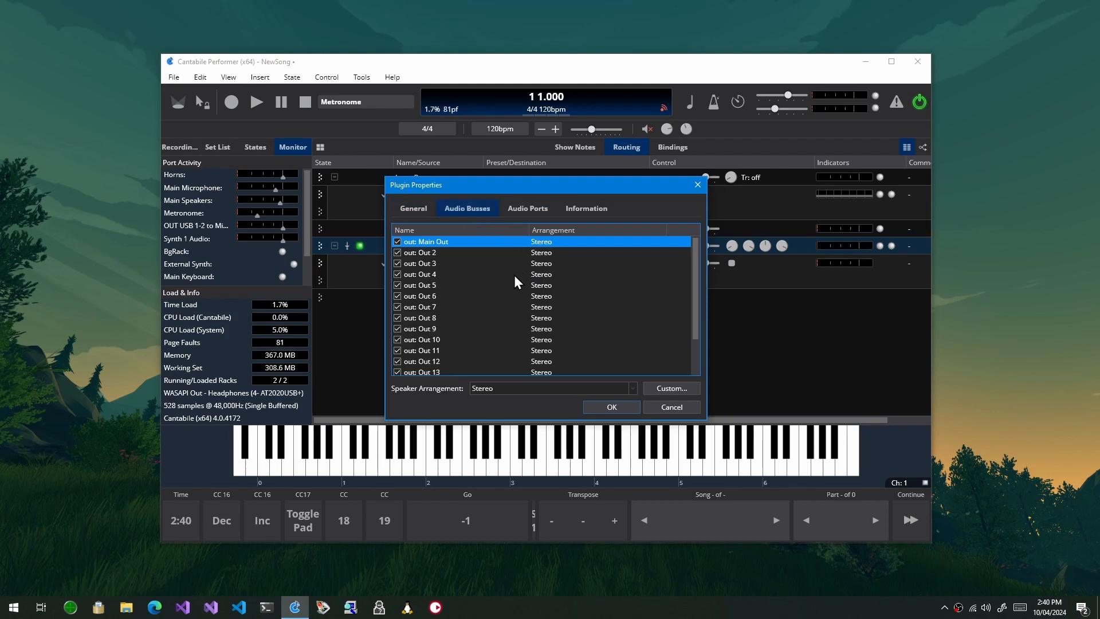
mouse_move(466, 271)
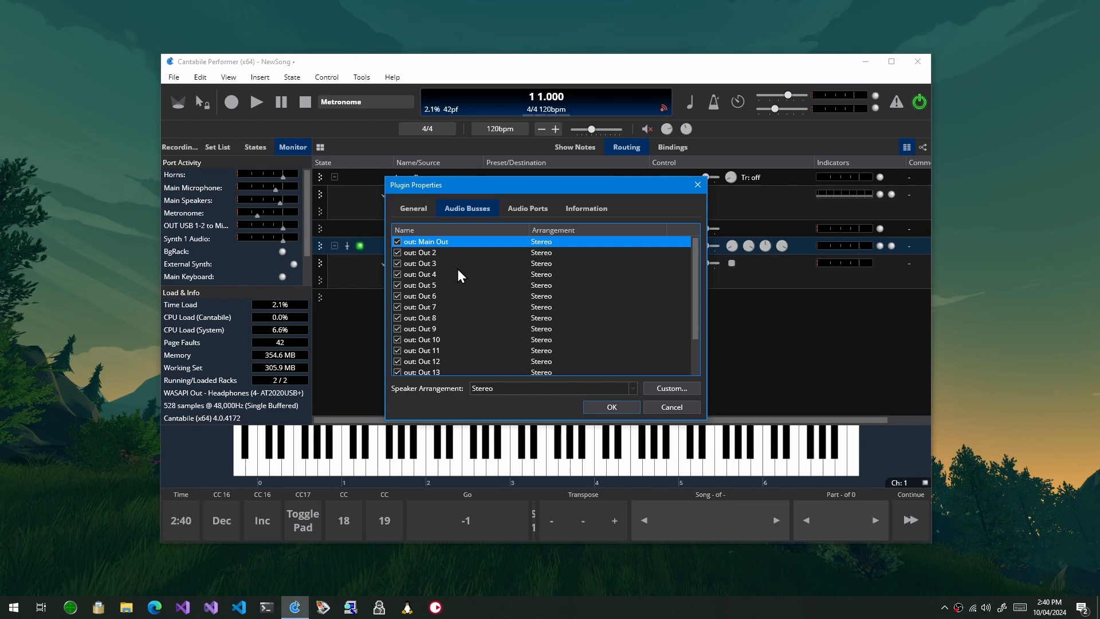
mouse_move(493, 271)
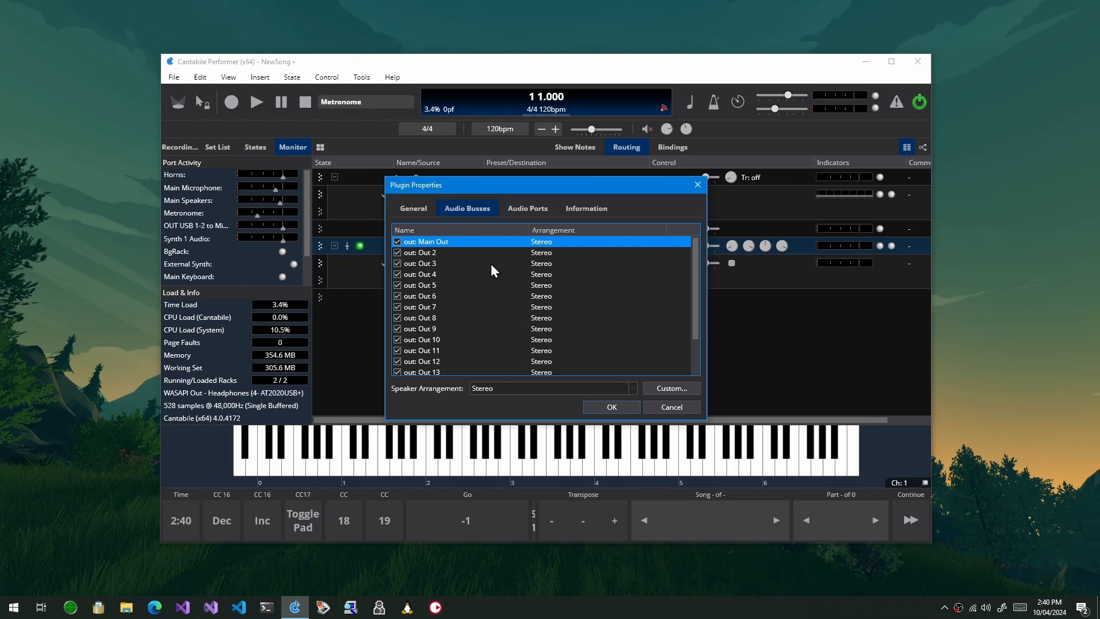
mouse_move(470, 315)
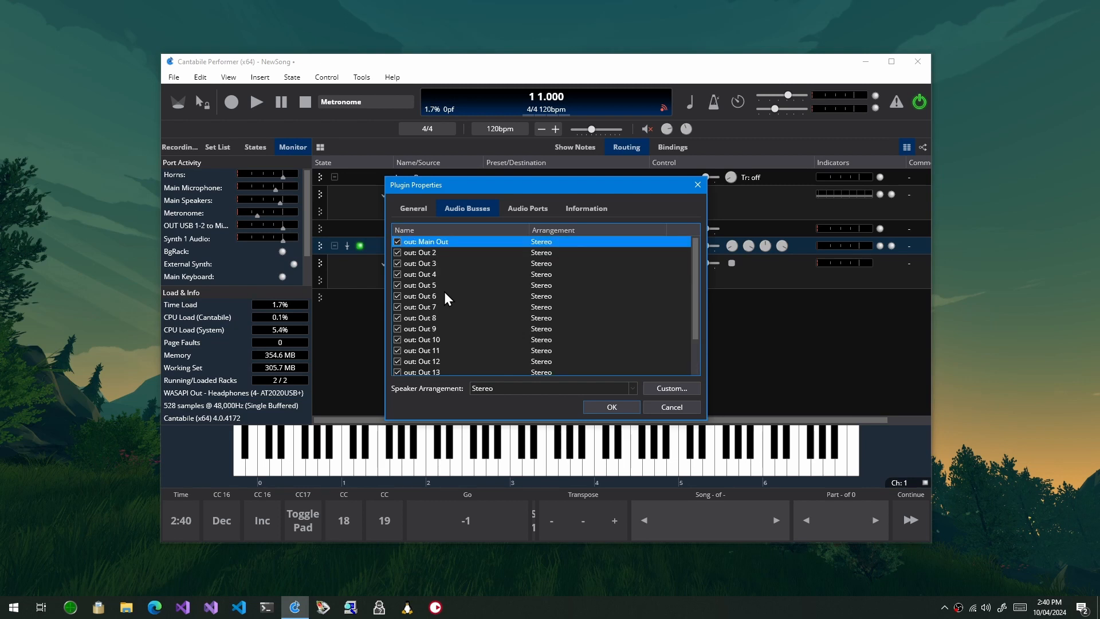
mouse_move(435, 274)
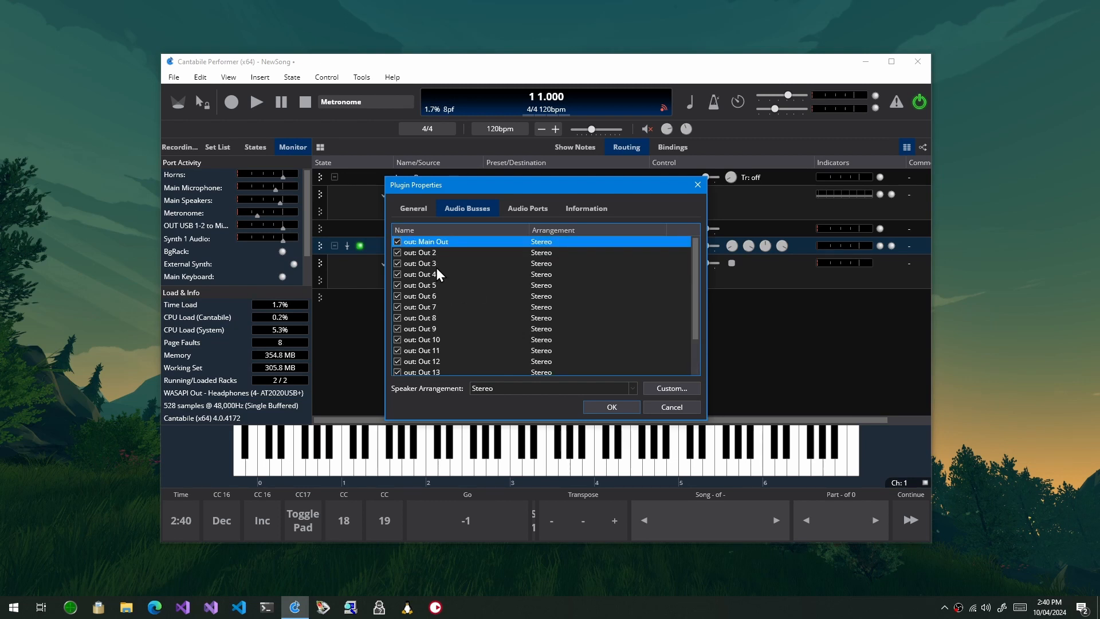
click(421, 285)
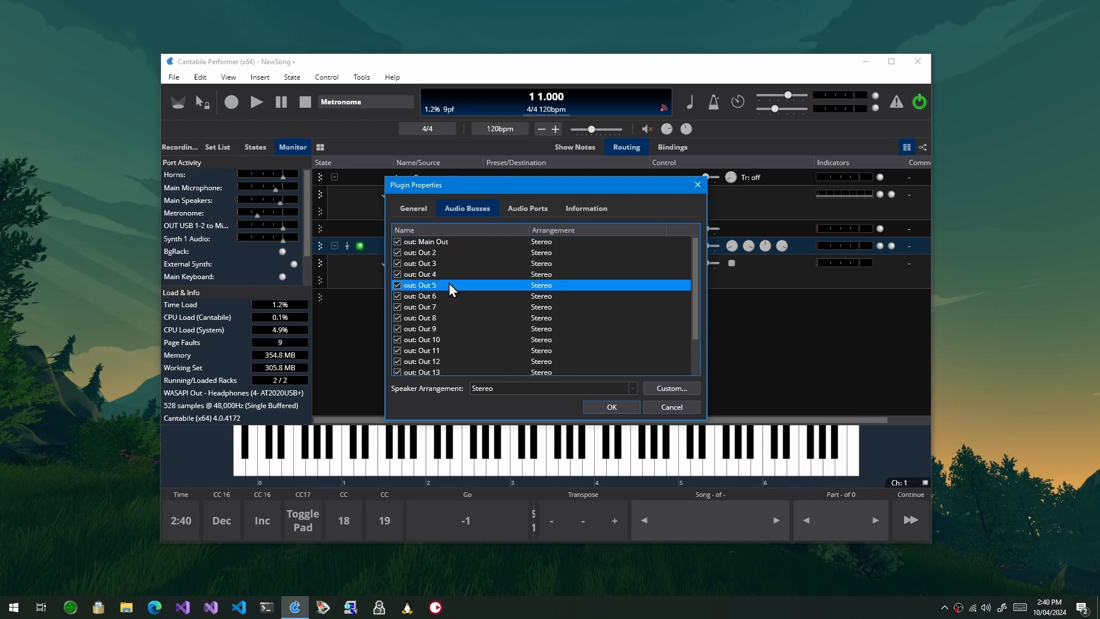
scroll(down, 3)
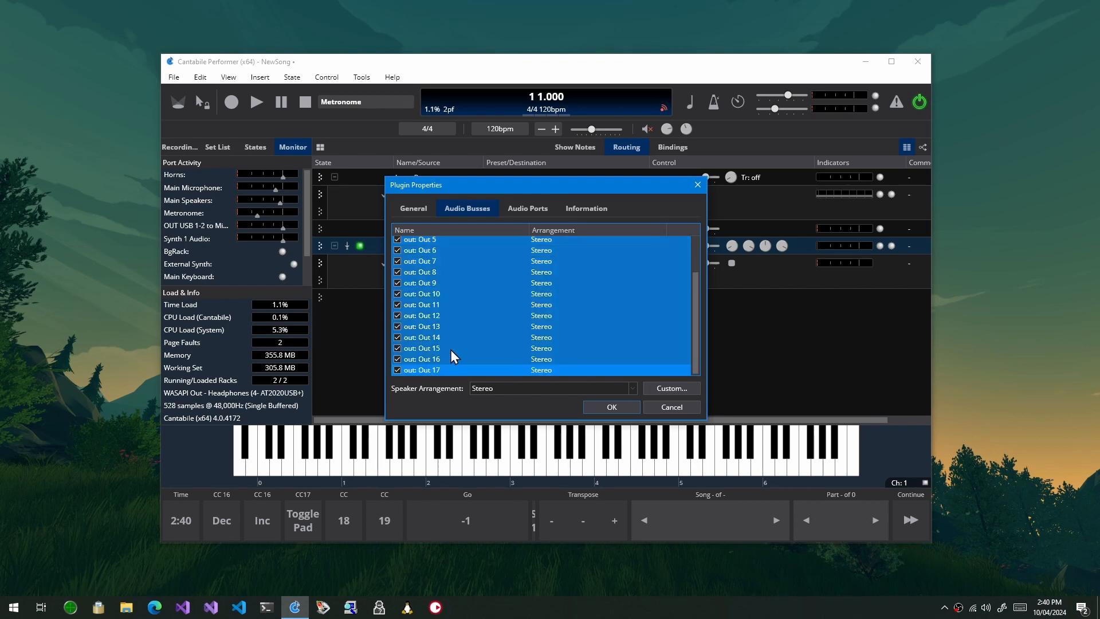
scroll(up, 3)
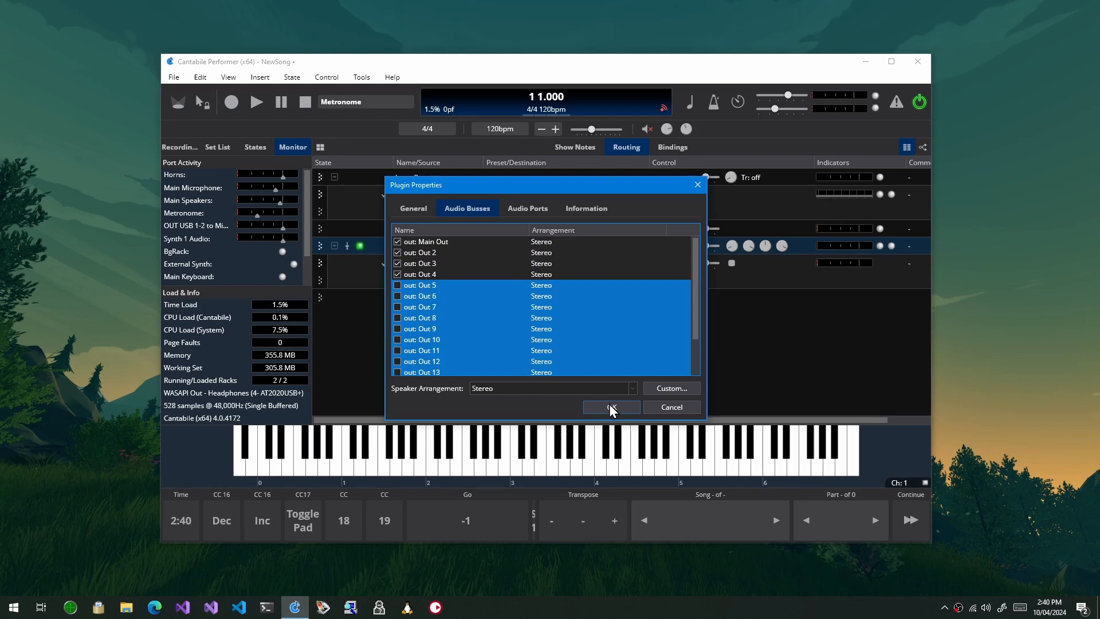
click(609, 407)
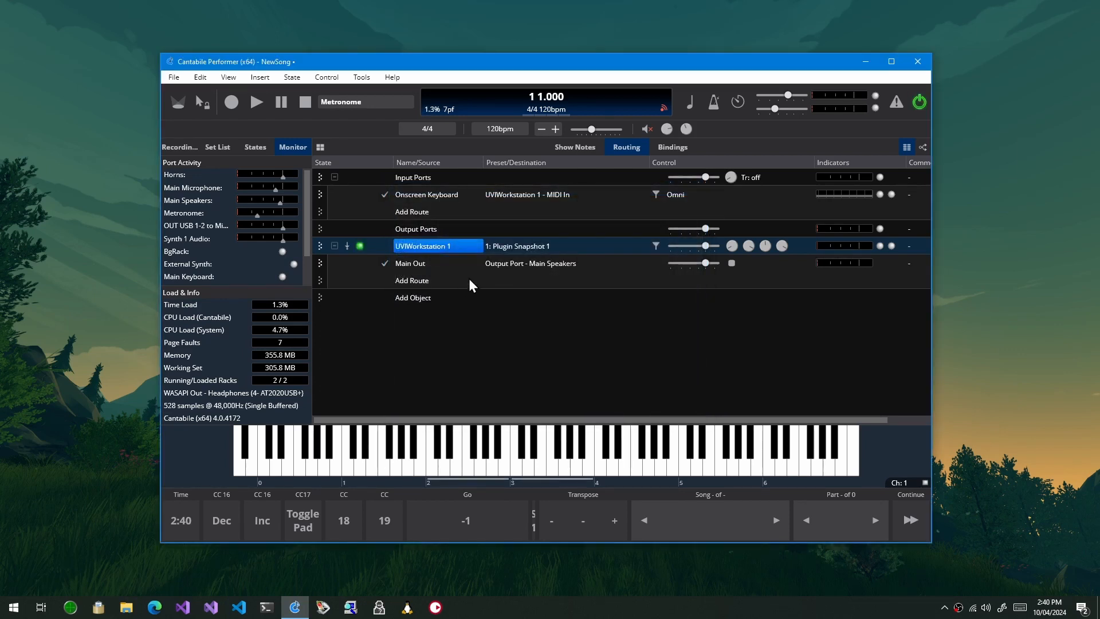
Add a second UVIWorkstation 1 route sending Out 2 Out to Main Speakers.
click(409, 262)
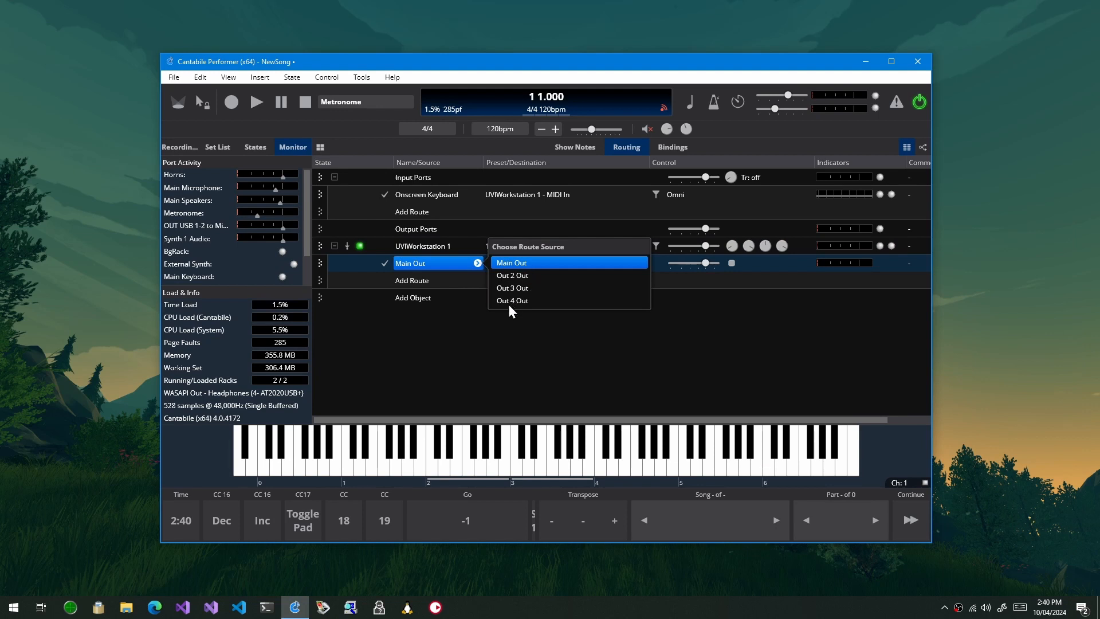
mouse_move(494, 307)
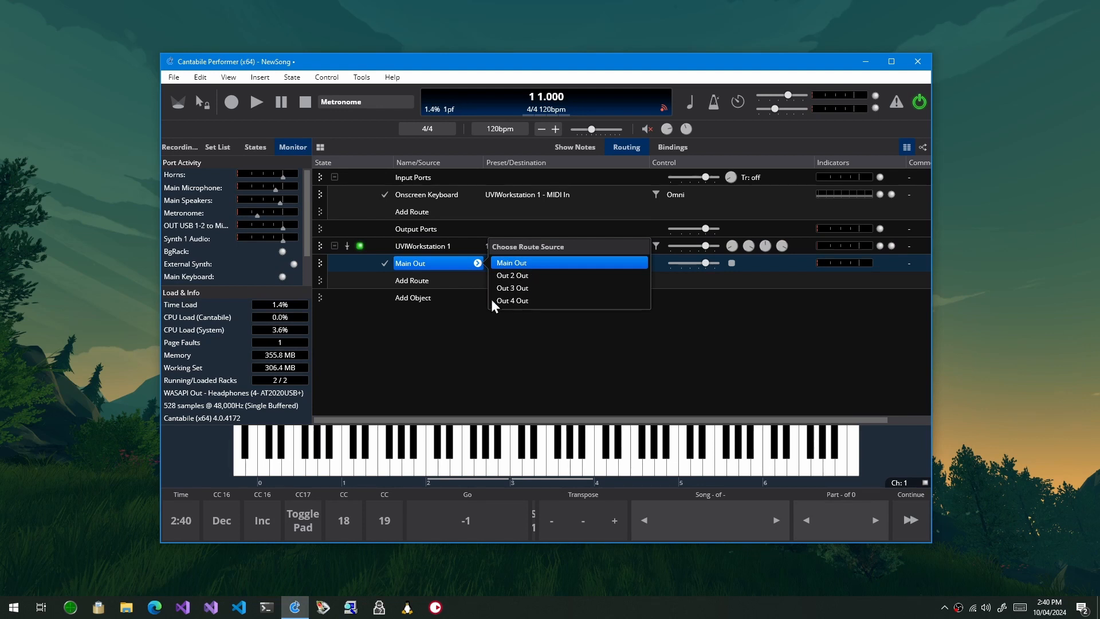
mouse_move(509, 429)
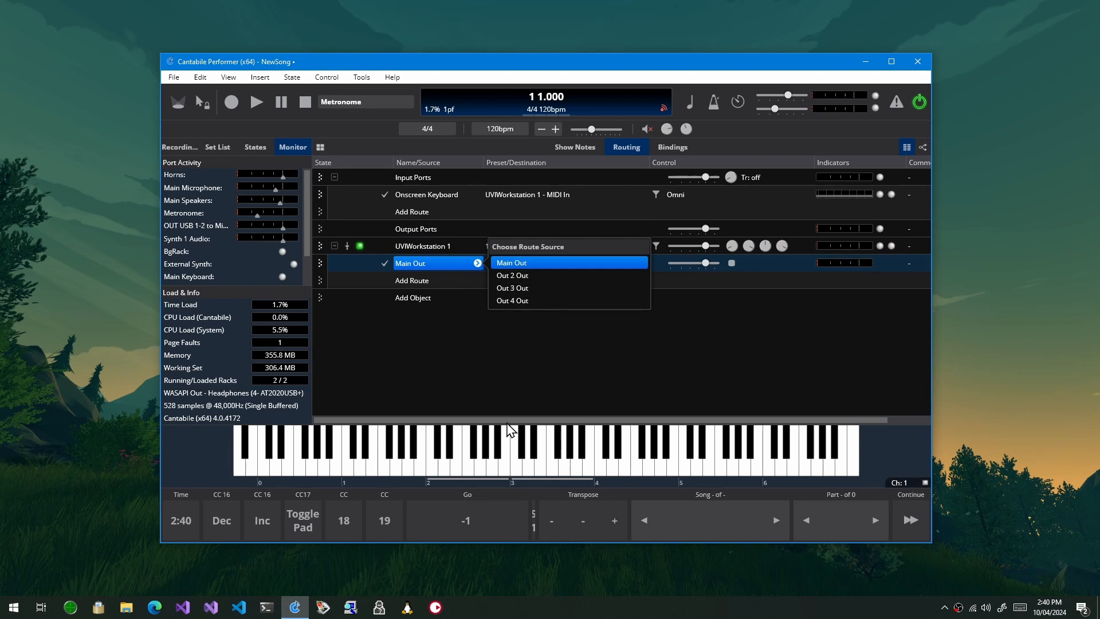
mouse_move(567, 293)
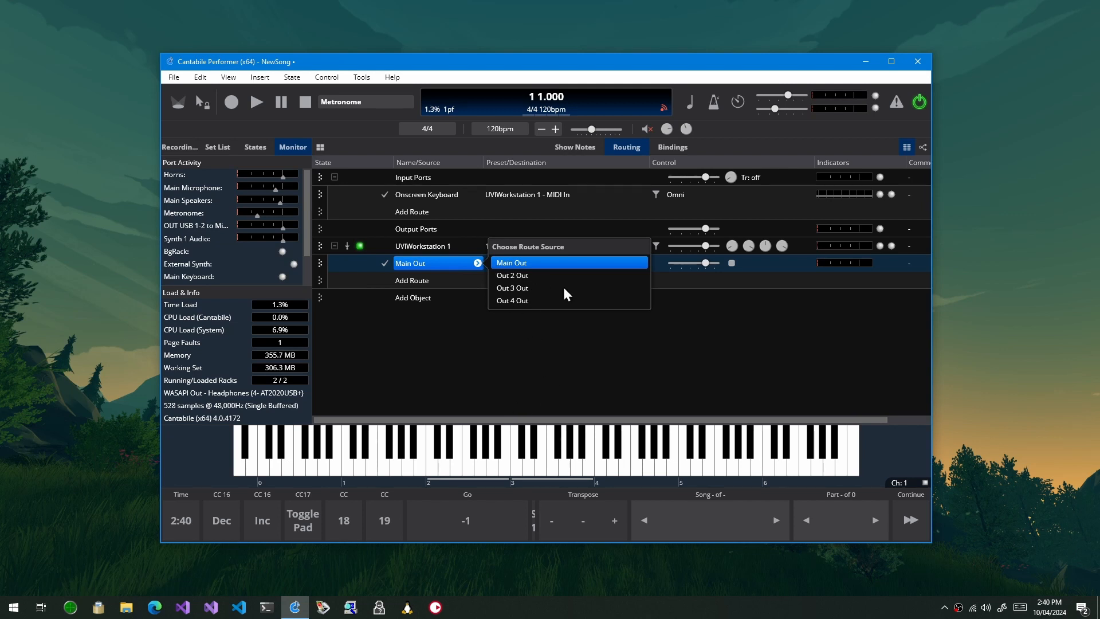
click(512, 262)
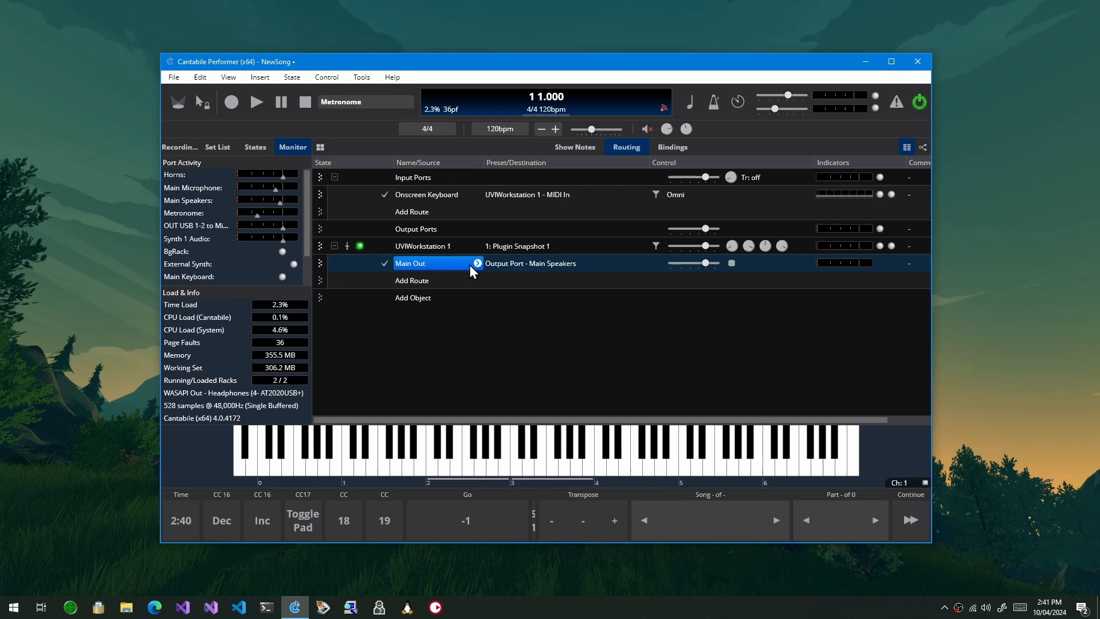
click(412, 280)
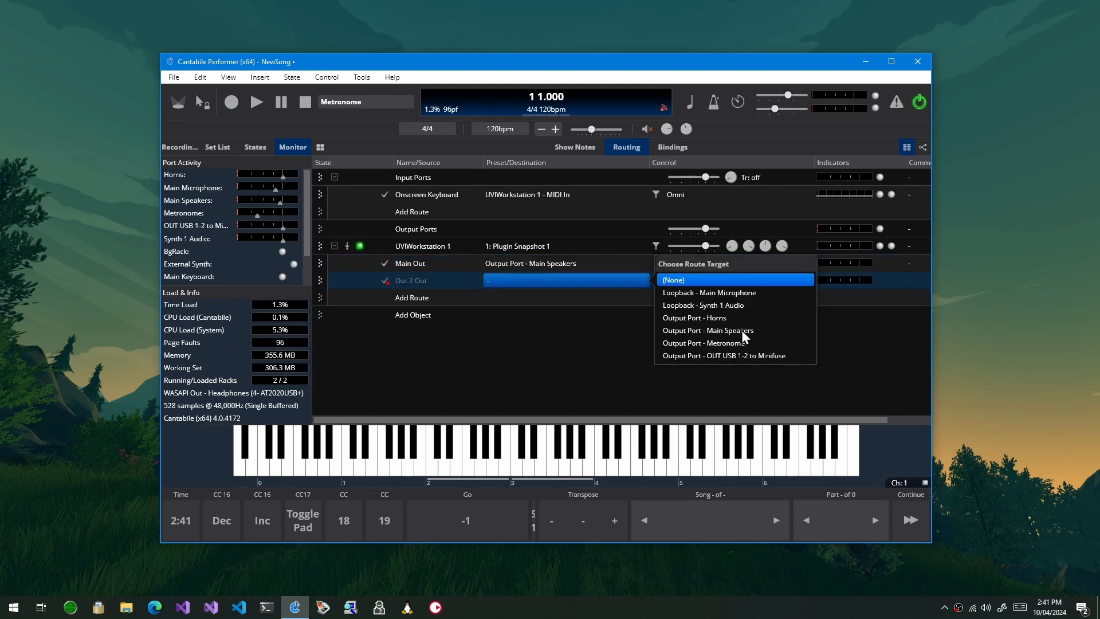
click(707, 330)
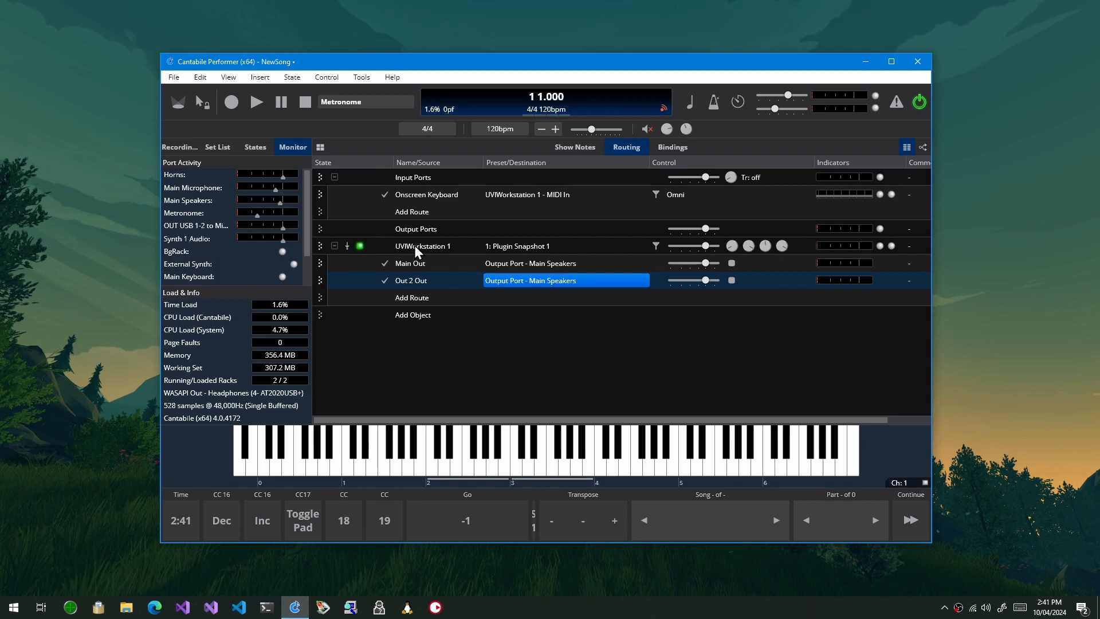
double_click(423, 246)
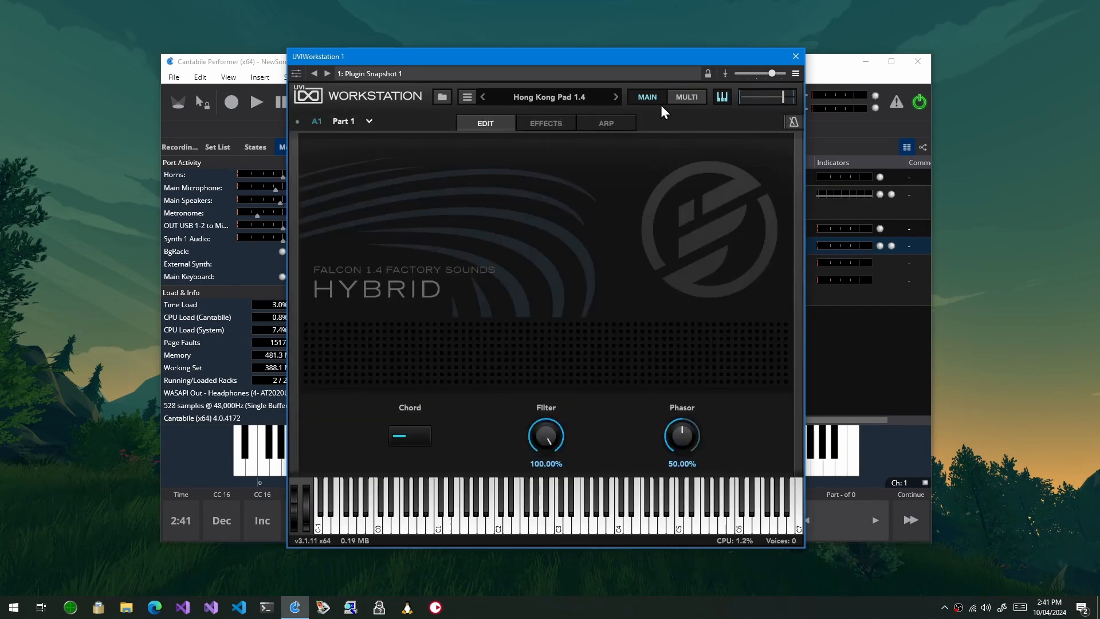
Set part A2's output to Out 2 in the workstation's Multi settings, then close the editor.
click(685, 96)
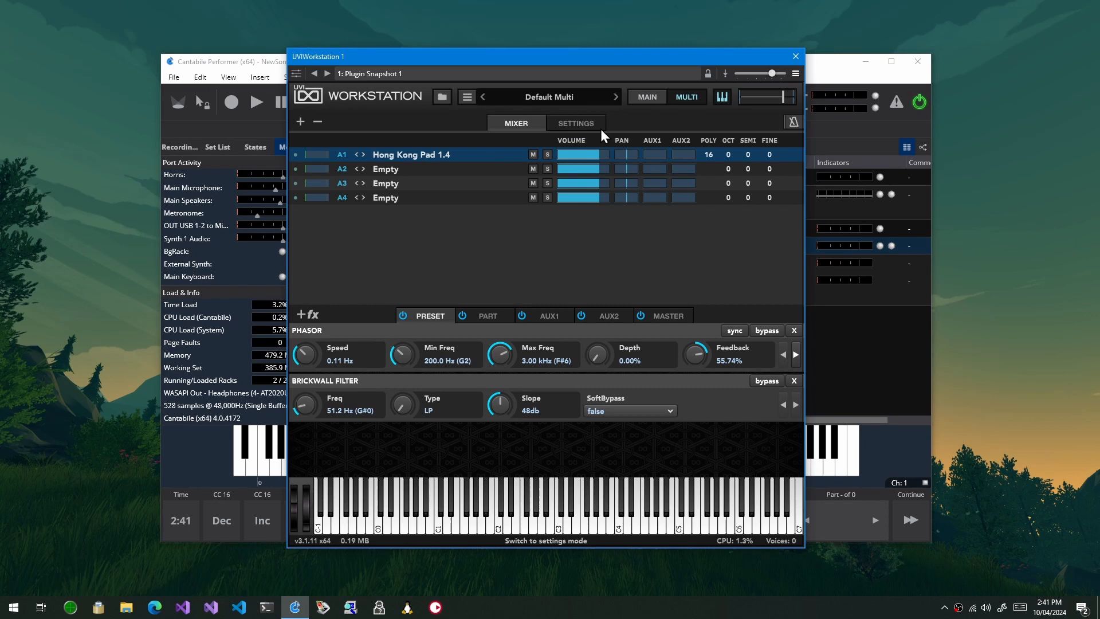
click(574, 122)
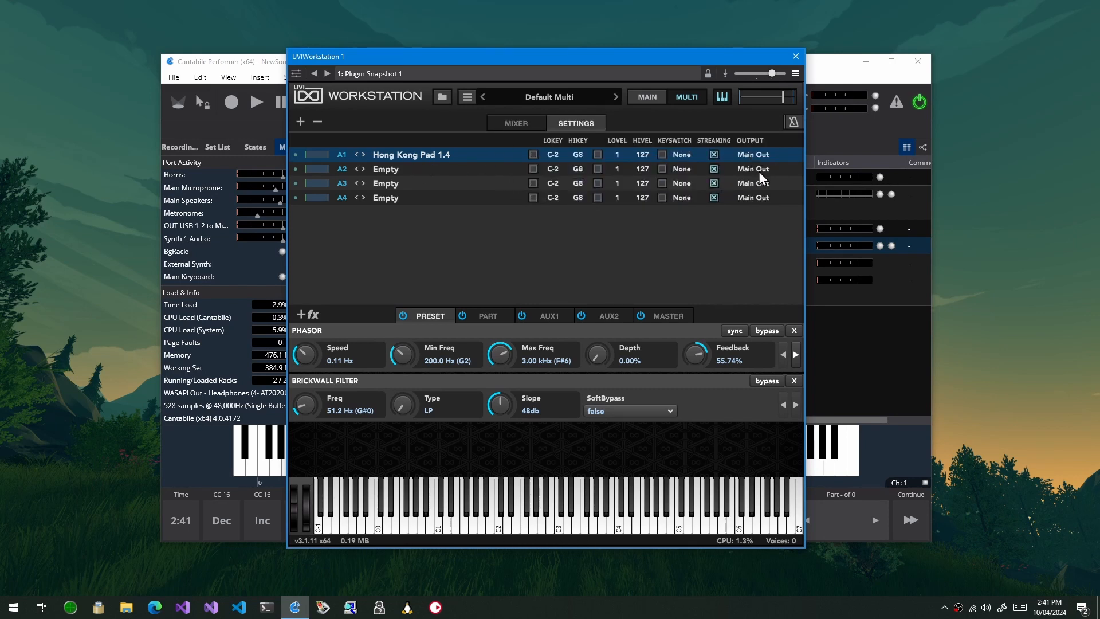
click(752, 168)
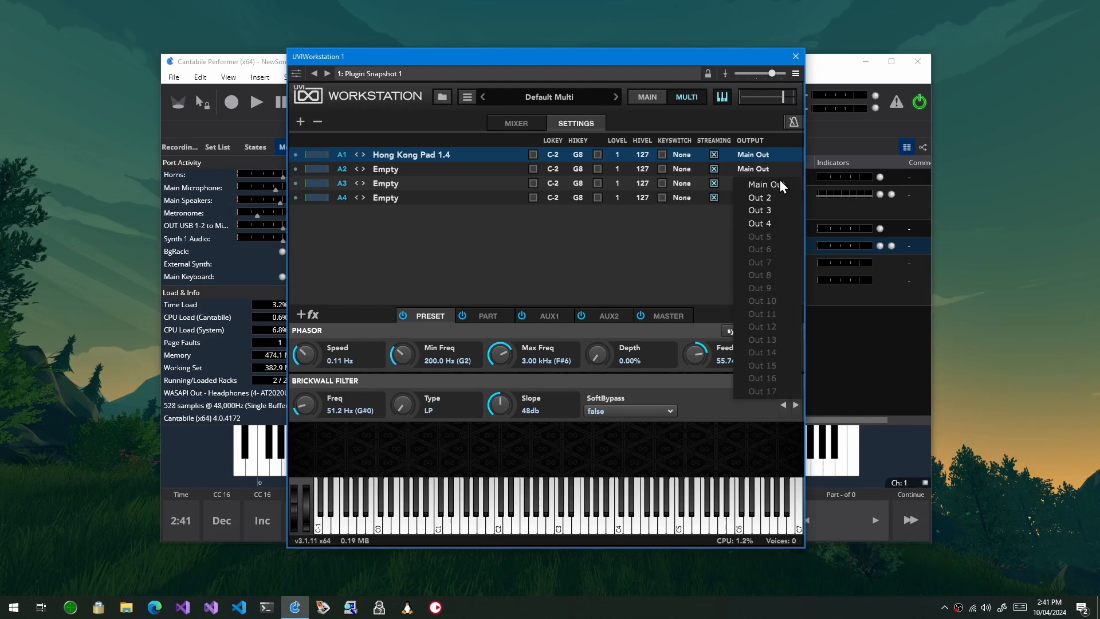
click(758, 197)
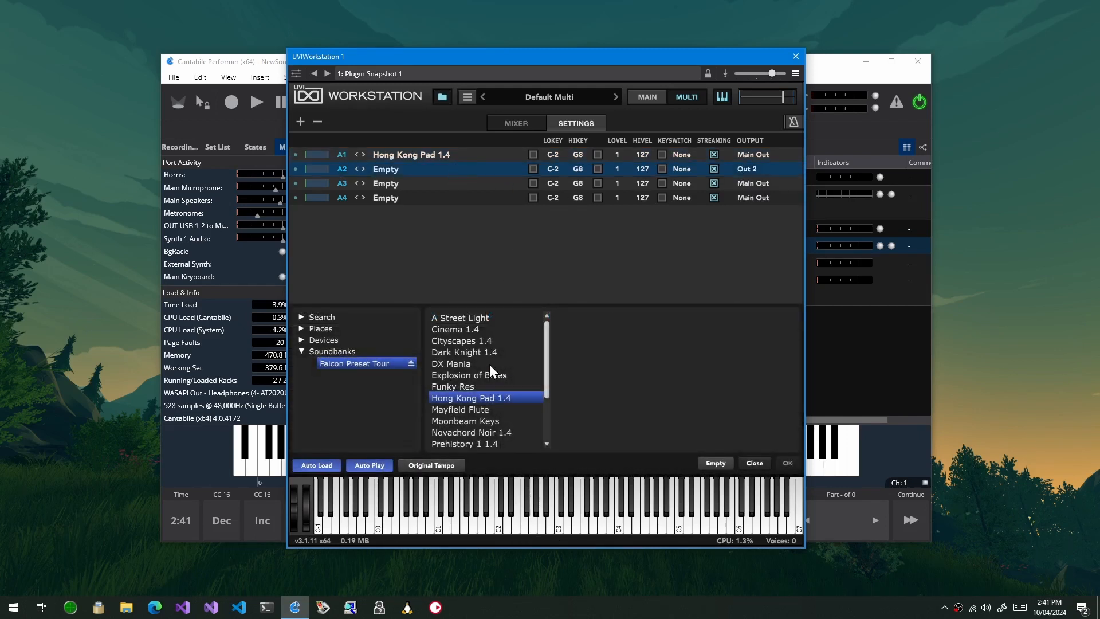
click(451, 363)
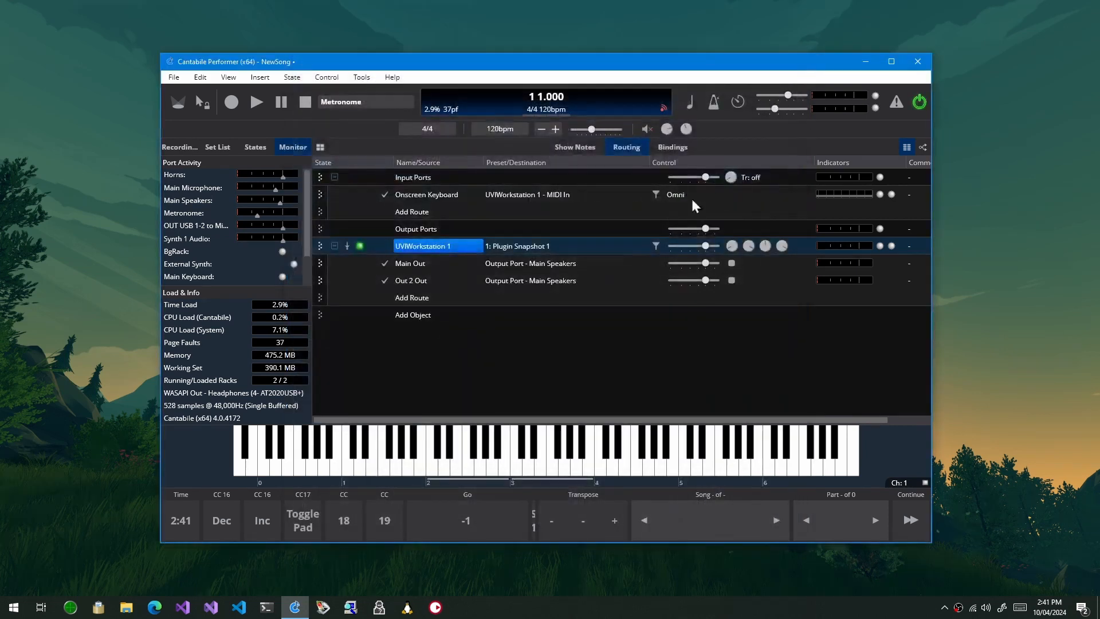
Switch the onscreen keyboard's MIDI channel to Channel 2.
click(498, 453)
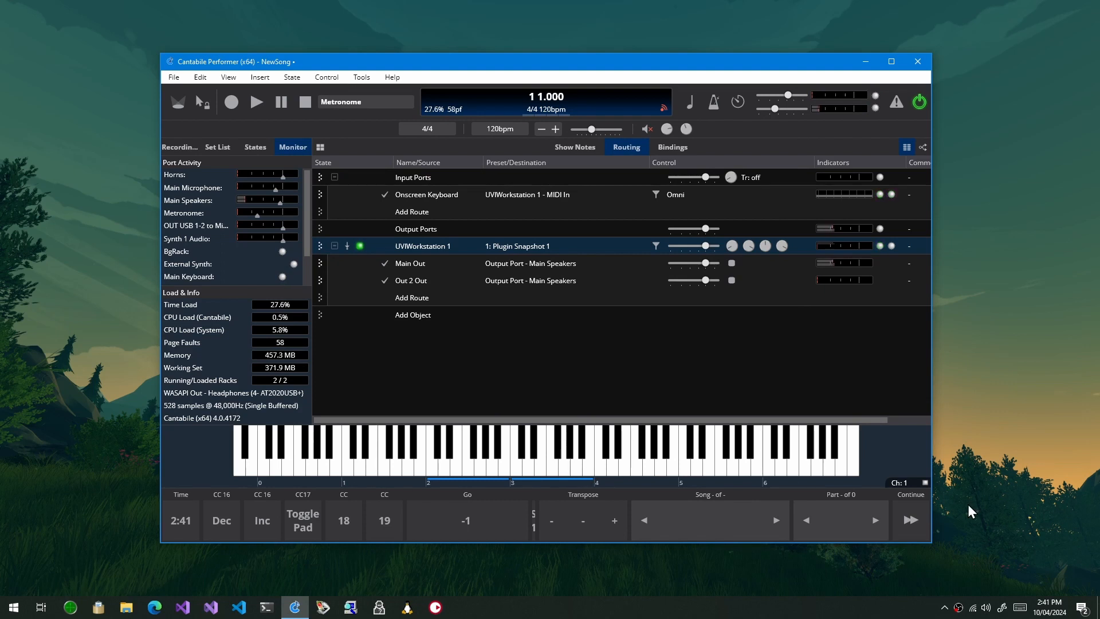
click(905, 481)
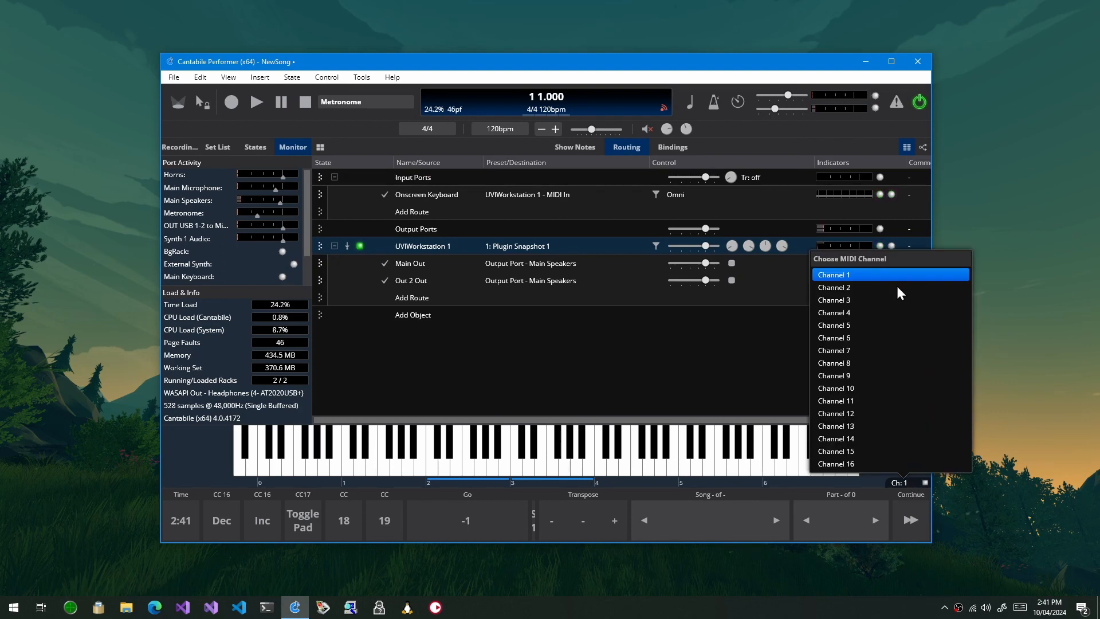
click(834, 287)
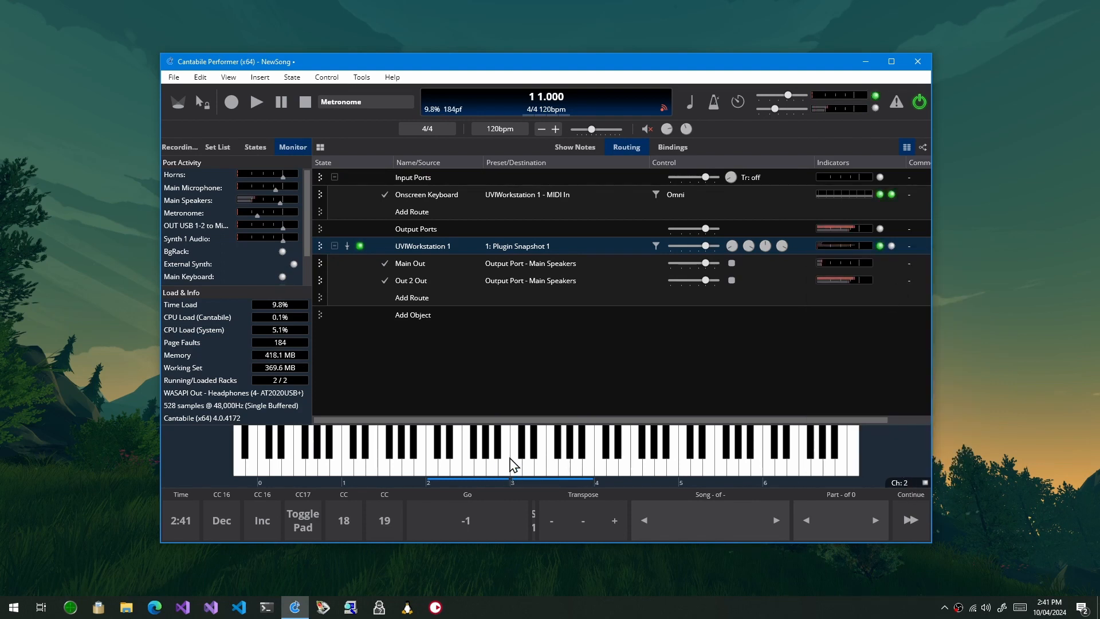
mouse_move(490, 300)
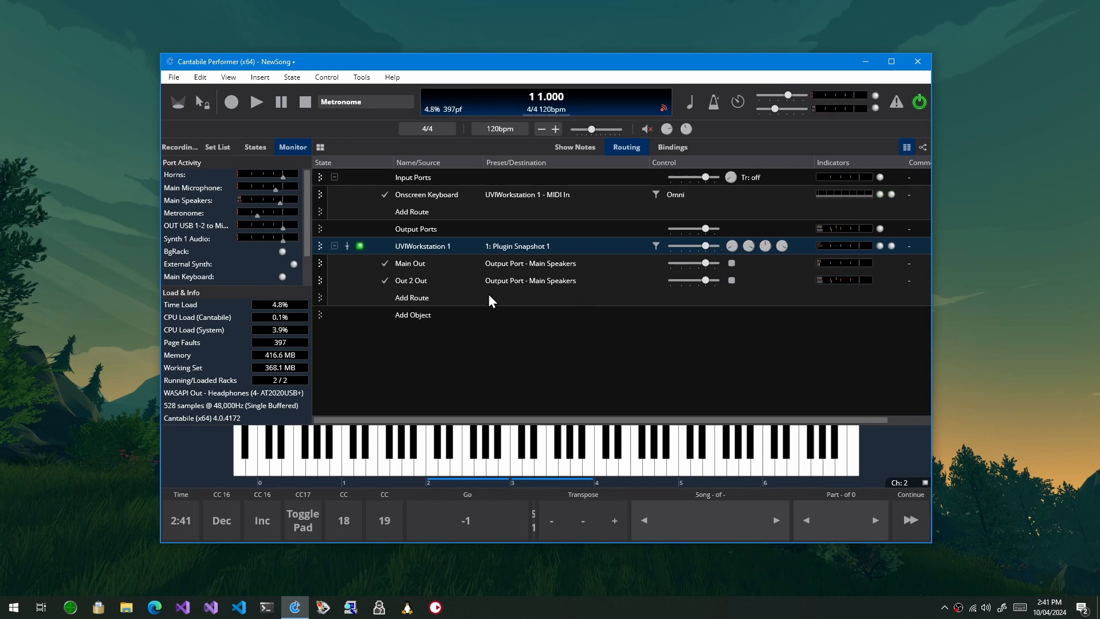
mouse_move(449, 258)
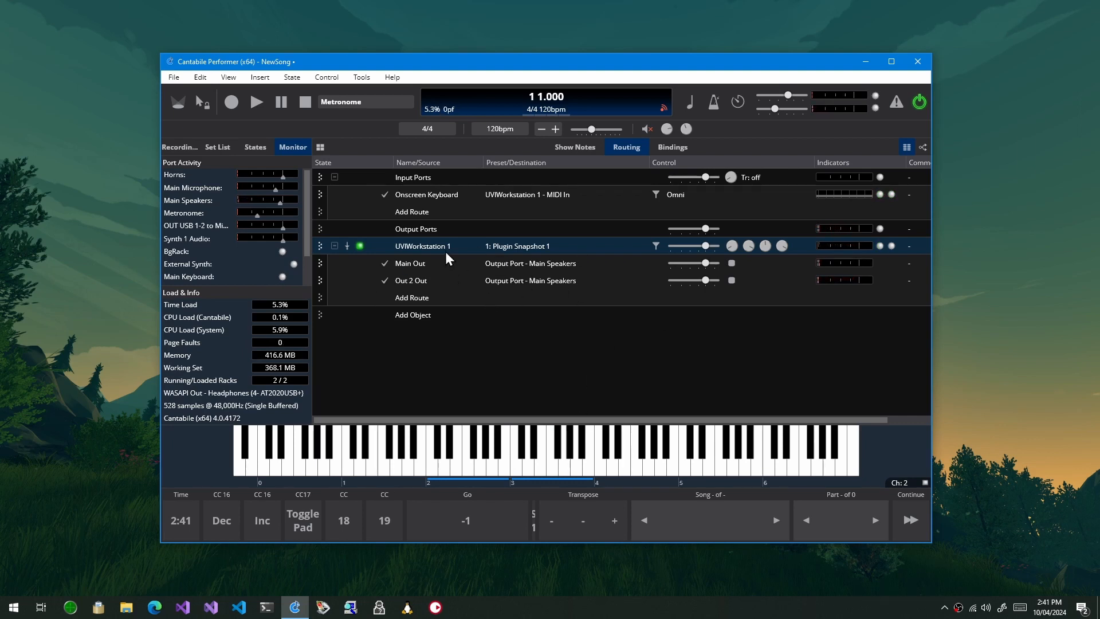
right_click(422, 245)
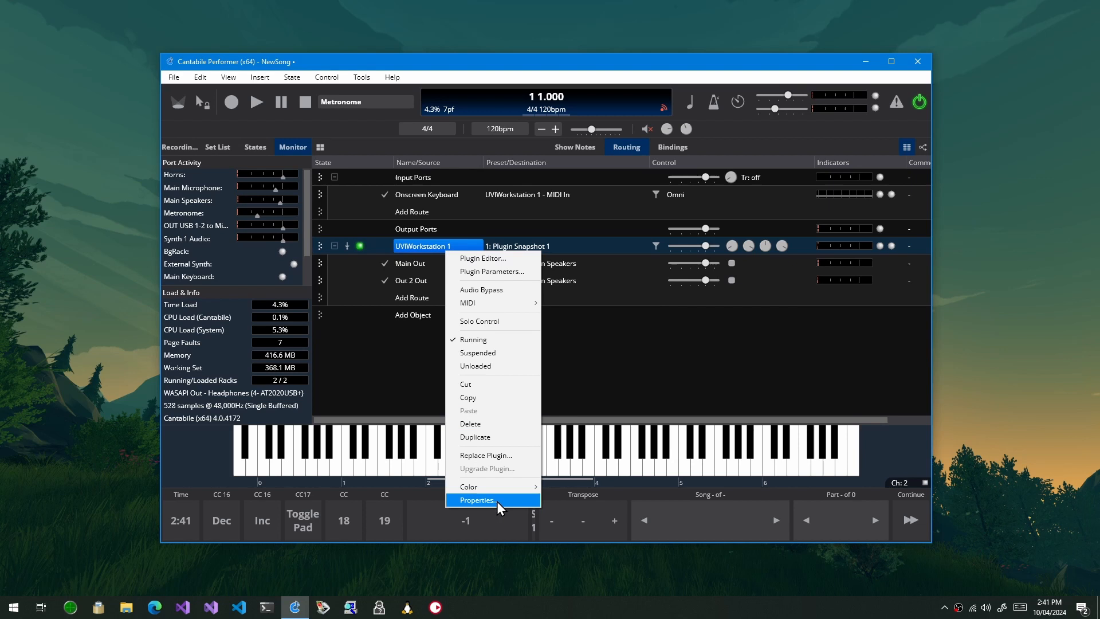
click(479, 499)
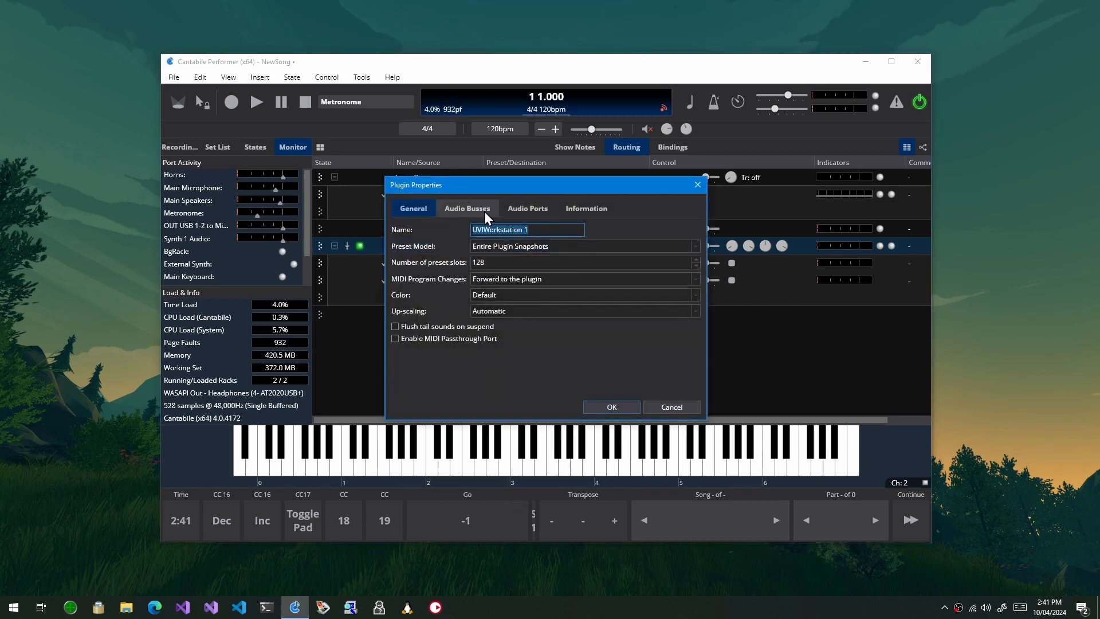
click(466, 208)
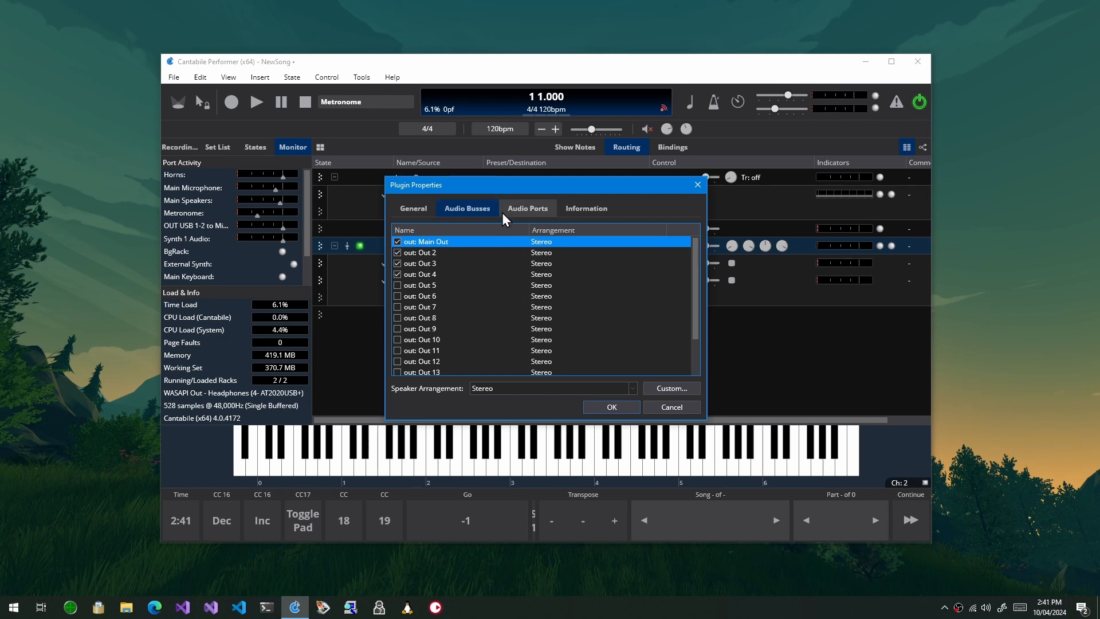
mouse_move(531, 221)
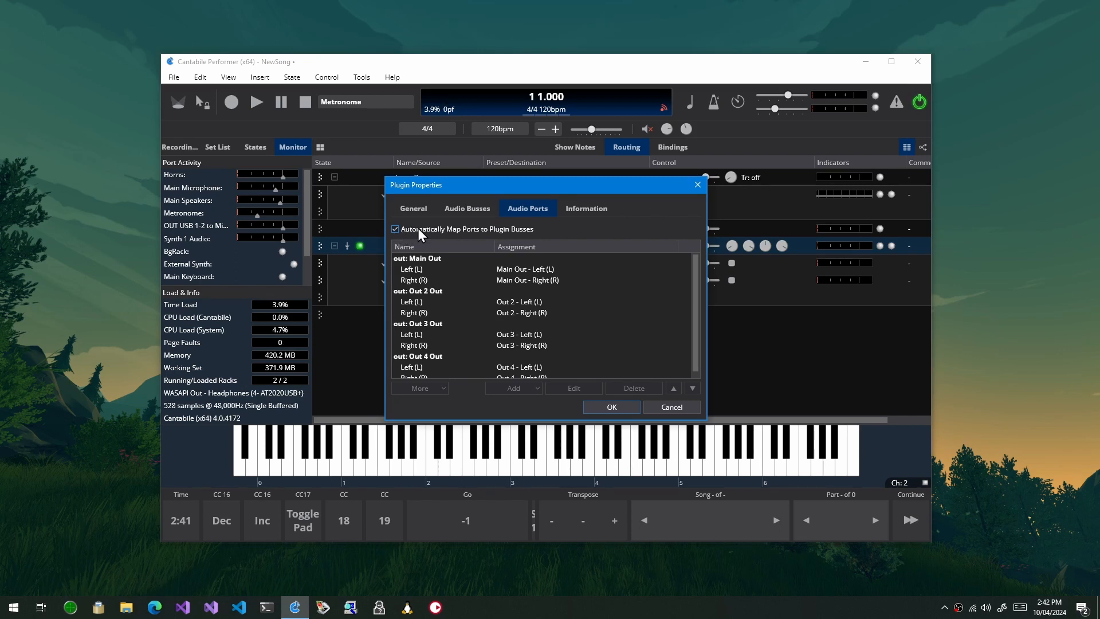
mouse_move(515, 240)
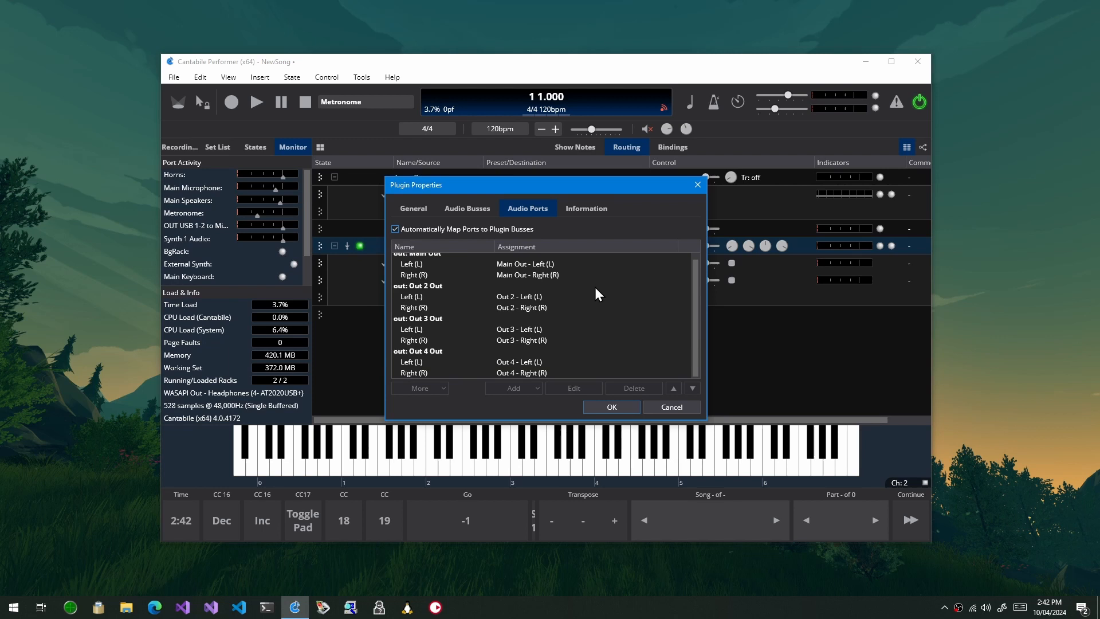
click(466, 209)
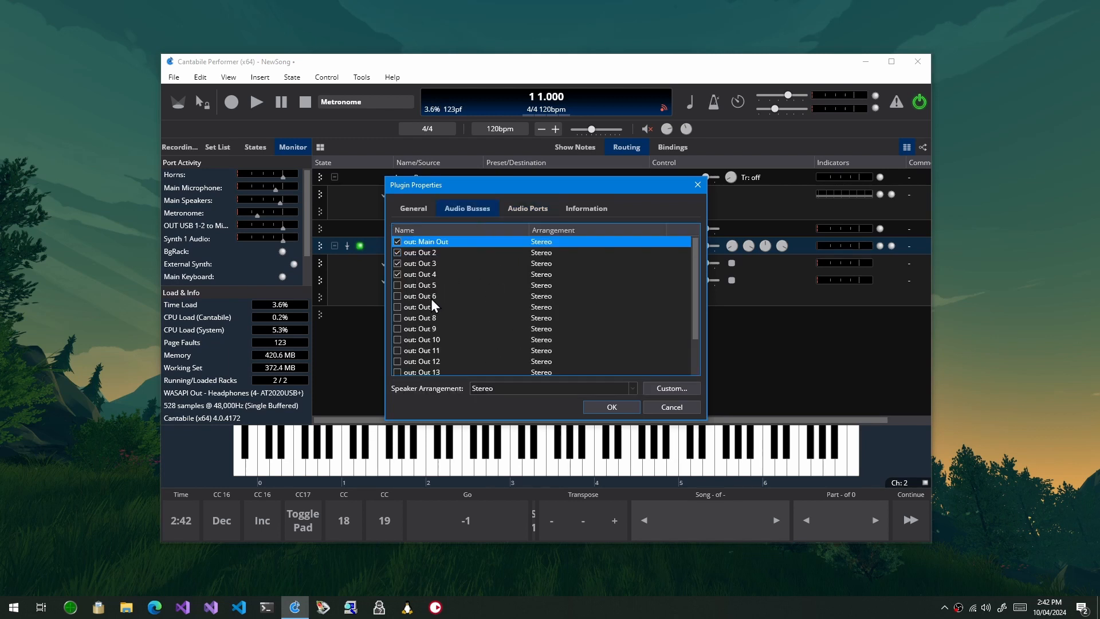
click(421, 296)
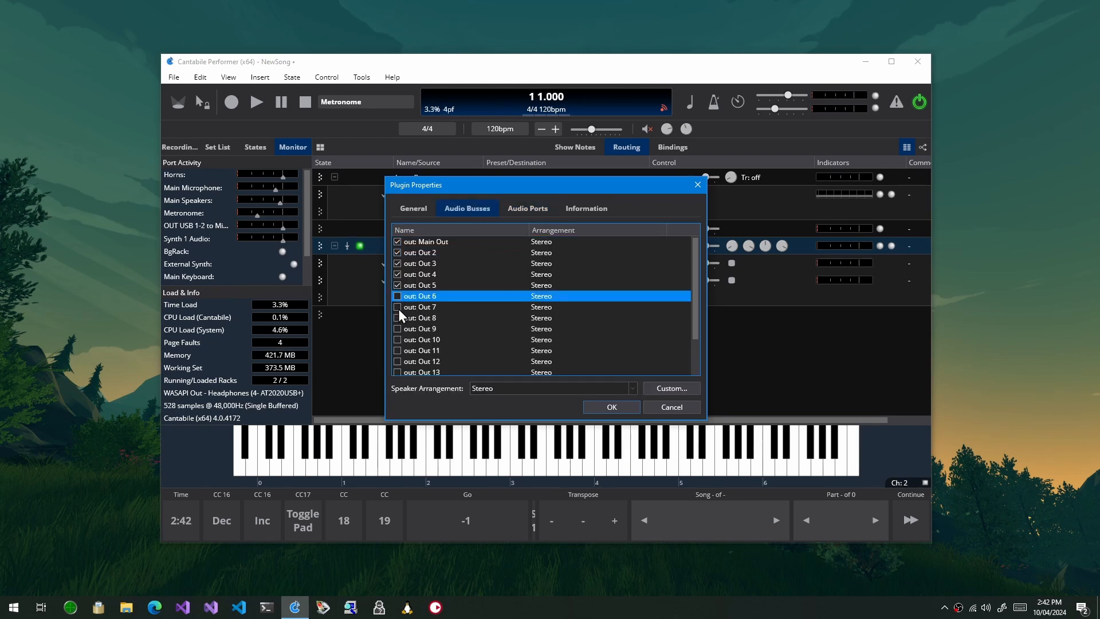
click(397, 295)
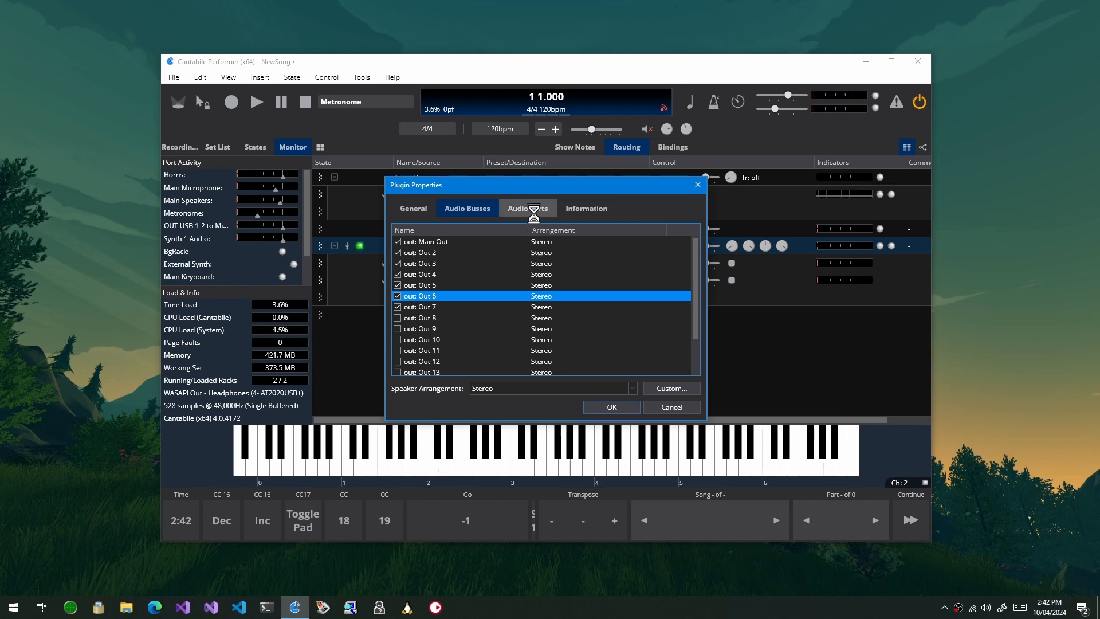
click(527, 207)
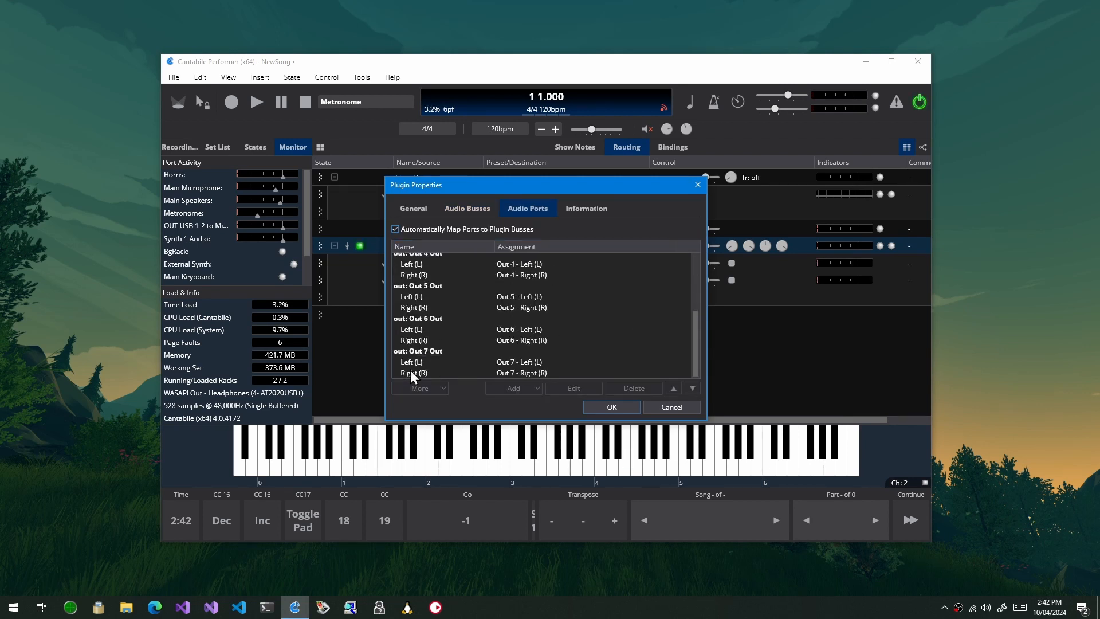
mouse_move(456, 368)
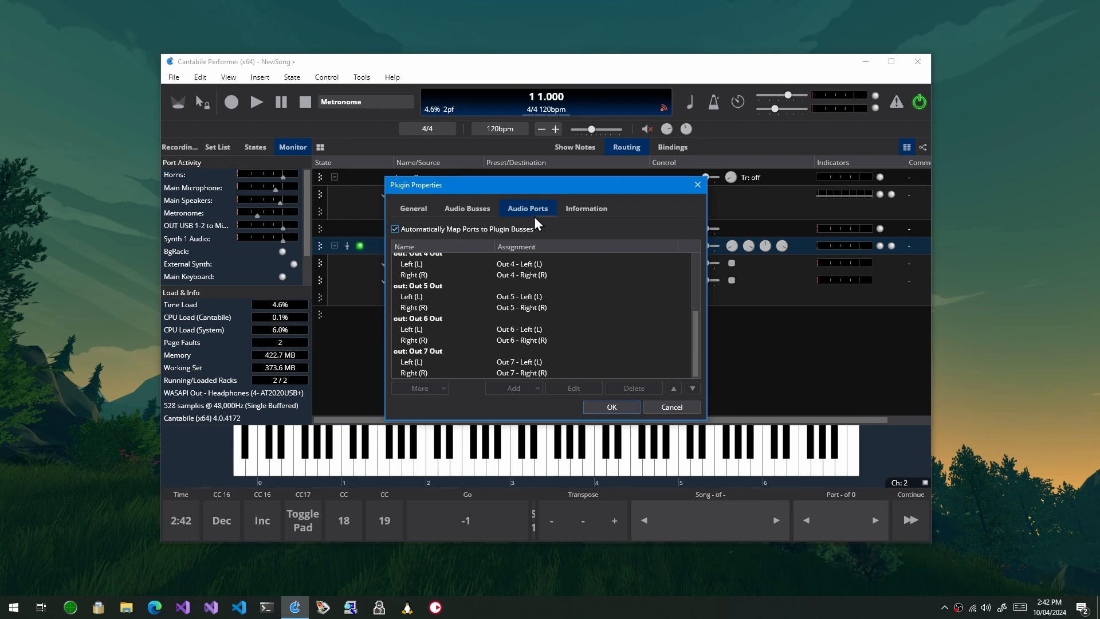
click(466, 207)
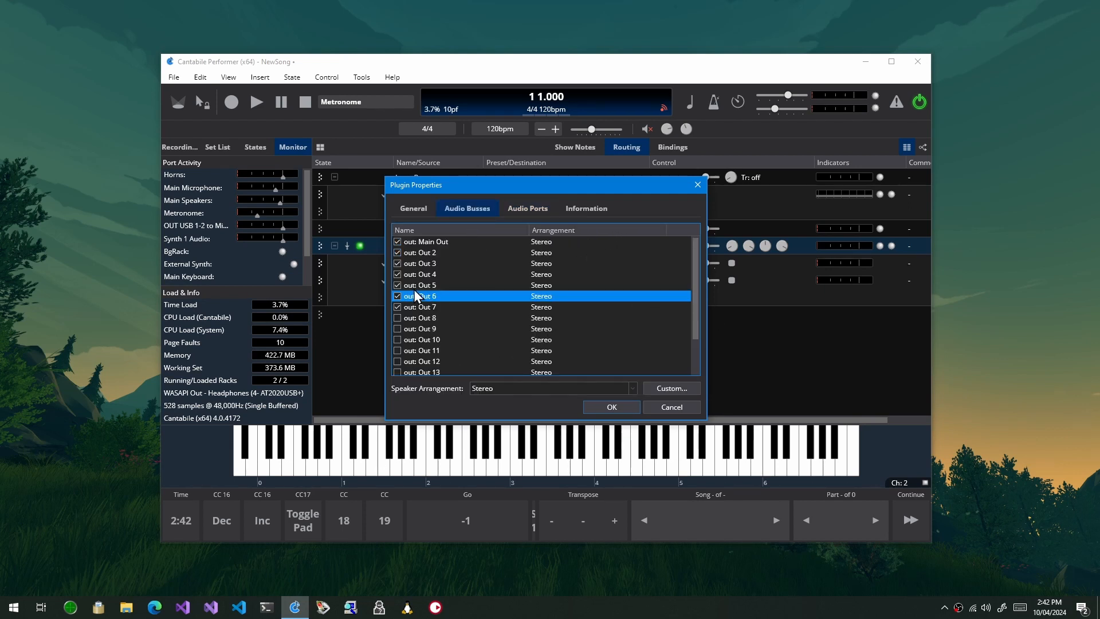
click(397, 296)
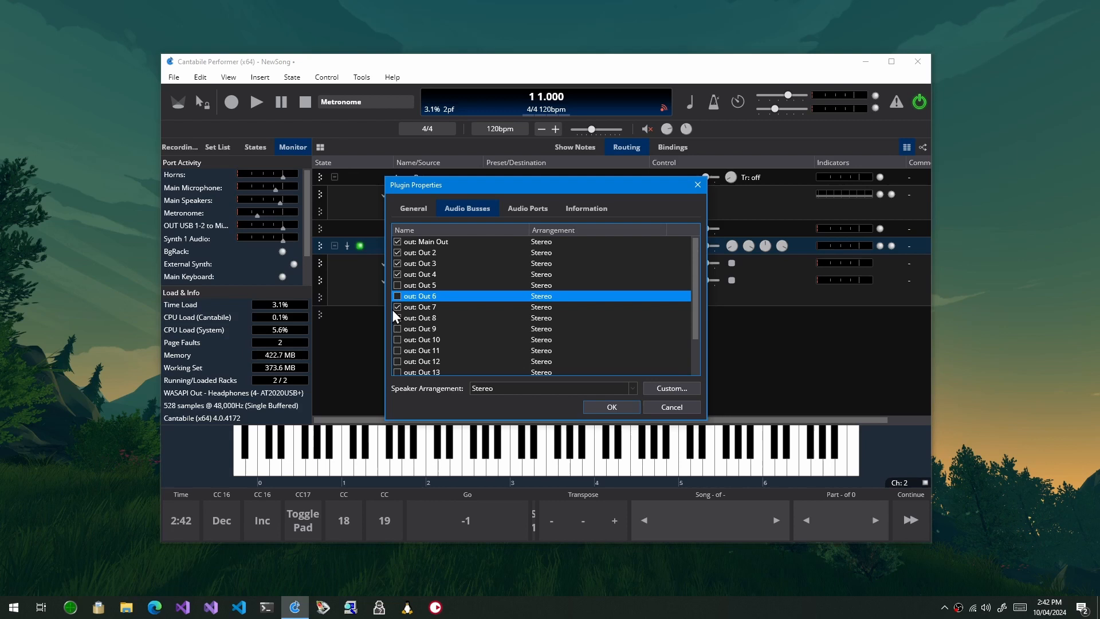
click(397, 307)
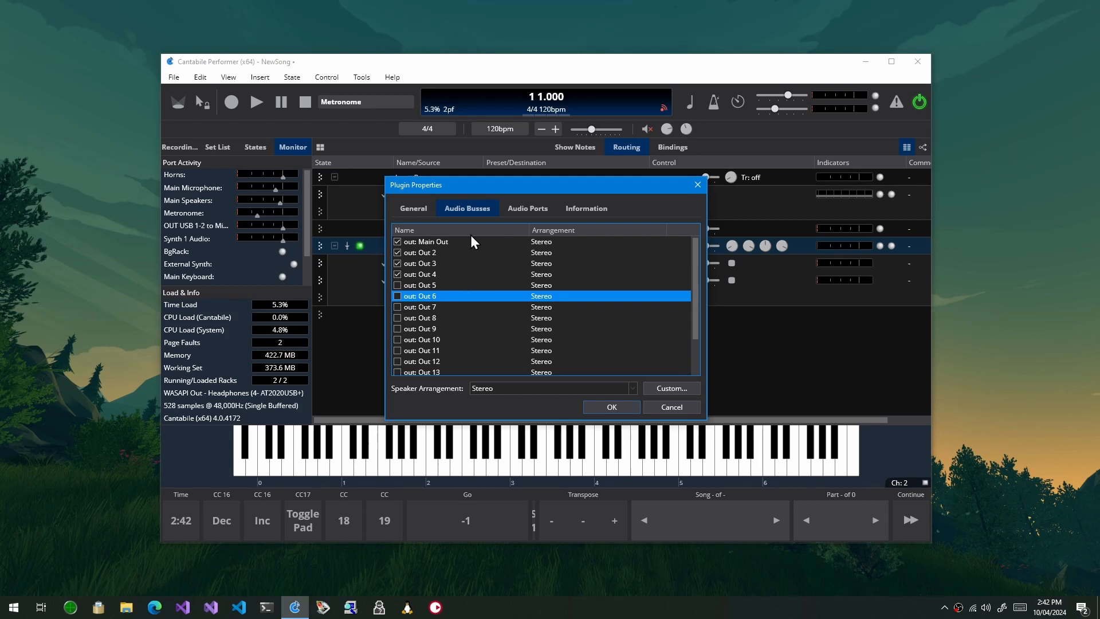
mouse_move(515, 344)
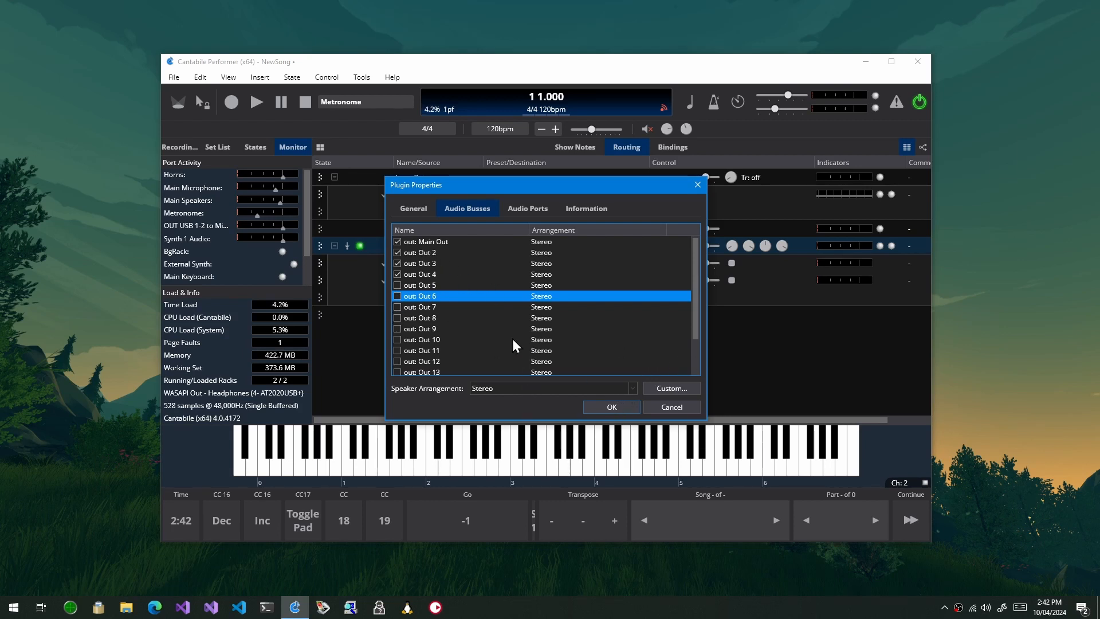
click(421, 274)
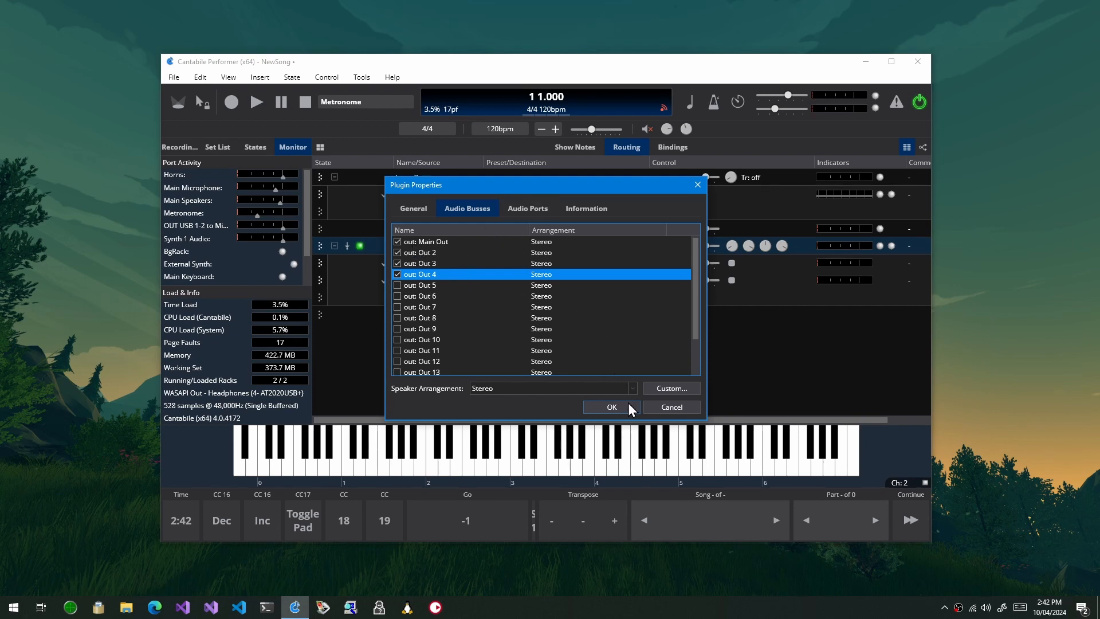
click(610, 407)
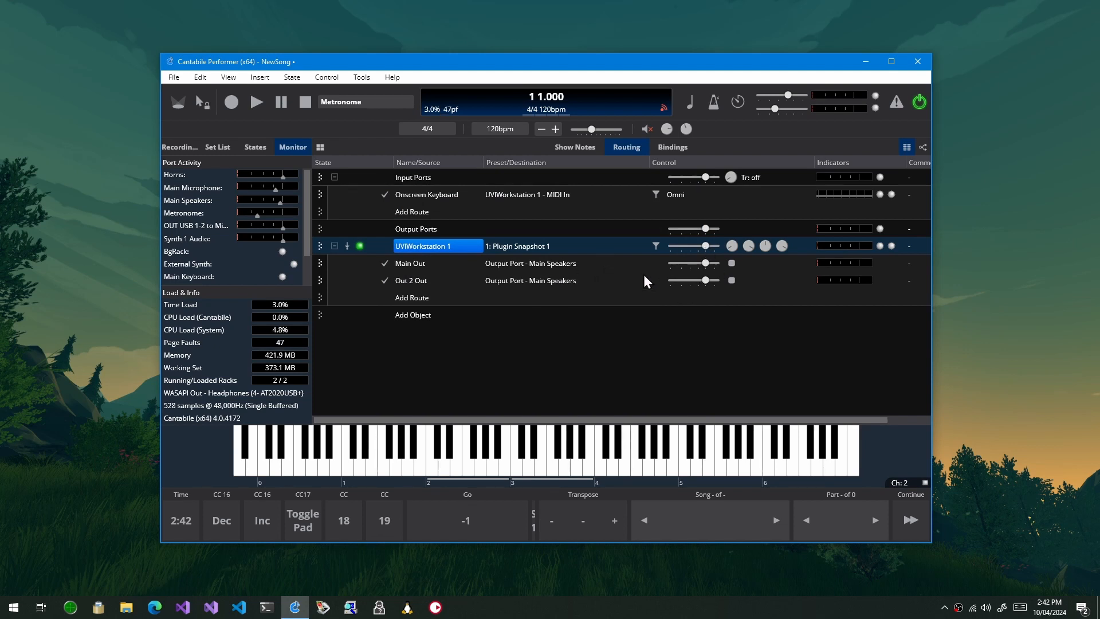
Check UVIWorkstation 1's Audio Busses, keeping Main Out and Out 2–4 enabled, and close properties.
right_click(421, 246)
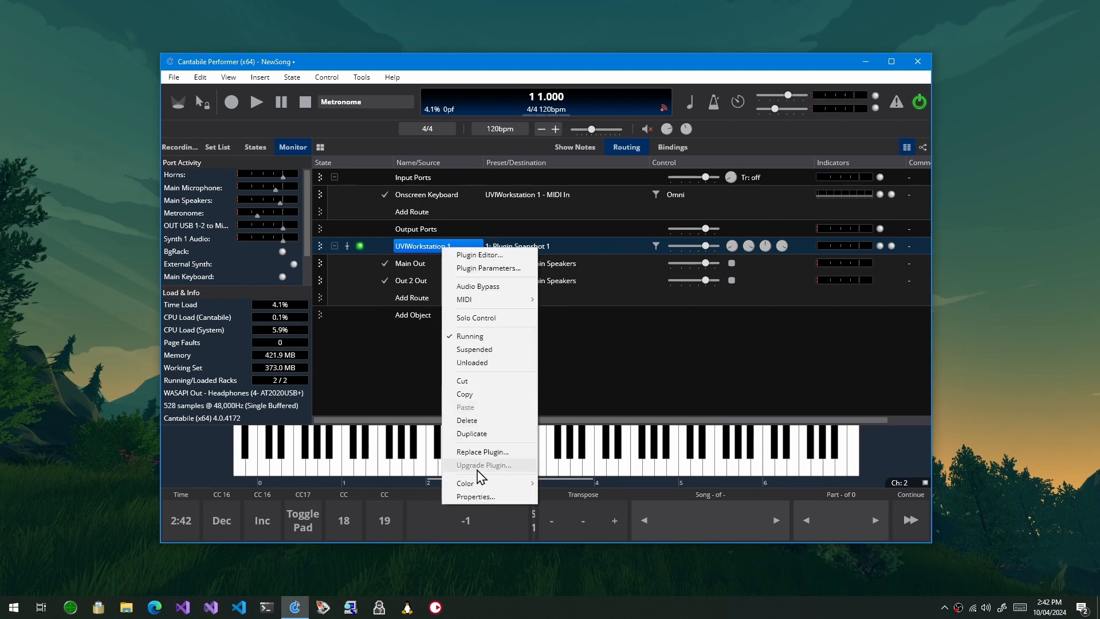
click(475, 497)
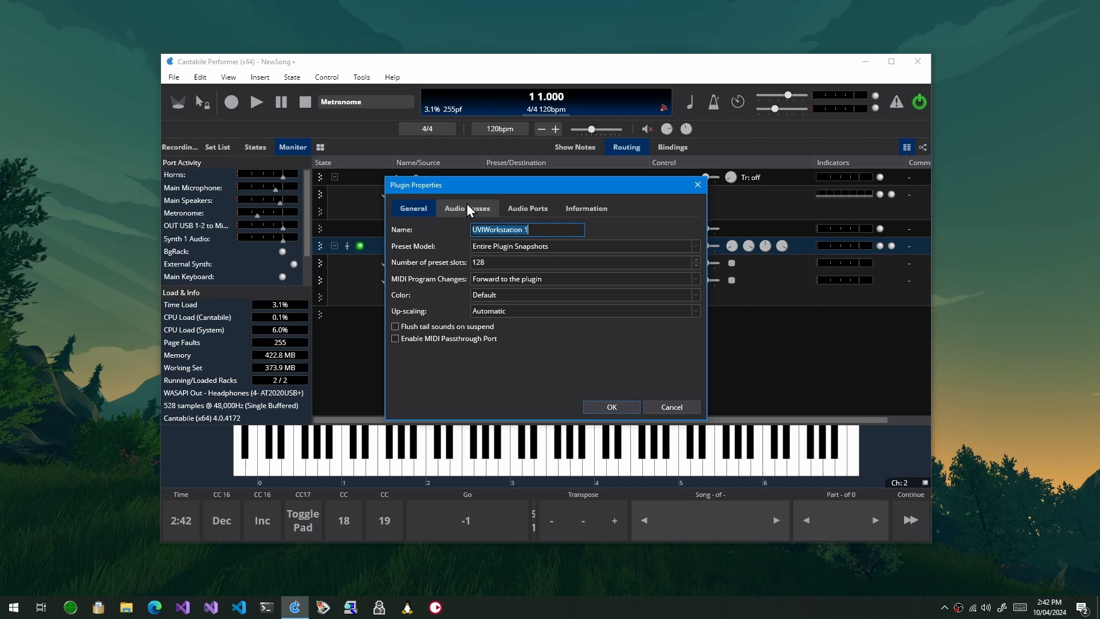
click(466, 208)
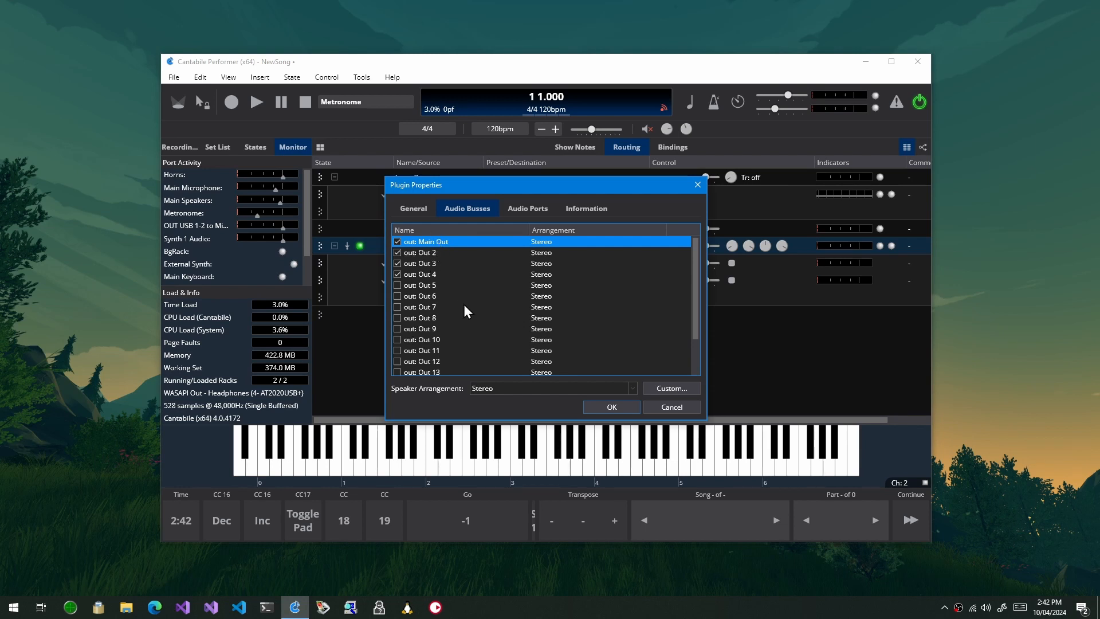
mouse_move(595, 428)
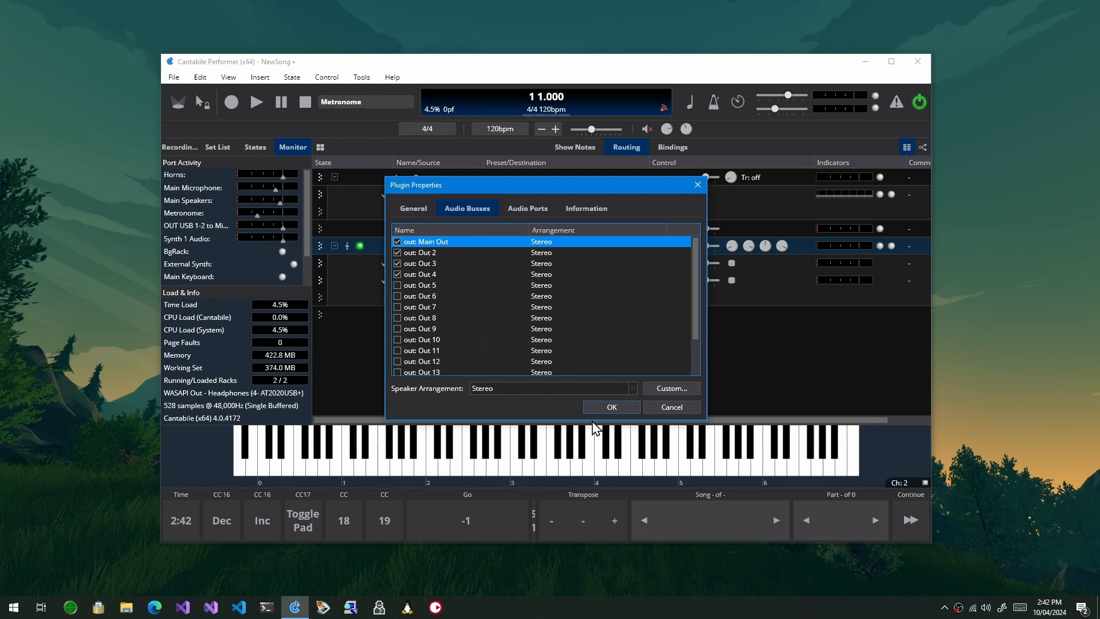
mouse_move(645, 412)
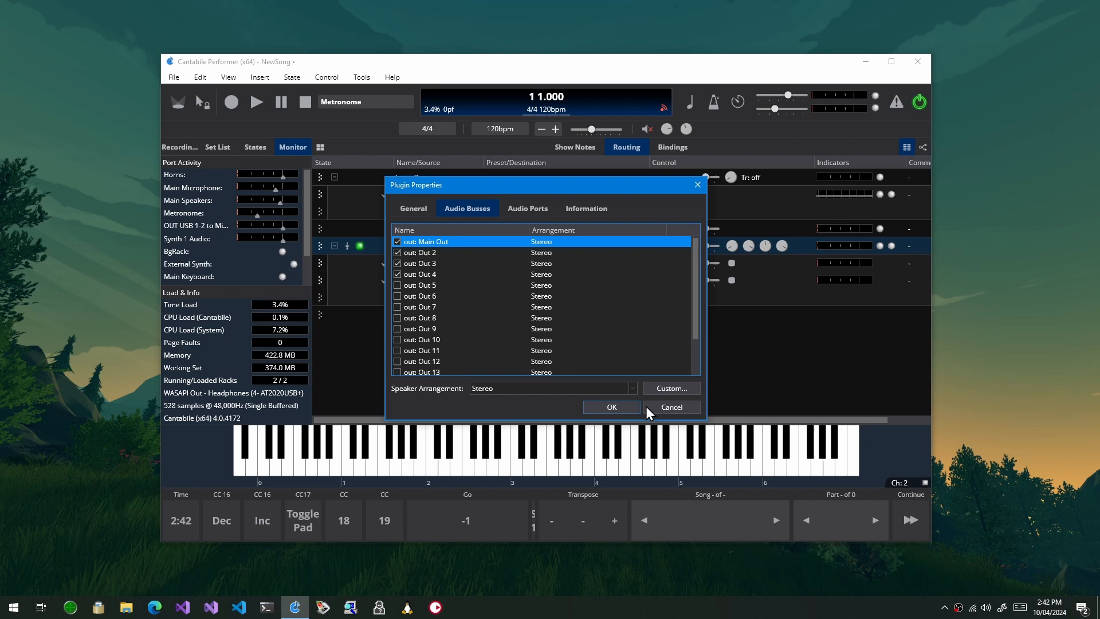
click(609, 406)
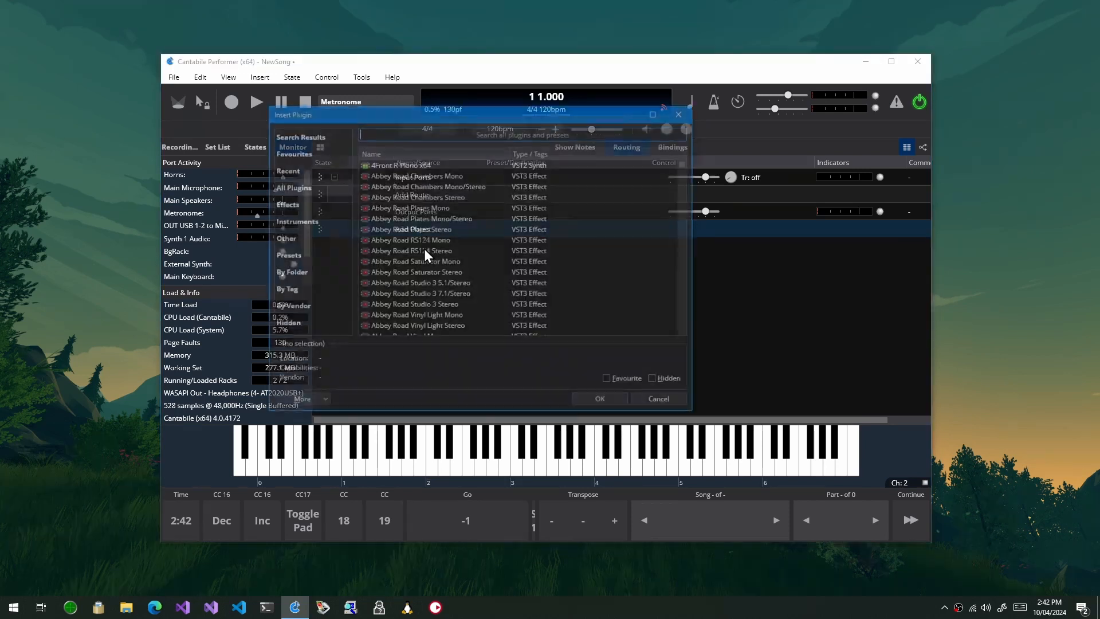
Insert Kontakt 7, found by searching 'kontk', and close its editor.
text(kontk)
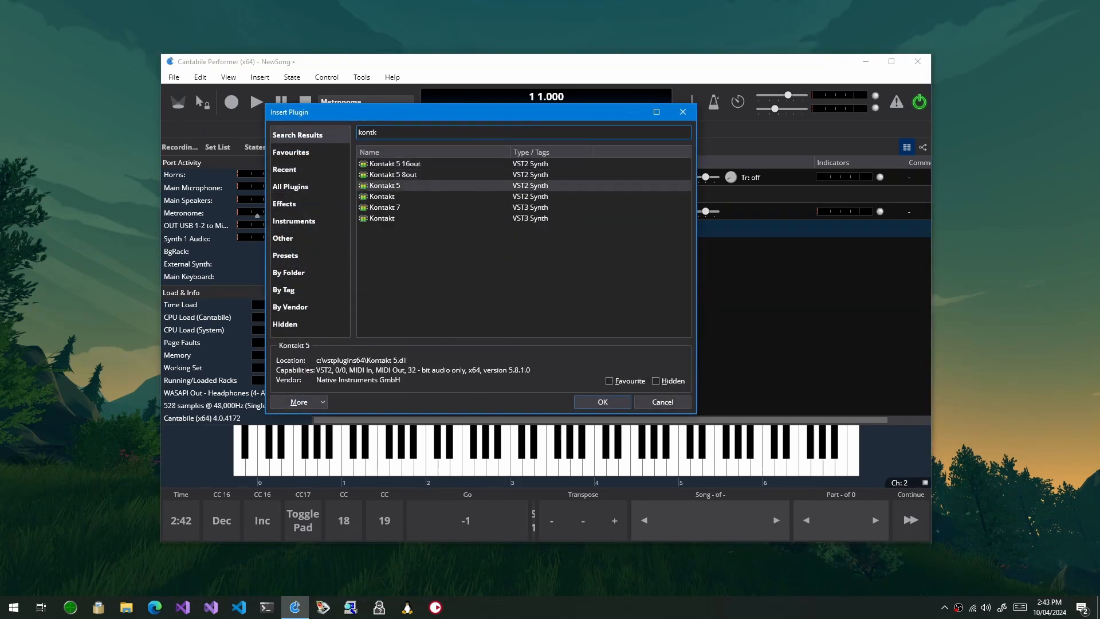
click(660, 400)
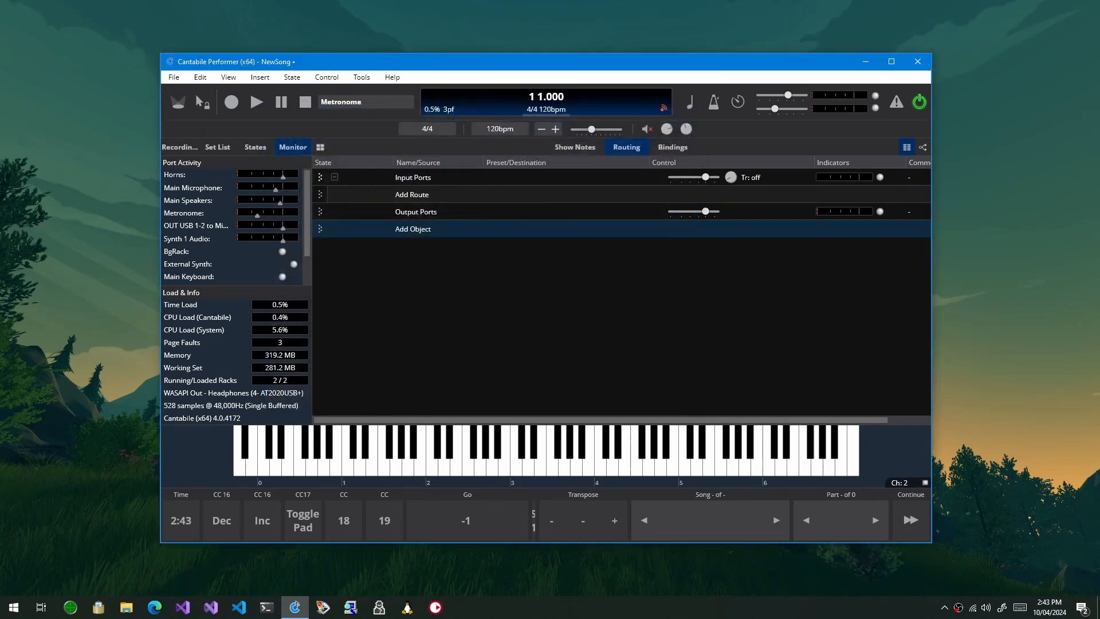
click(412, 228)
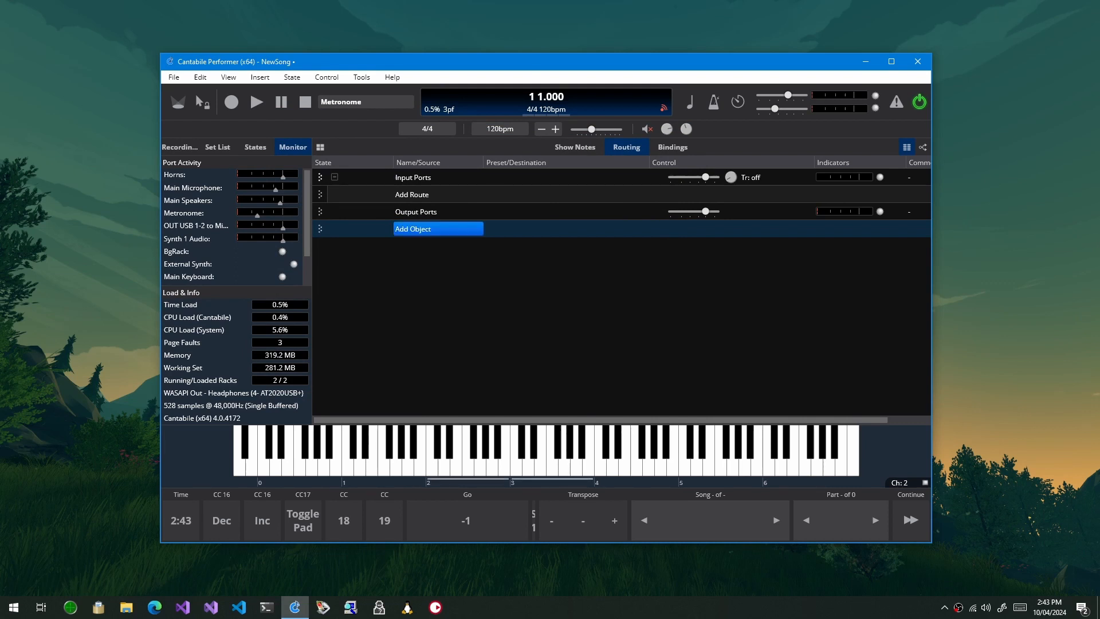
click(412, 228)
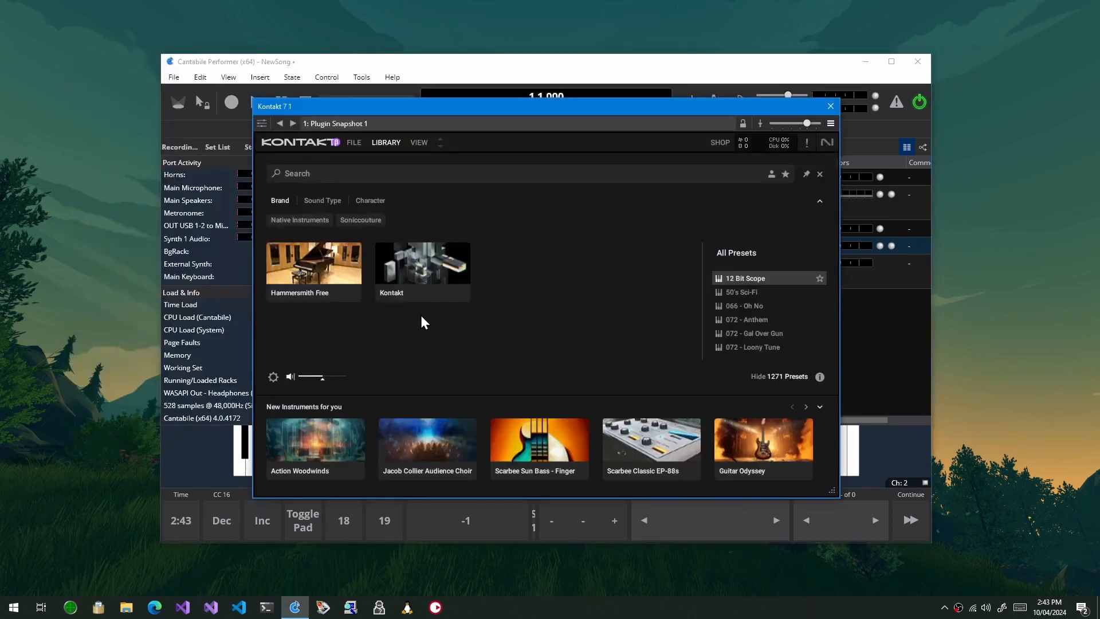
click(829, 106)
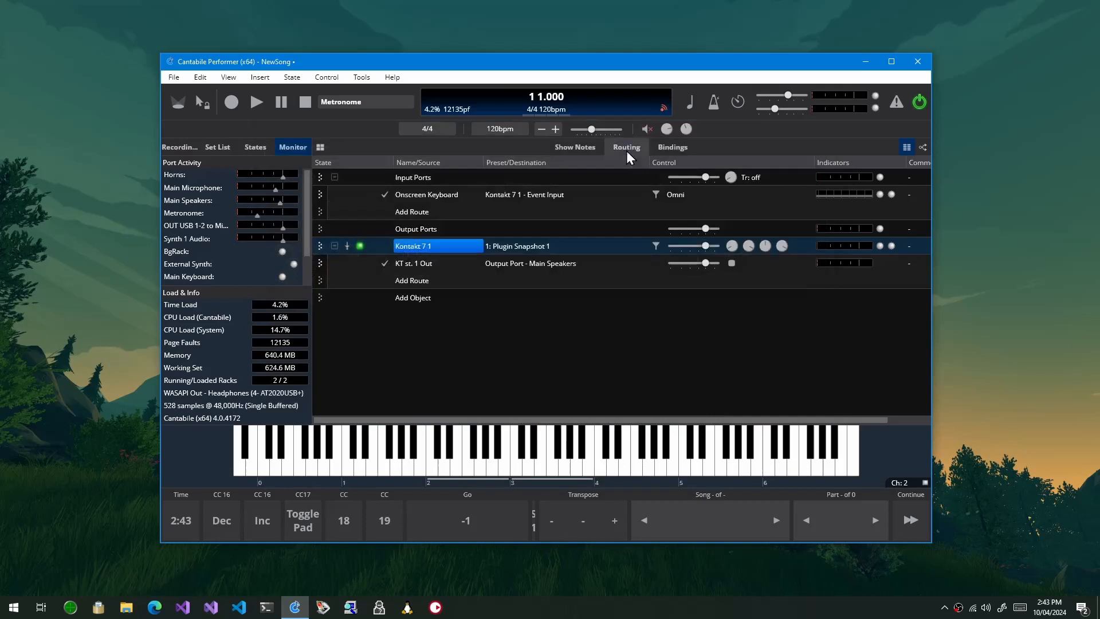
Disable Kontakt 7's unassigned output busses in its Audio Busses properties.
right_click(413, 246)
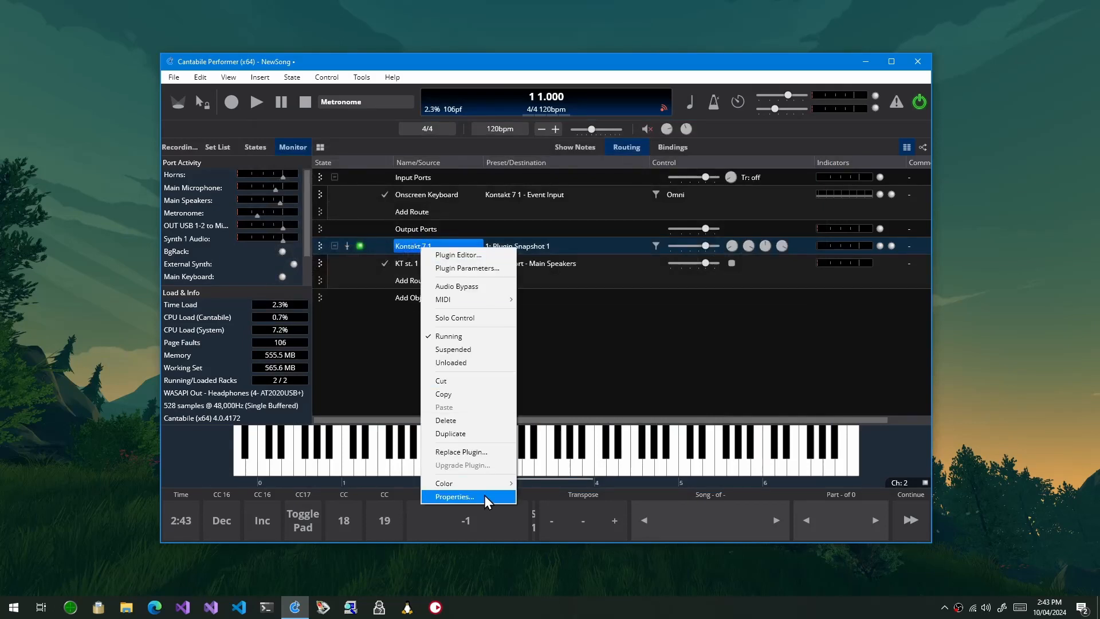
click(454, 496)
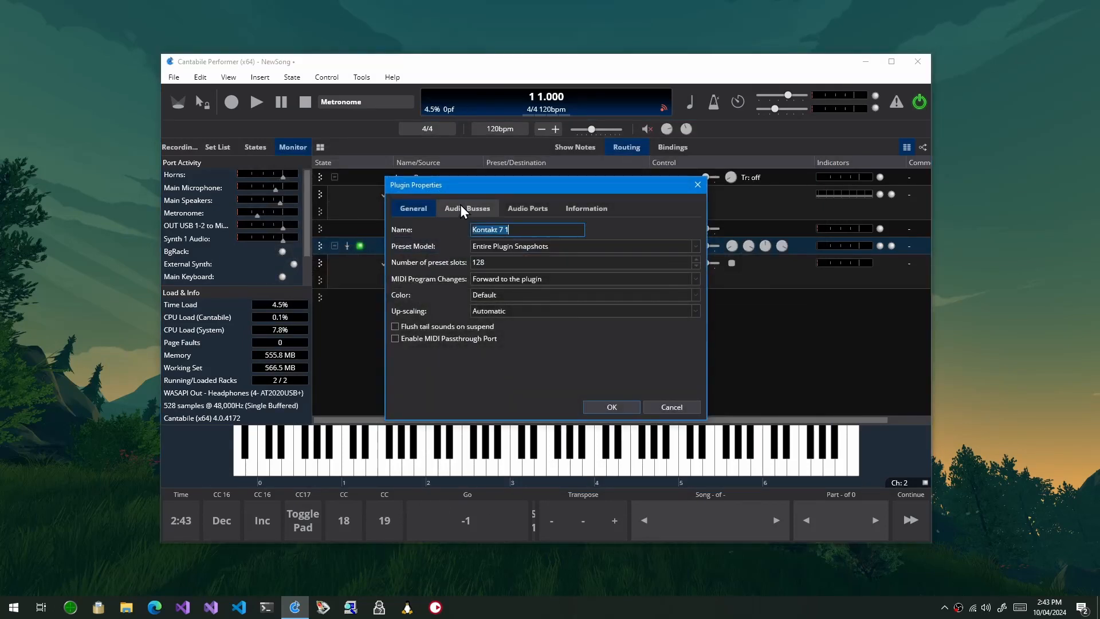
click(466, 209)
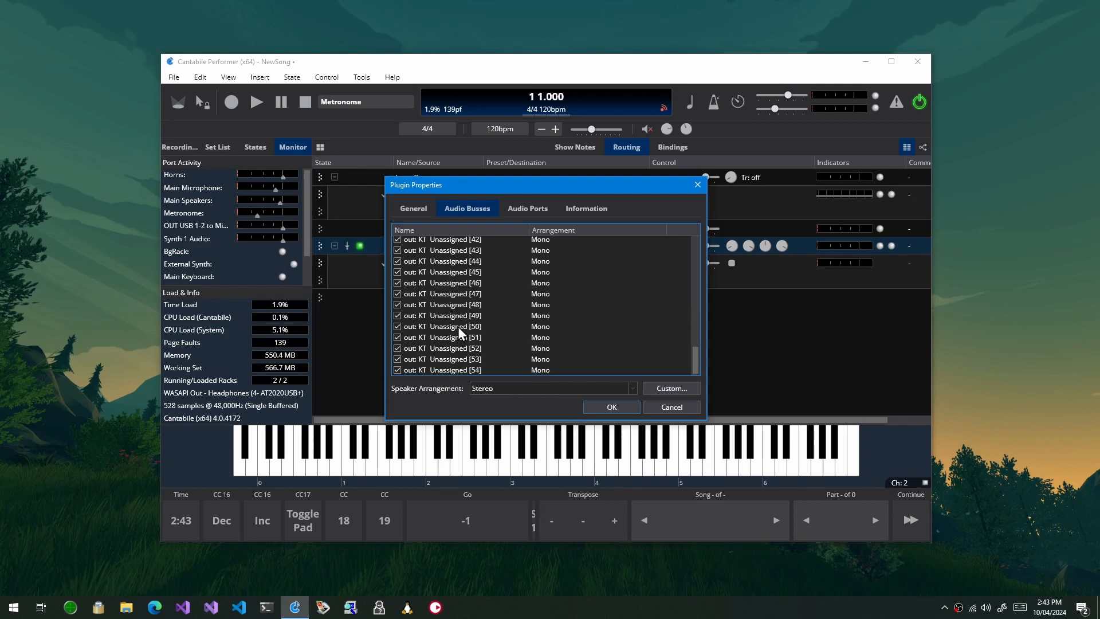
scroll(up, 3)
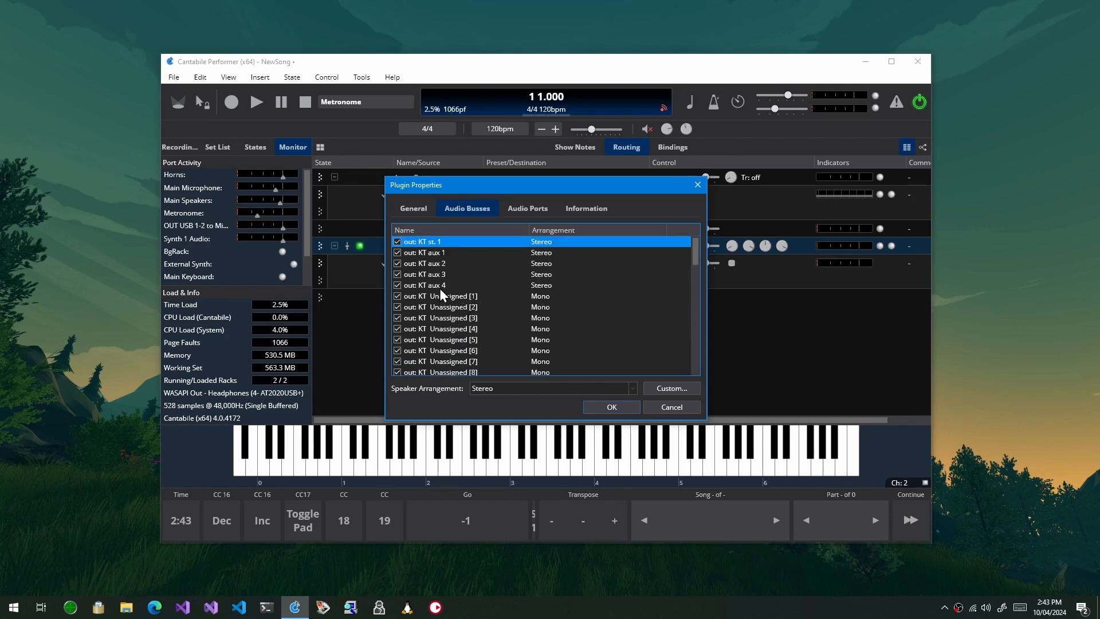
scroll(down, 3)
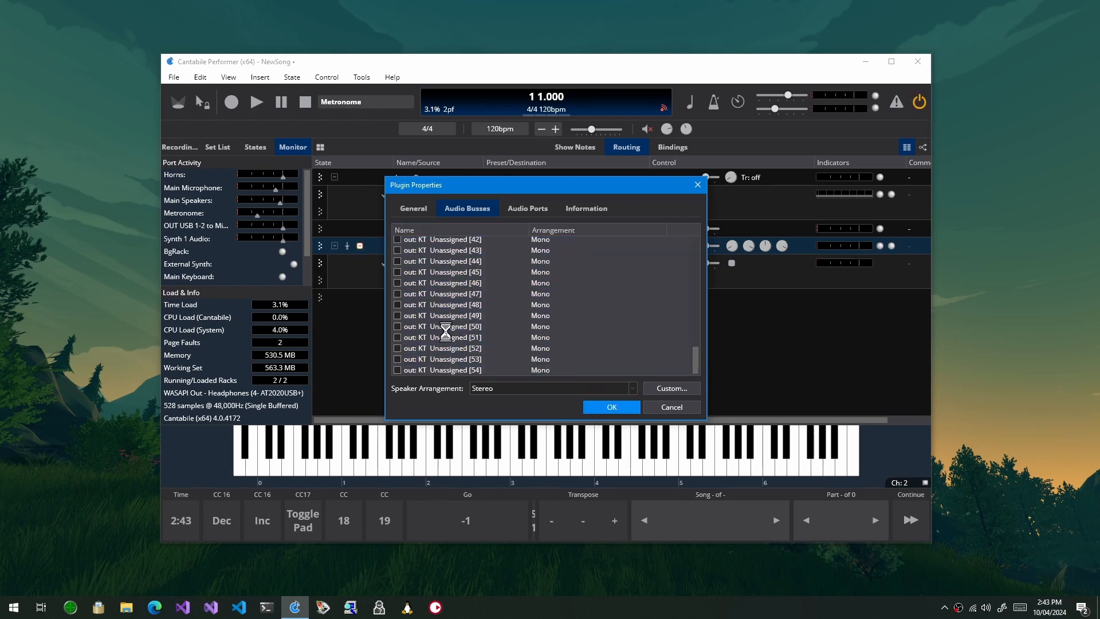
click(610, 407)
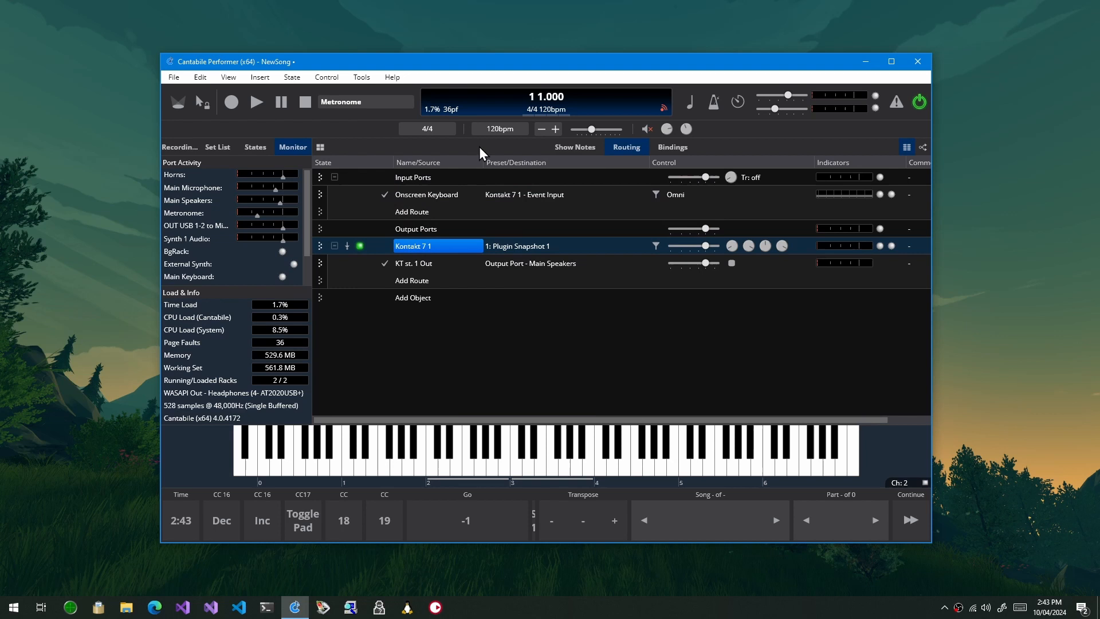
mouse_move(505, 197)
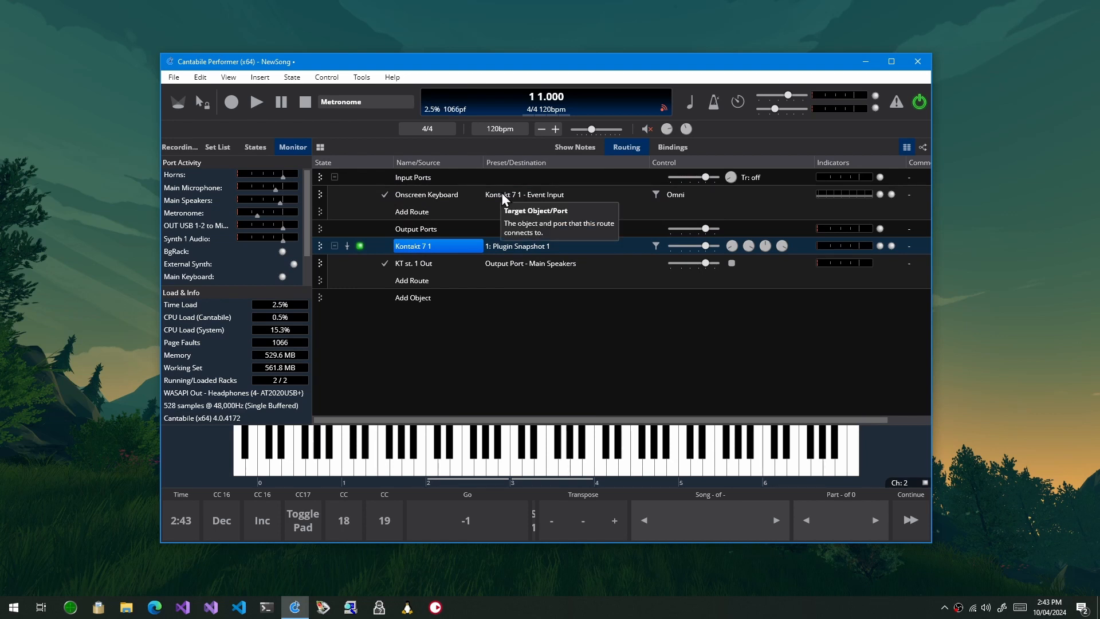
Insert the Dexed plugin and close its editor.
click(412, 298)
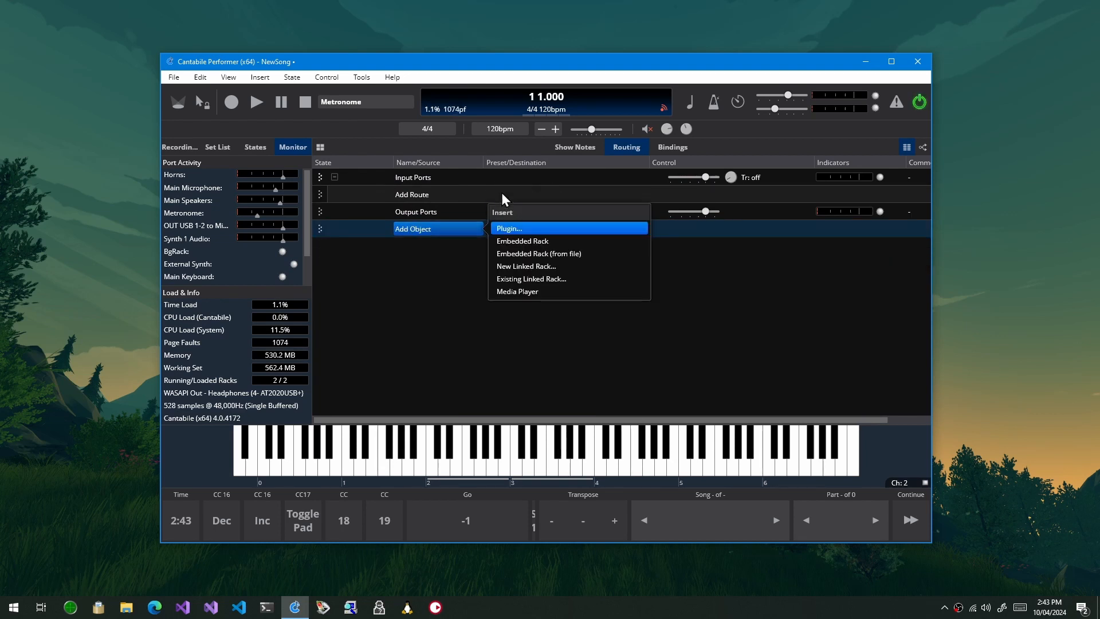
click(509, 228)
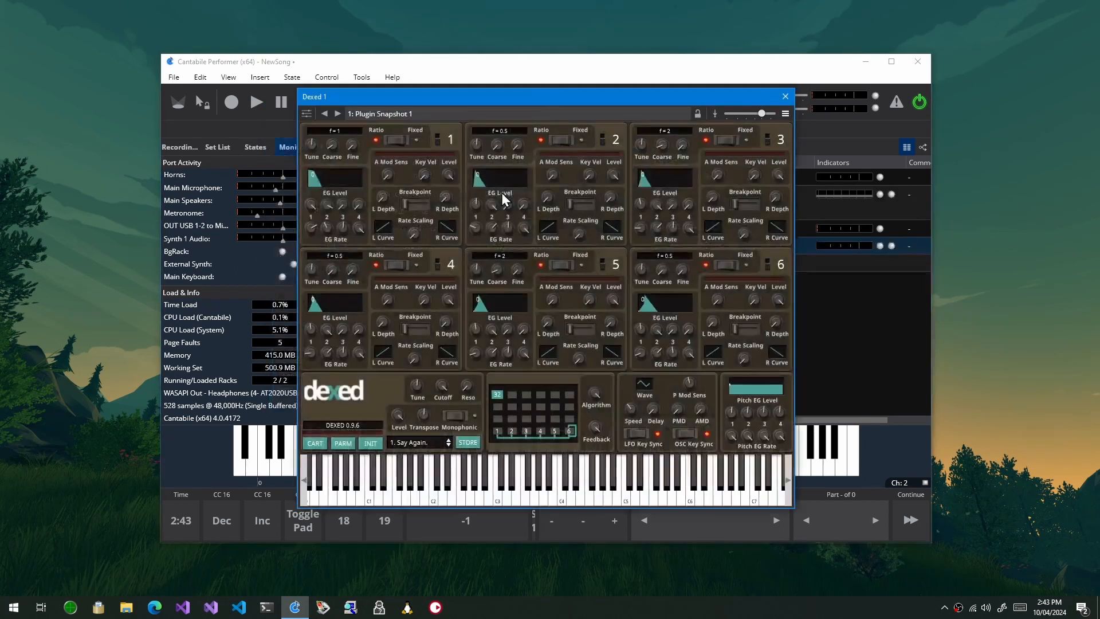
click(784, 96)
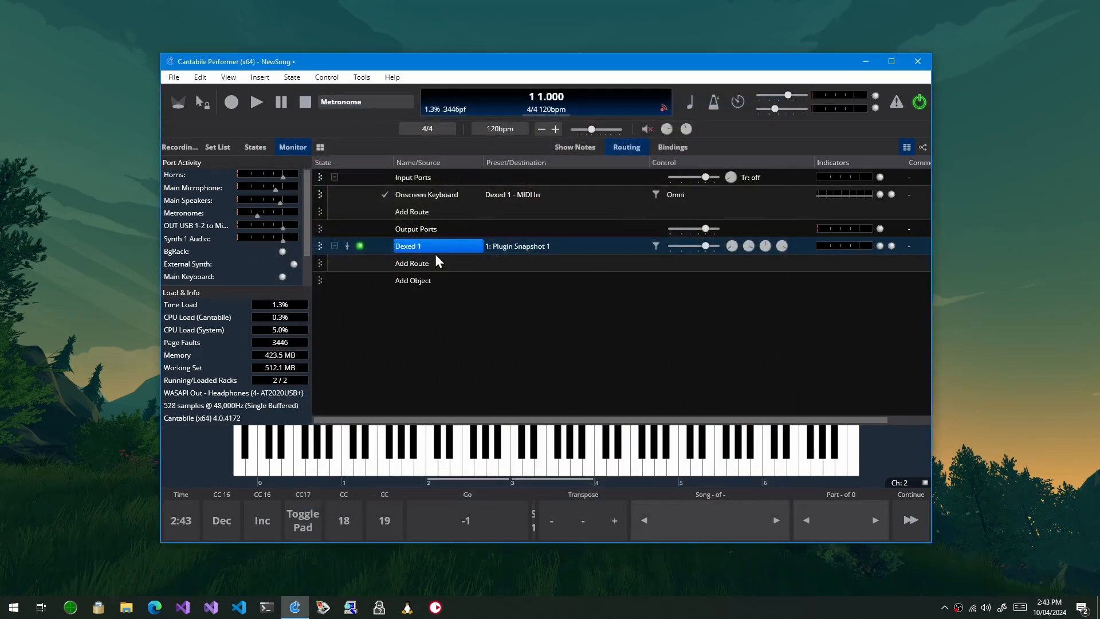
click(411, 262)
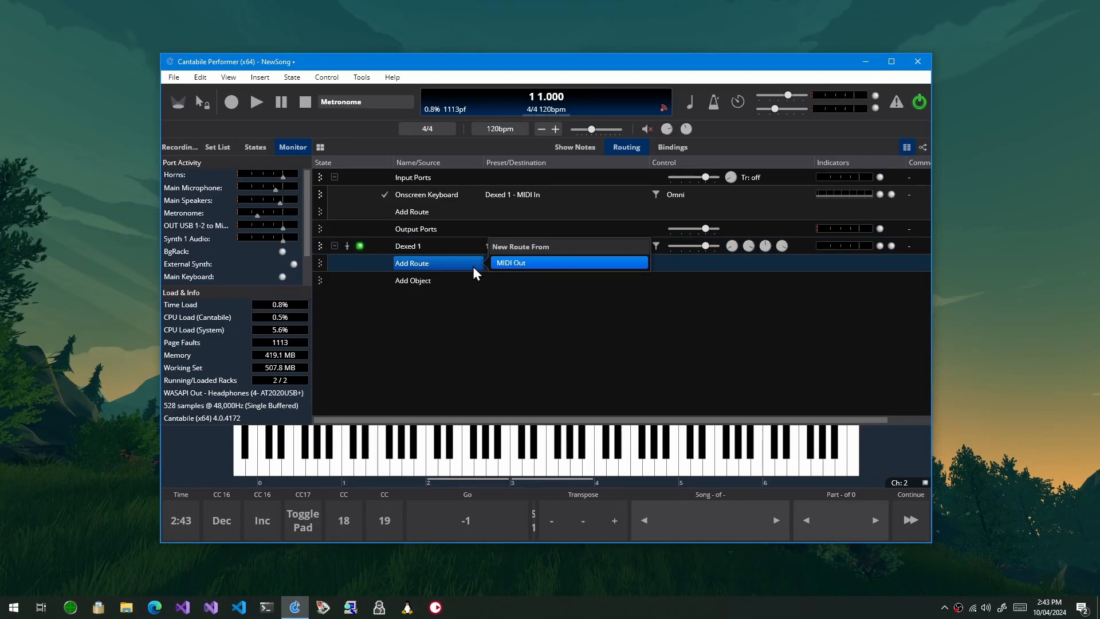
Enable Dexed's stereo out: Output bus in Audio Busses properties.
right_click(407, 245)
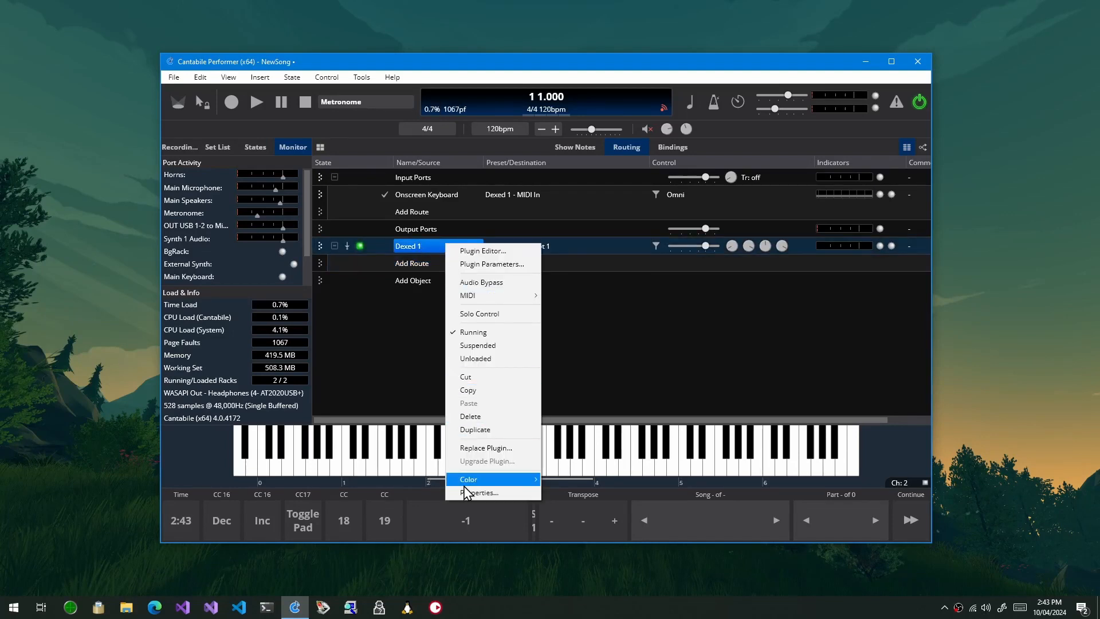
click(480, 492)
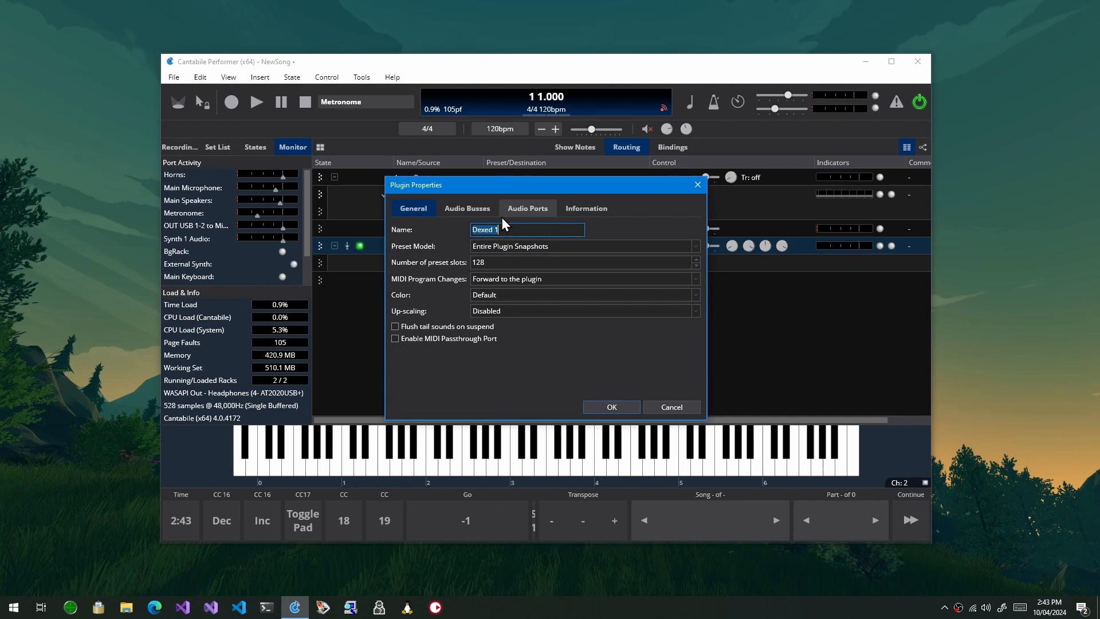
click(466, 208)
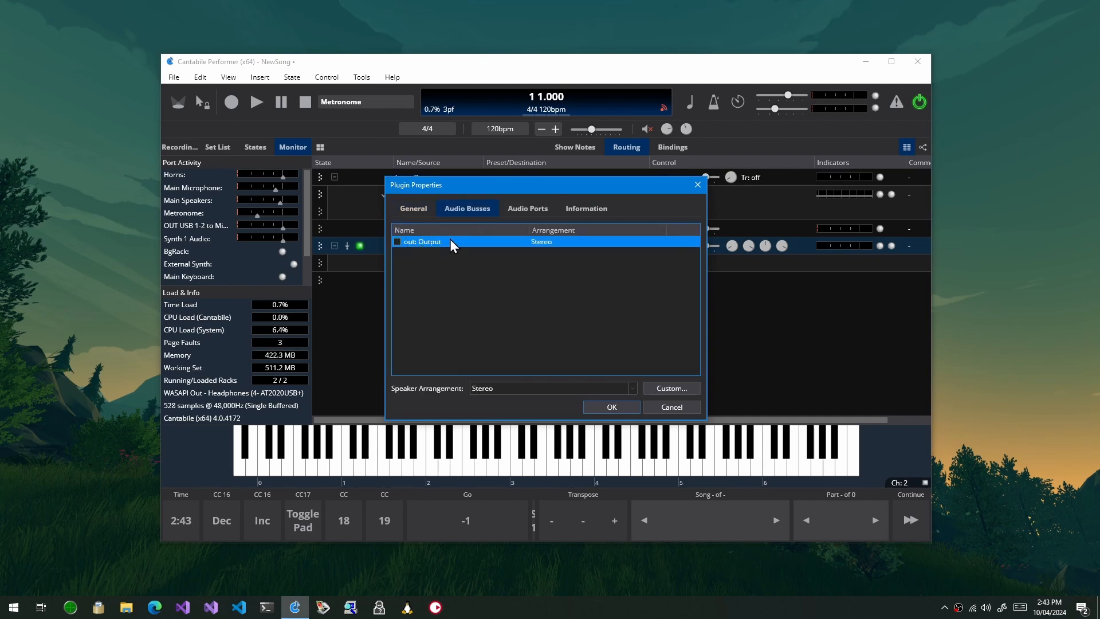
click(397, 241)
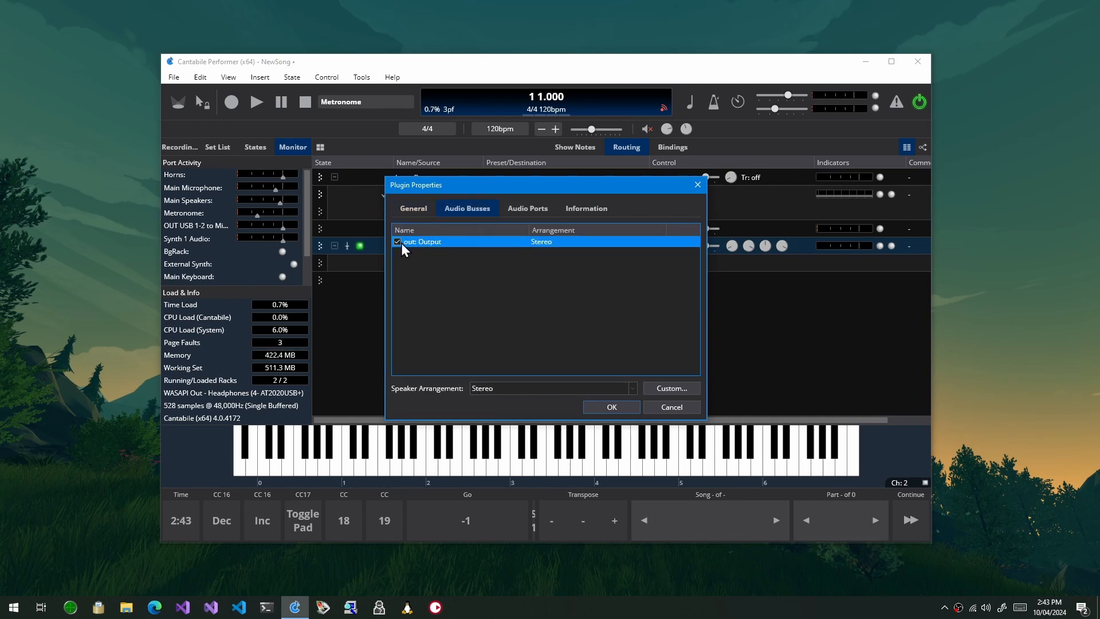
mouse_move(630, 377)
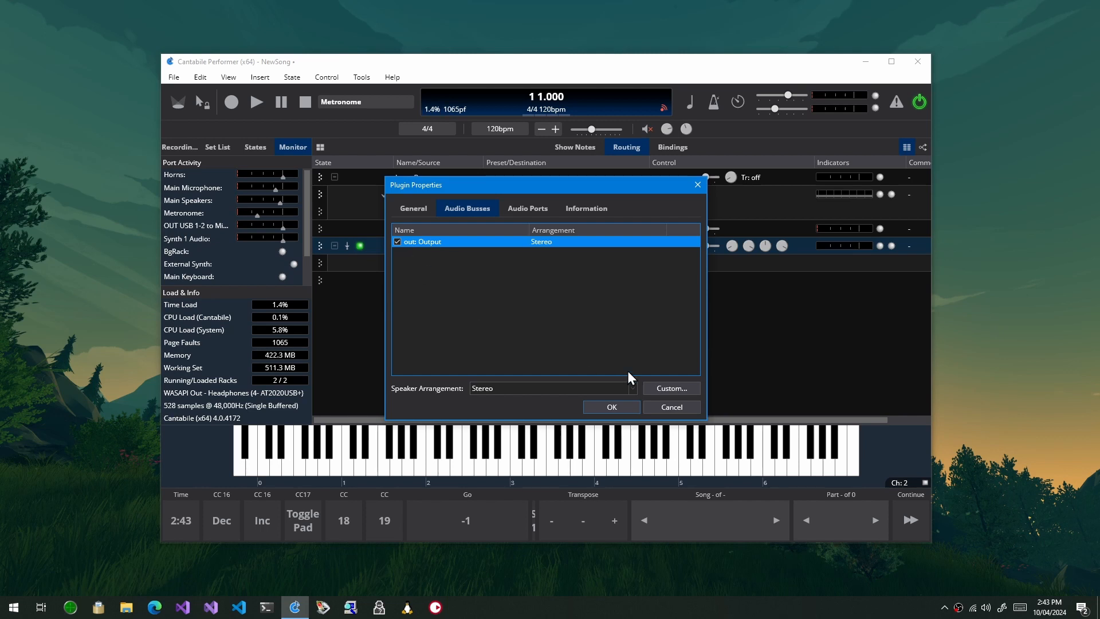
mouse_move(505, 287)
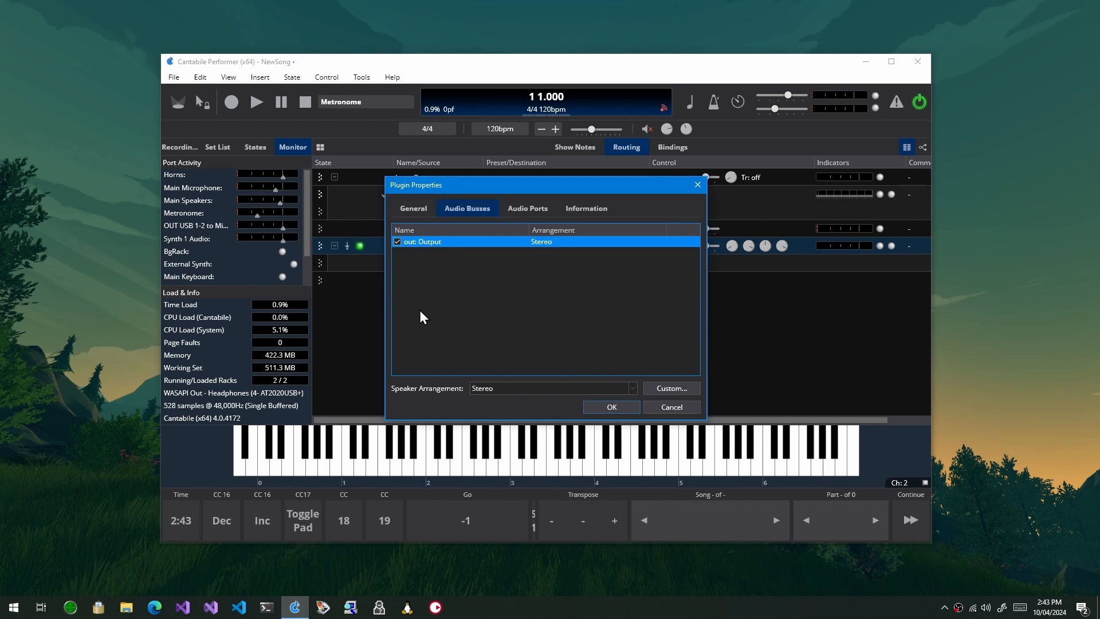
mouse_move(428, 364)
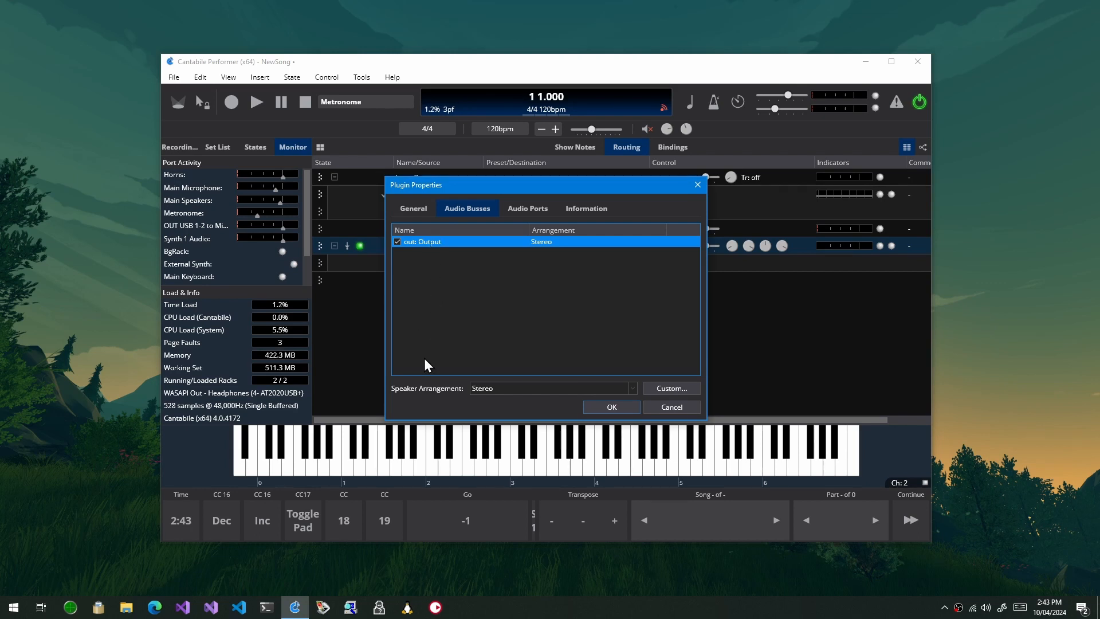
mouse_move(621, 426)
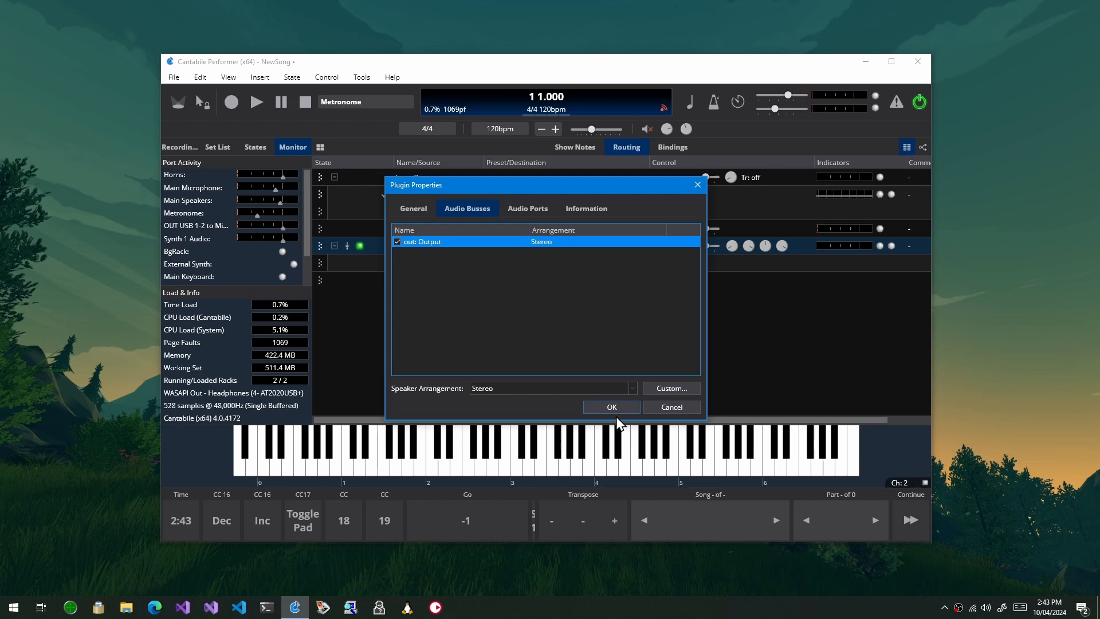
mouse_move(668, 415)
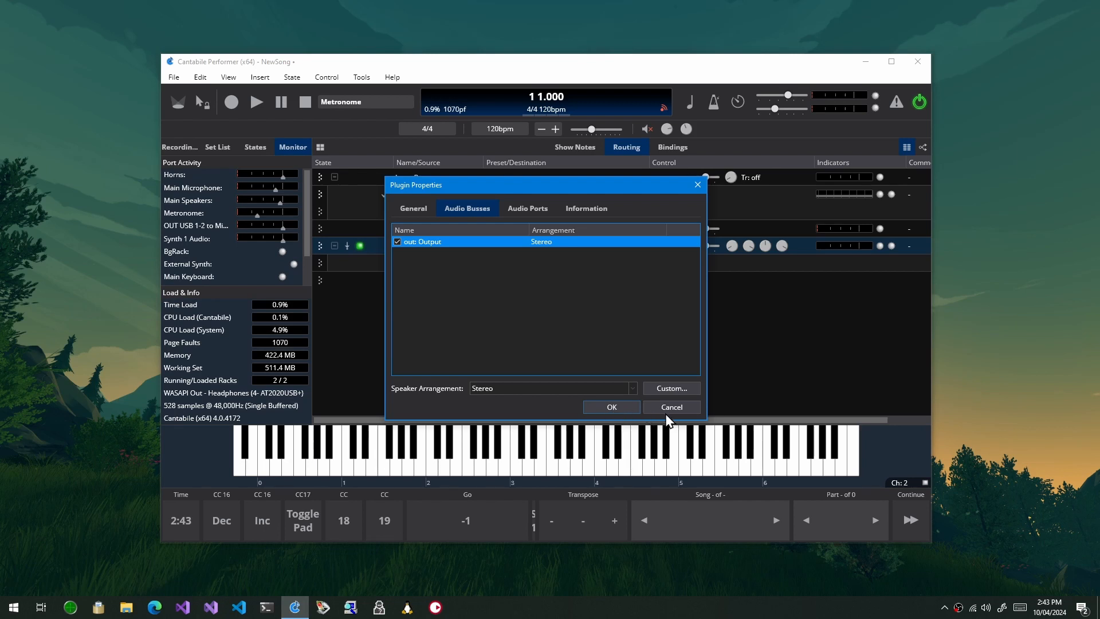
click(669, 406)
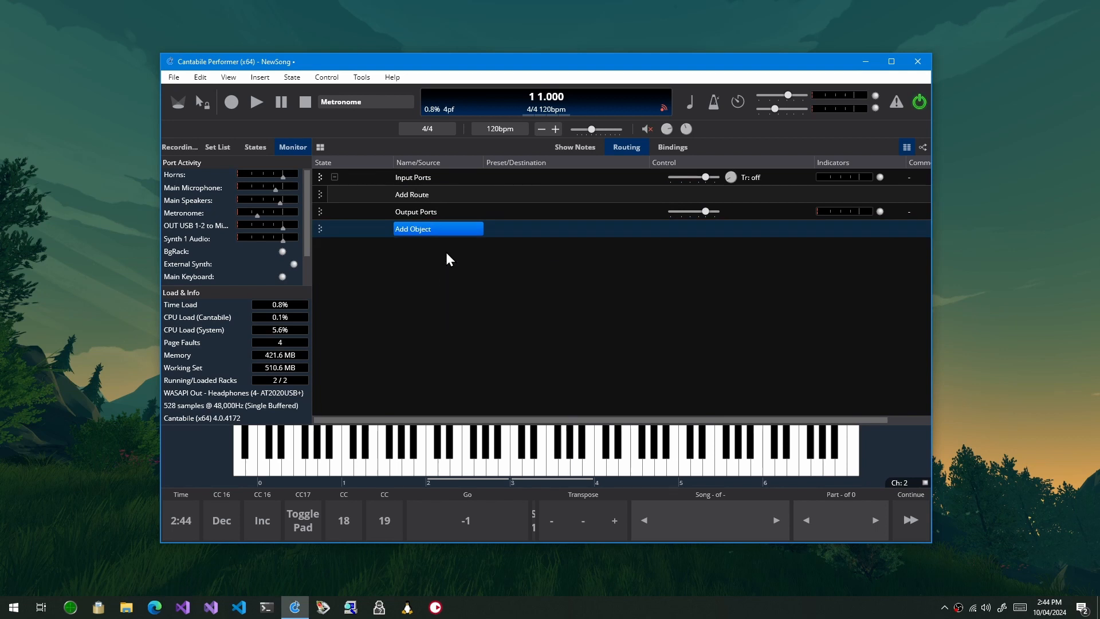
Re-insert the Dexed VST3 synth, close its editor, and open Dexed 1's Plugin Properties.
click(412, 229)
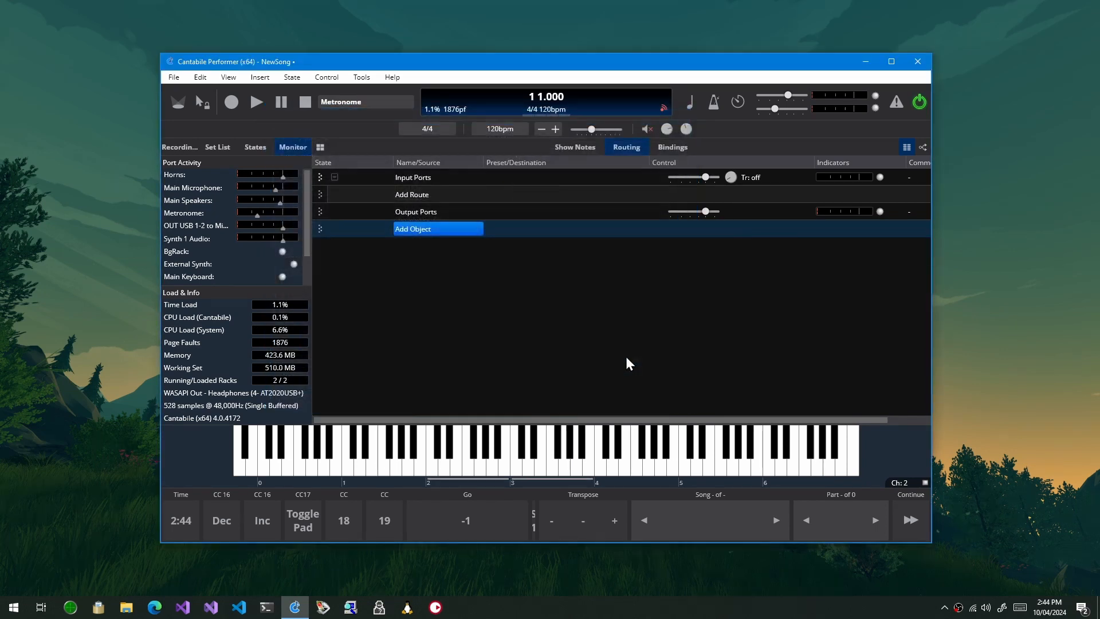
click(413, 229)
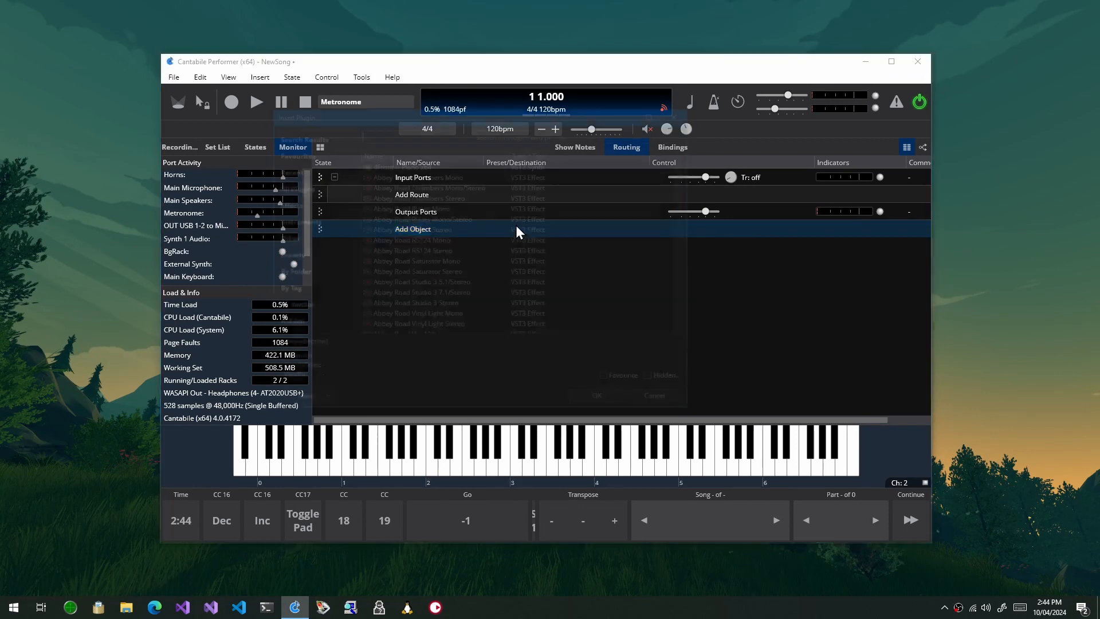
click(412, 229)
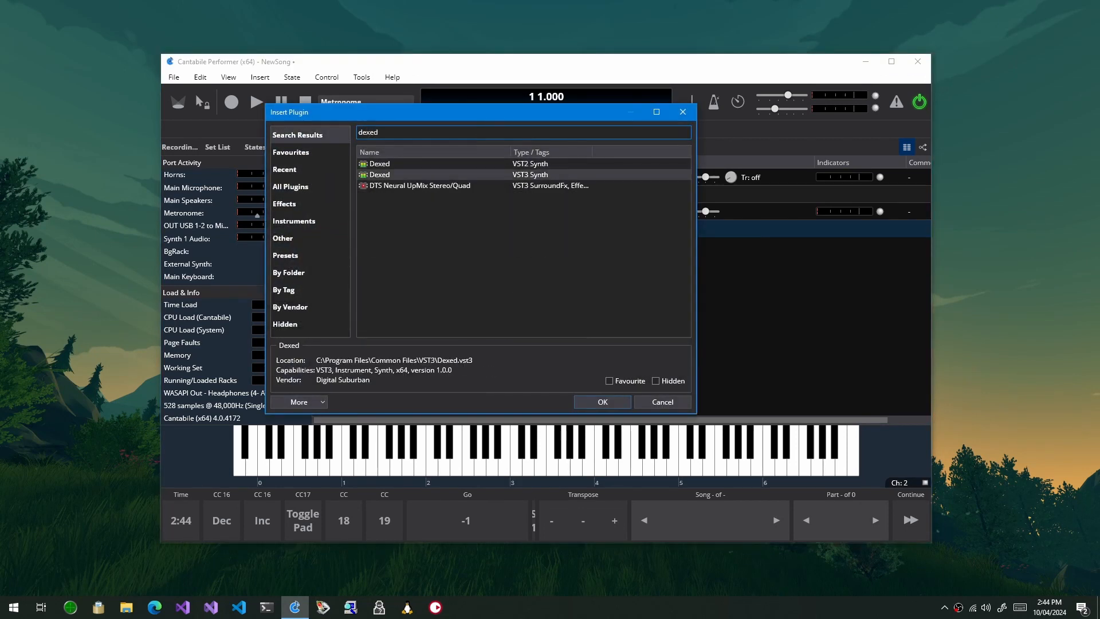
click(600, 402)
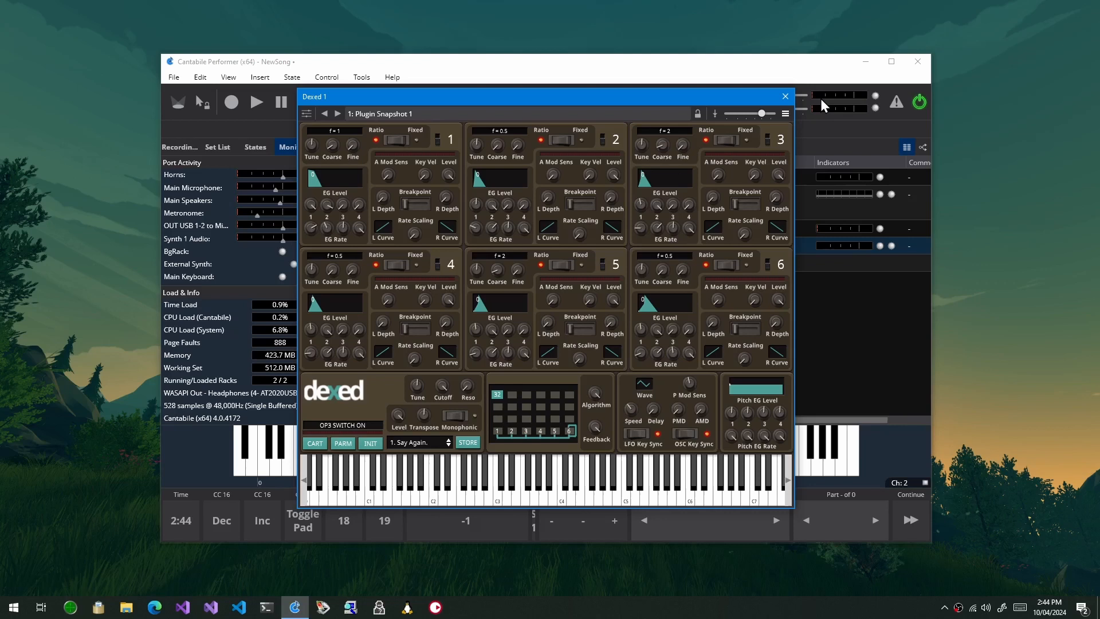
click(783, 96)
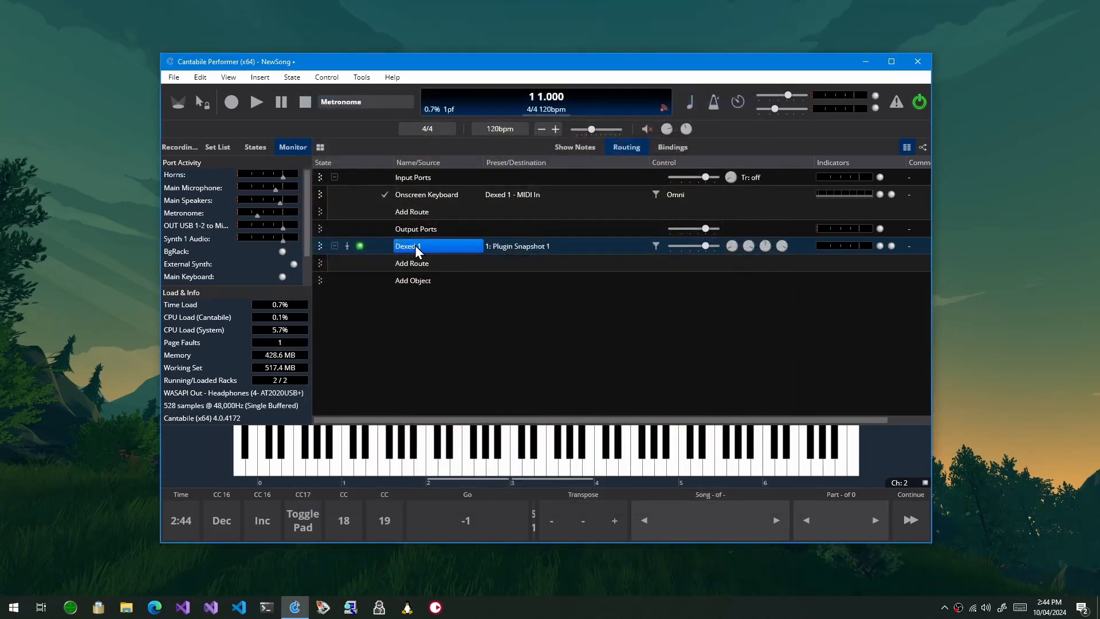
double_click(409, 246)
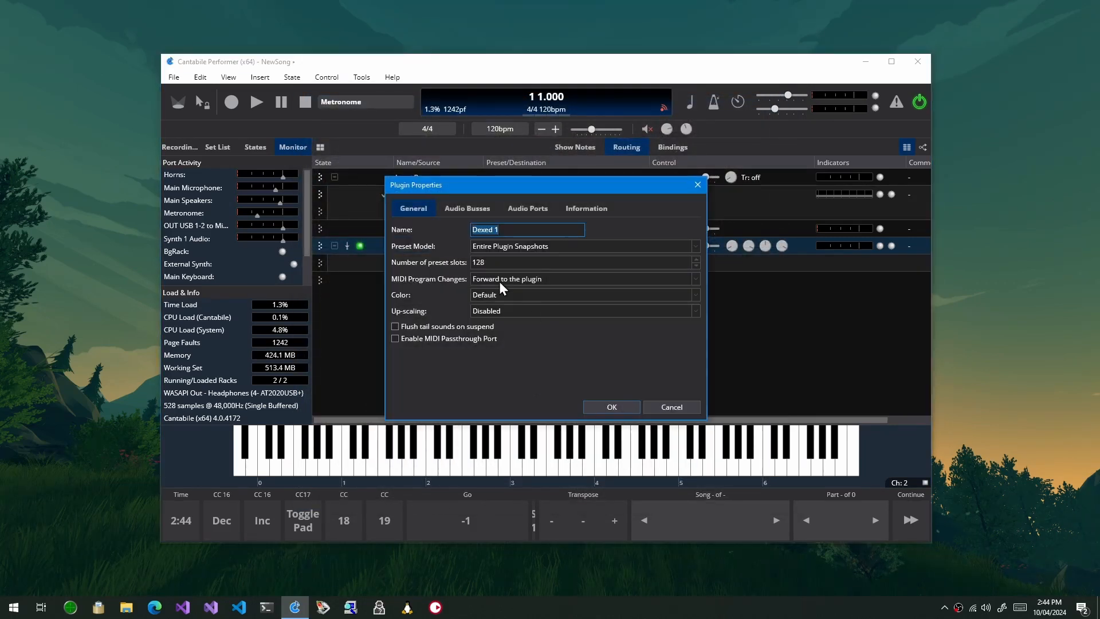
Set Dexed 1's out: Output bus speaker arrangement to Stereo (Ls Rs).
click(466, 208)
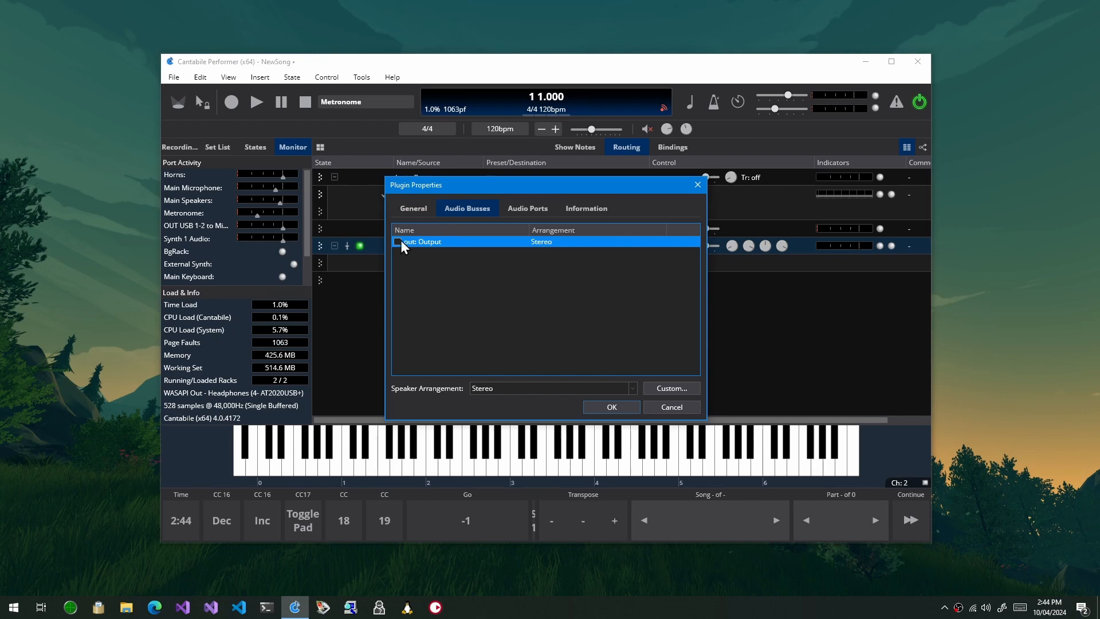
click(397, 241)
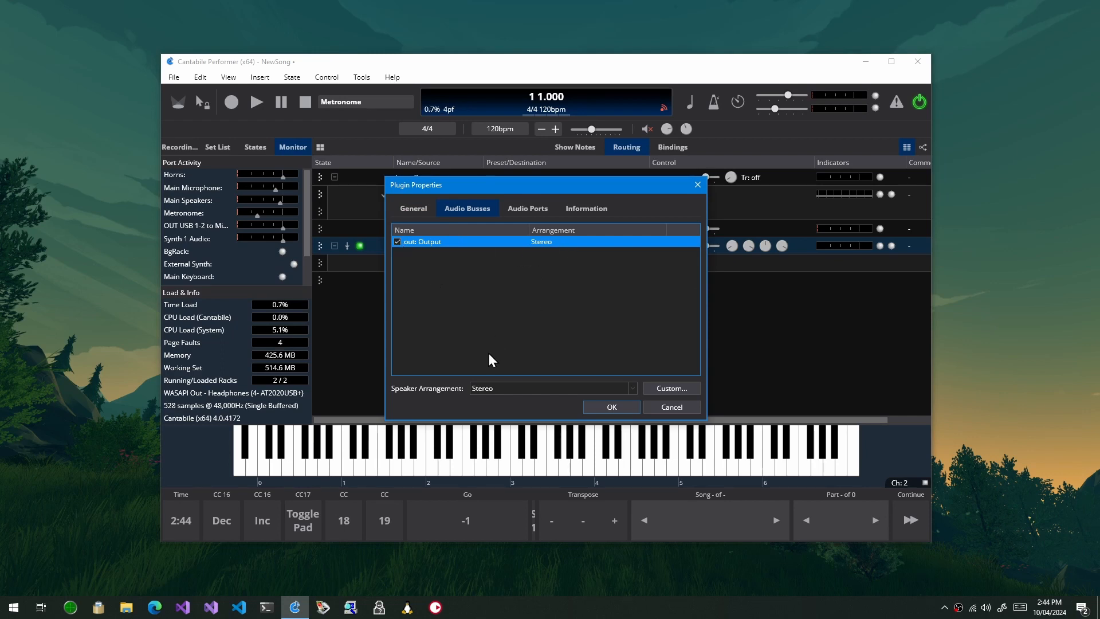
click(630, 388)
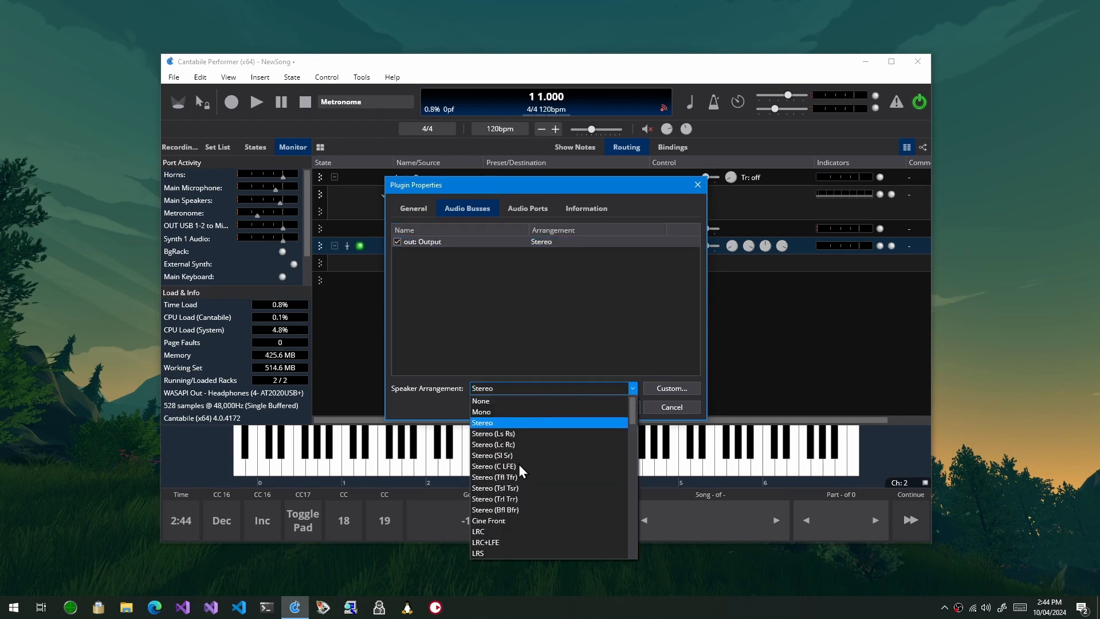
mouse_move(540, 461)
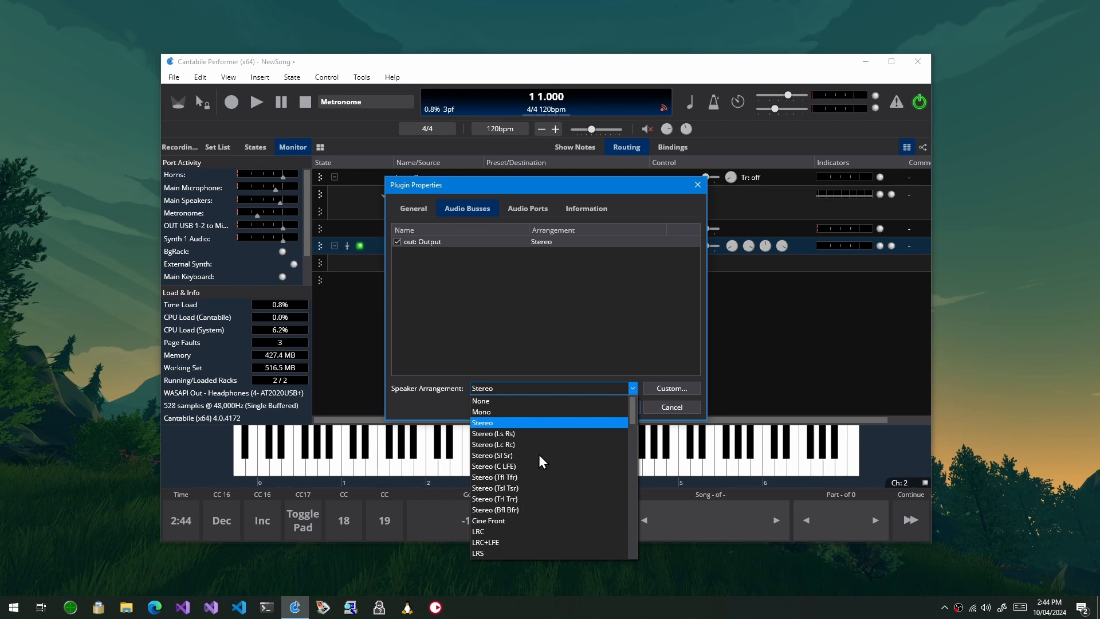
click(494, 433)
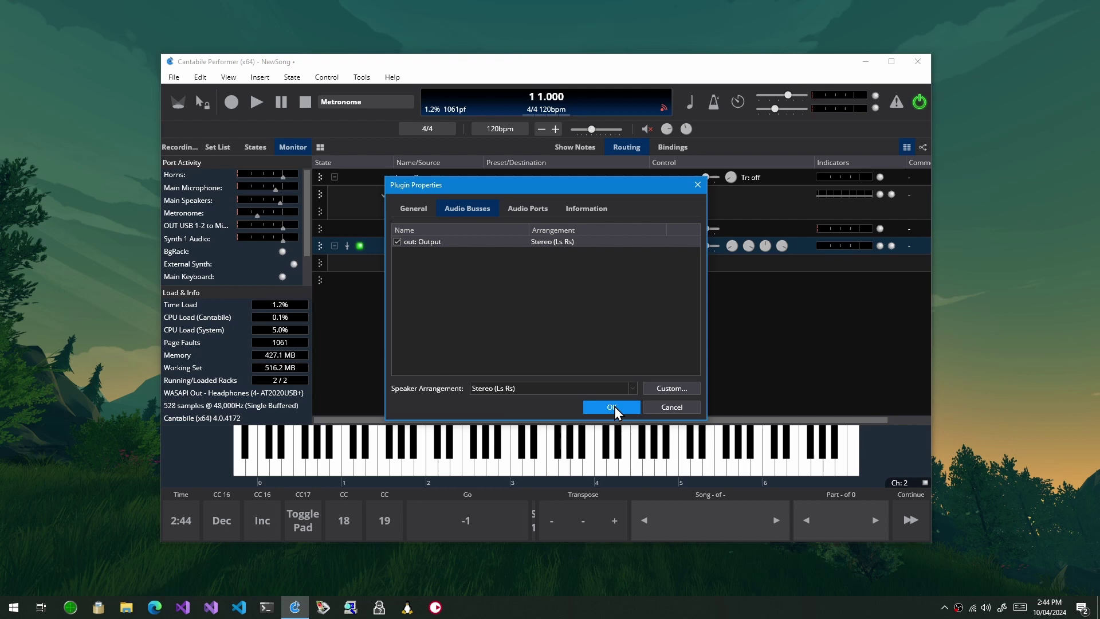
right_click(408, 245)
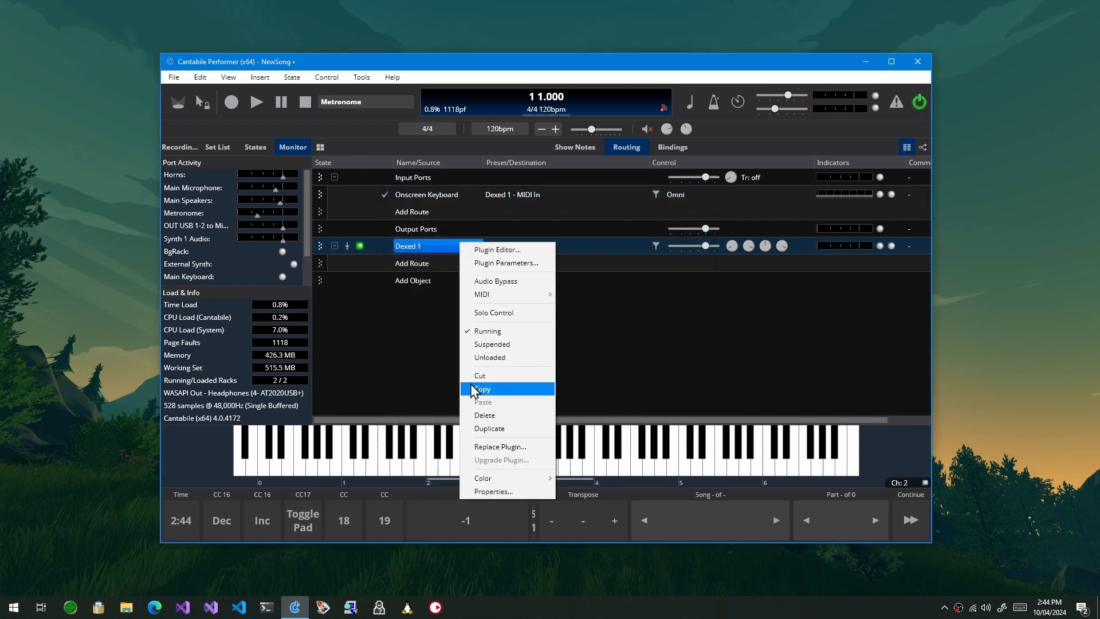
Try setting Dexed 1's output bus Speaker Arrangement to 5.1 and apply with OK.
click(493, 491)
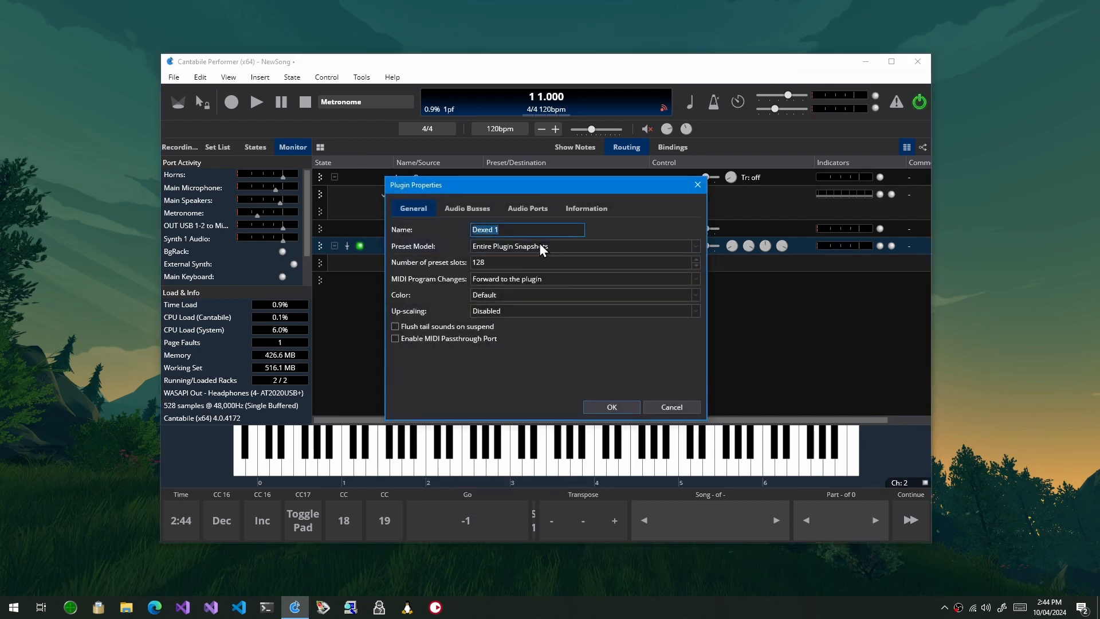
click(466, 208)
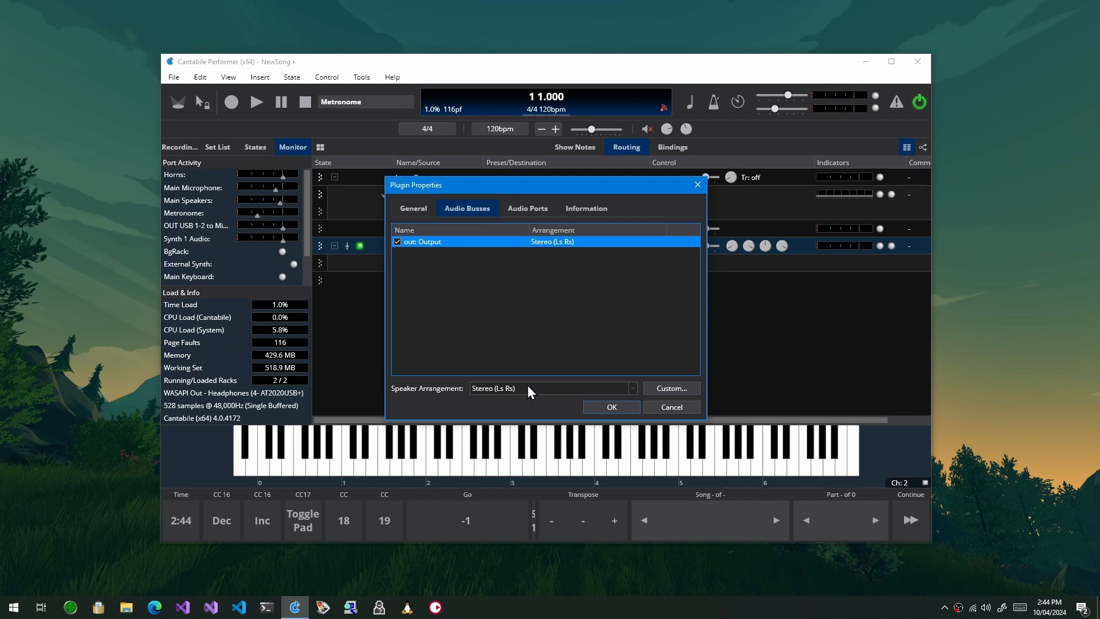
click(631, 388)
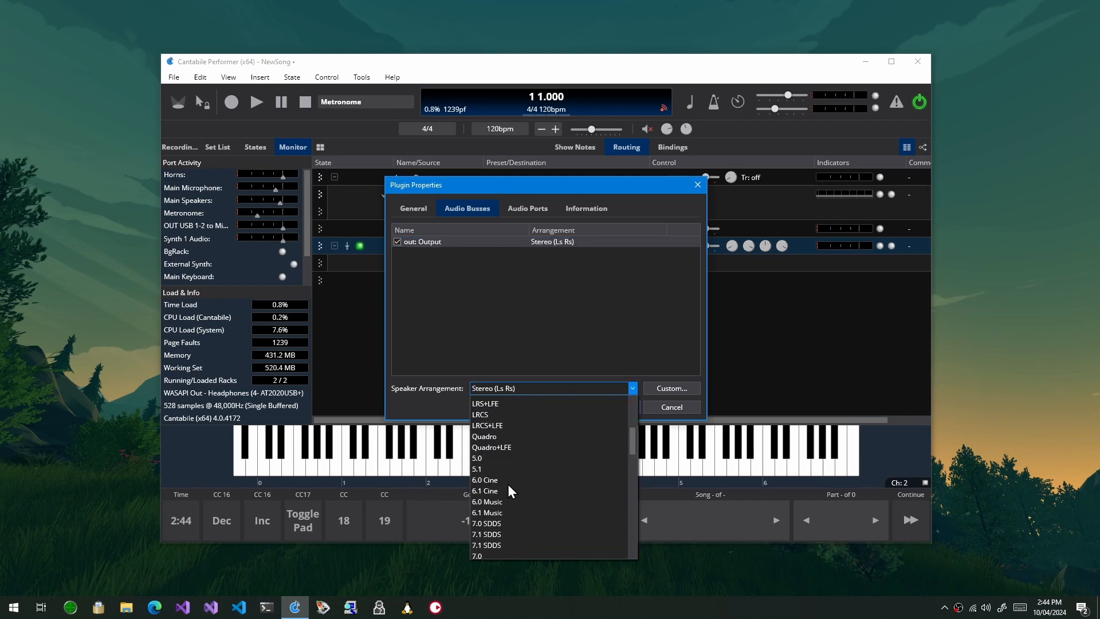
click(478, 469)
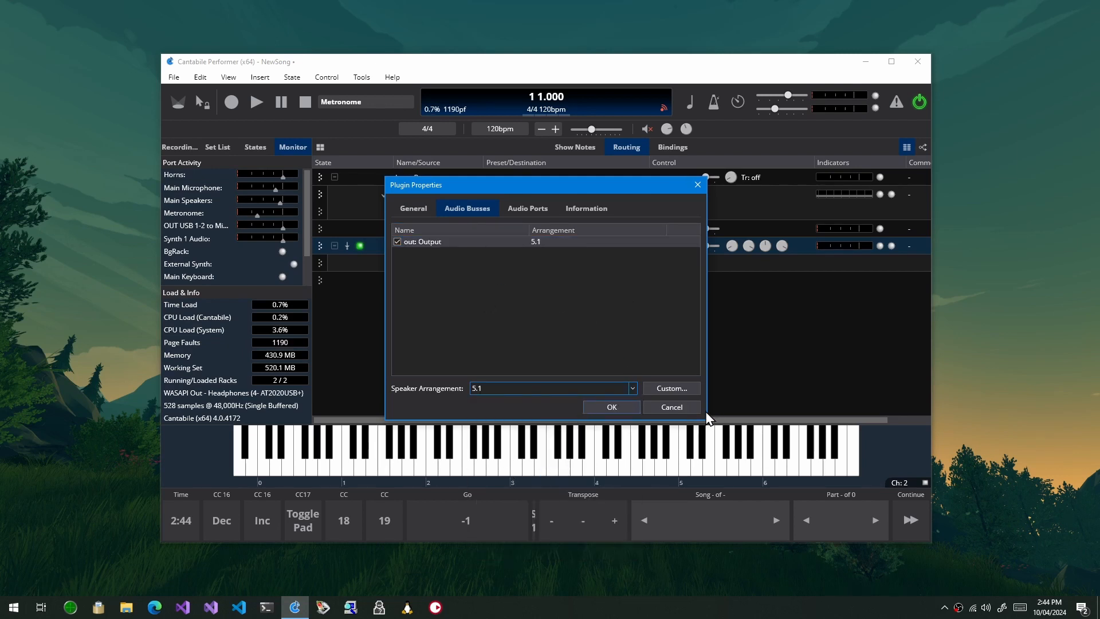
click(609, 406)
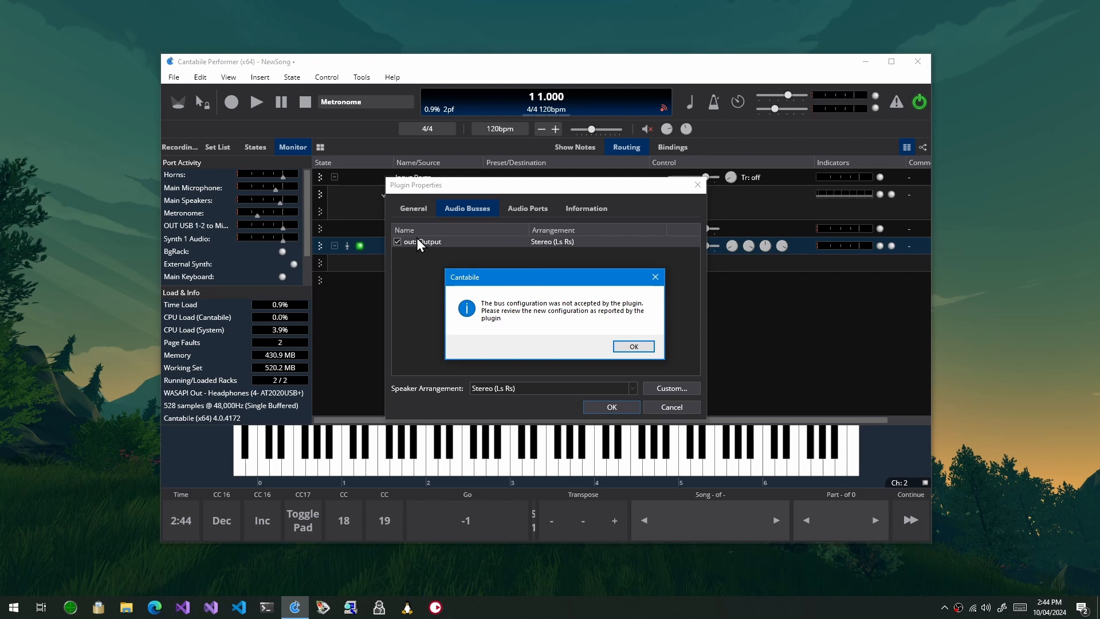
mouse_move(429, 255)
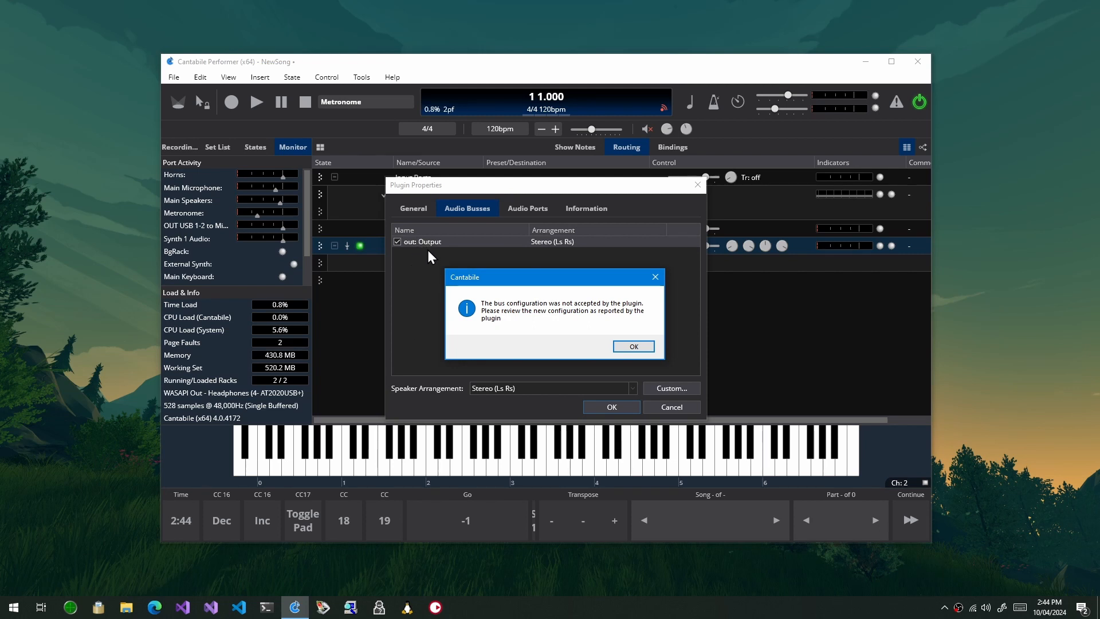
mouse_move(574, 250)
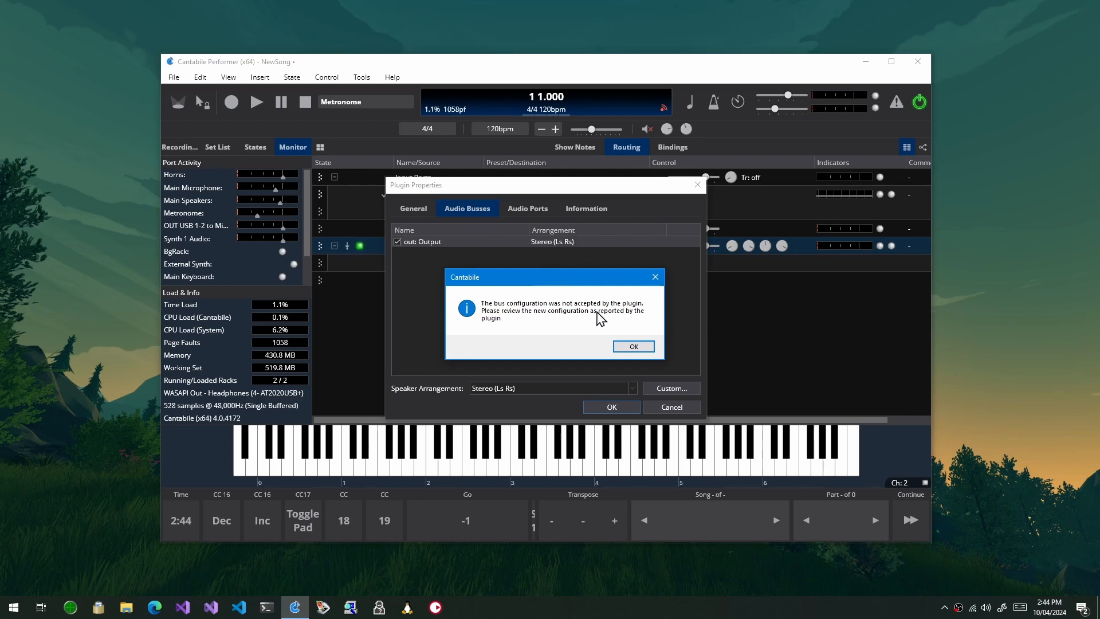
mouse_move(615, 292)
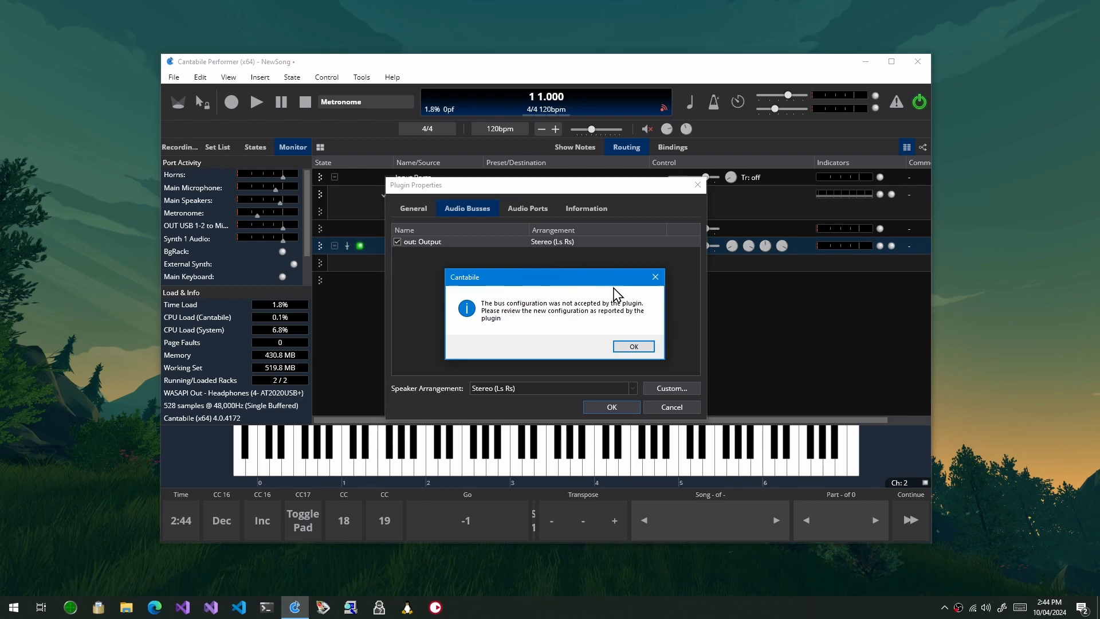
mouse_move(554, 293)
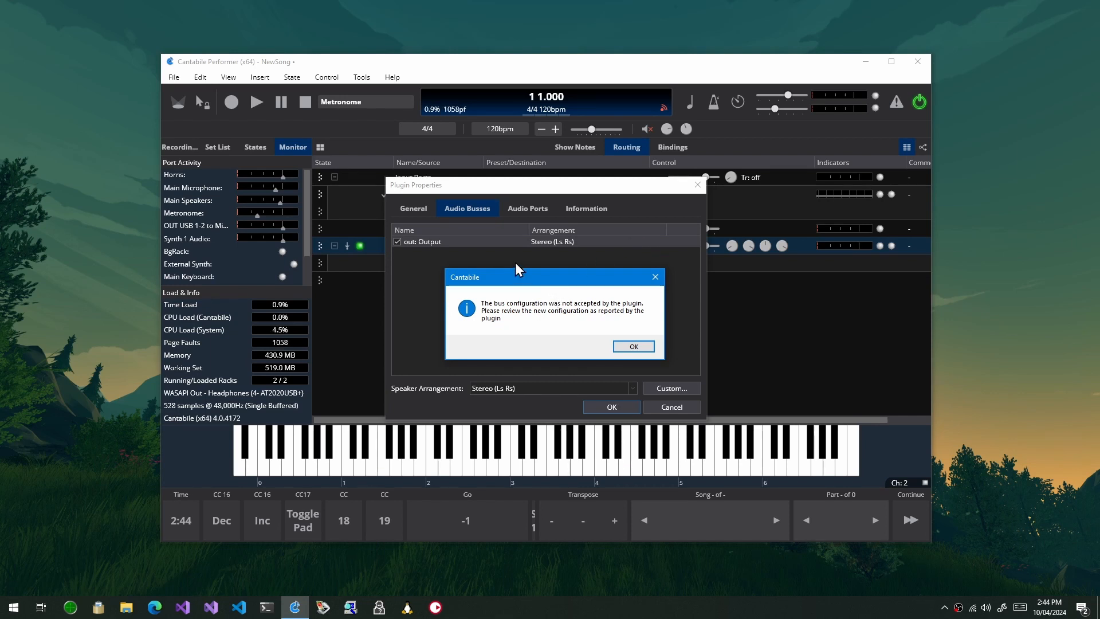
Dismiss the 'bus configuration was not accepted' warning and cancel Dexed 1's Plugin Properties.
click(632, 345)
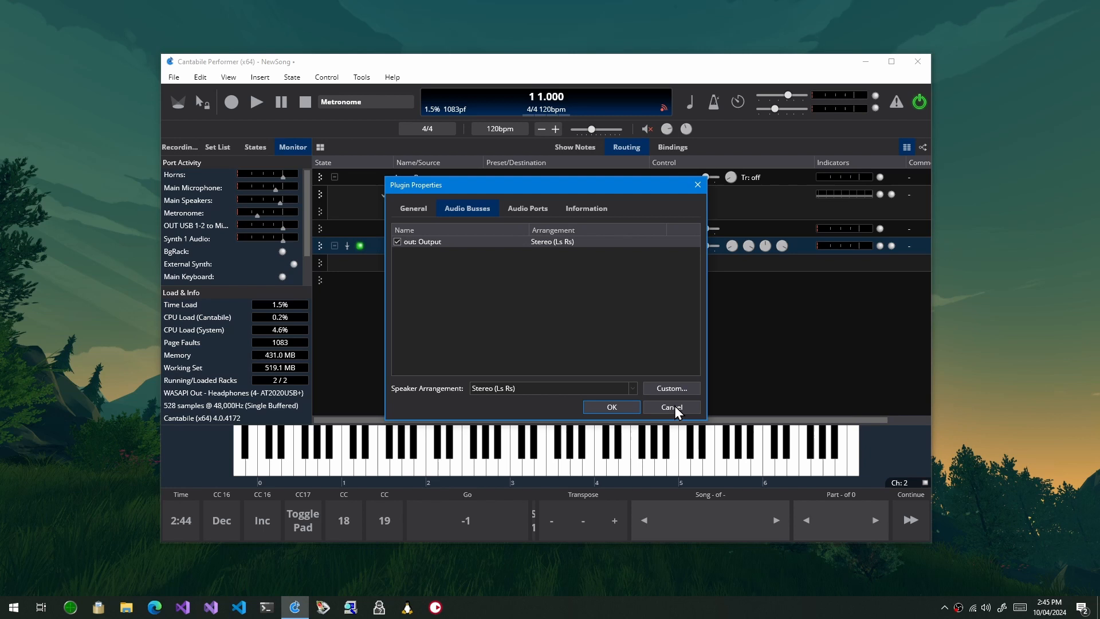
click(670, 407)
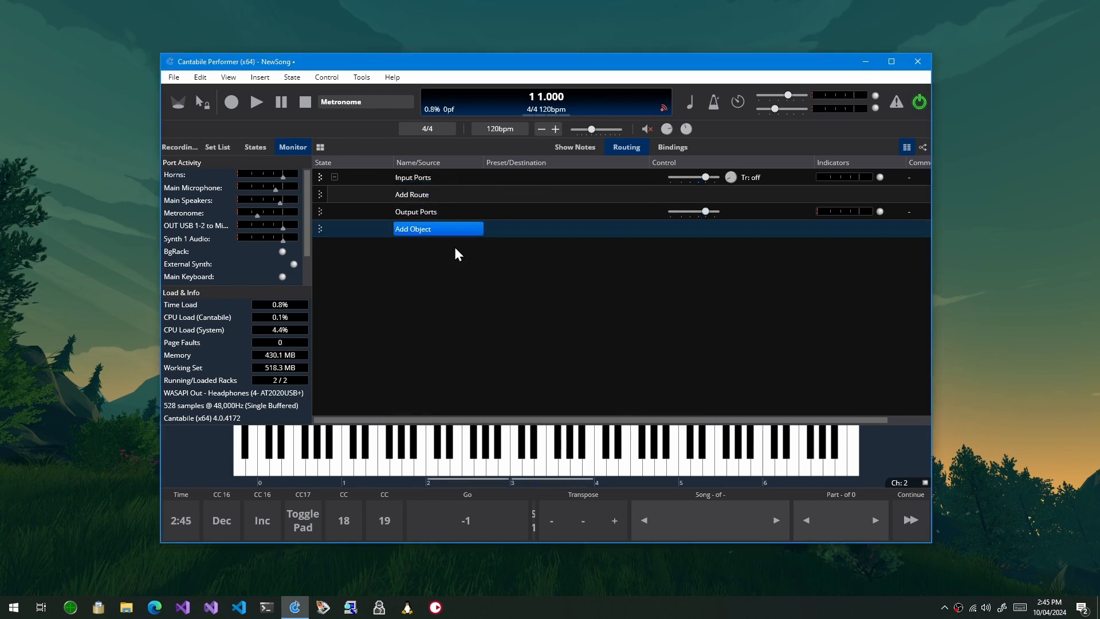
Insert the HLConvolver plugin found by searching 'hlco', then bring up its actions menu.
click(412, 228)
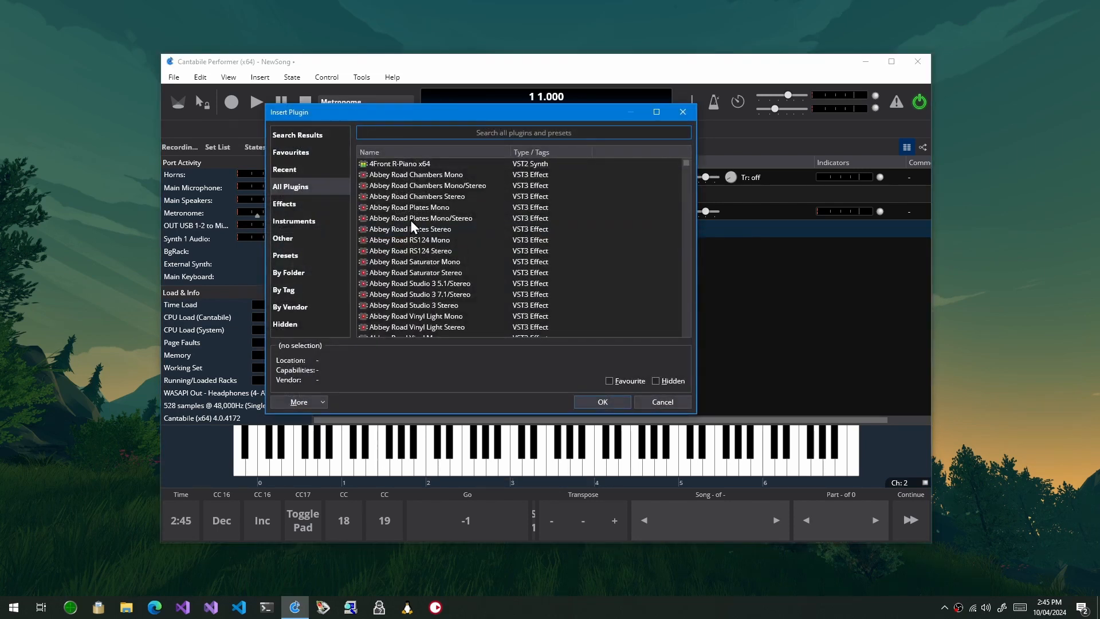
text(hlco)
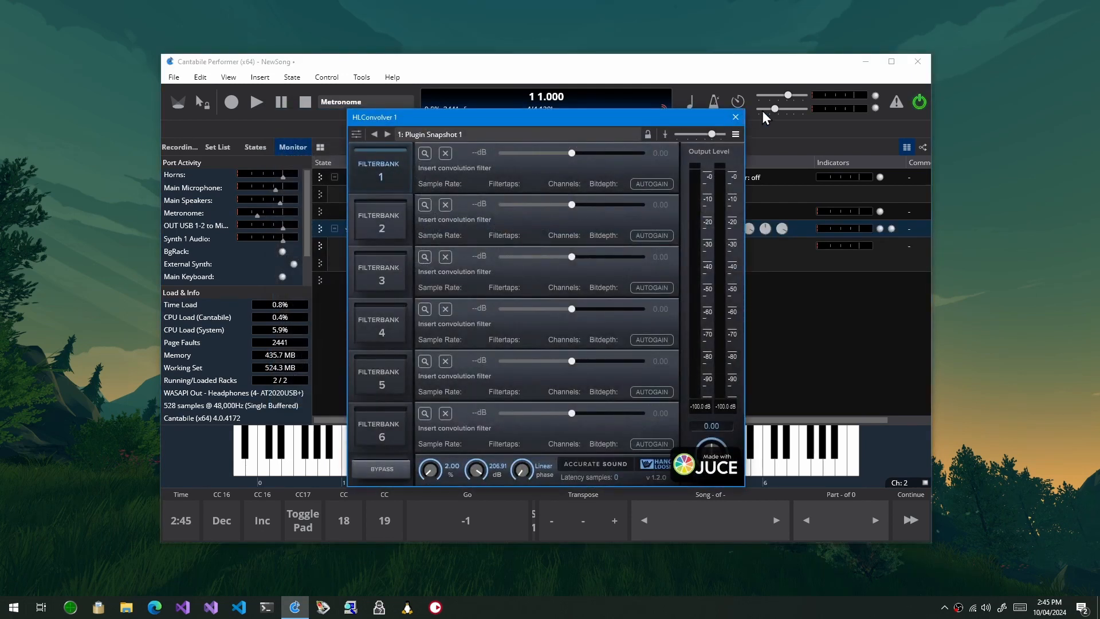
right_click(403, 229)
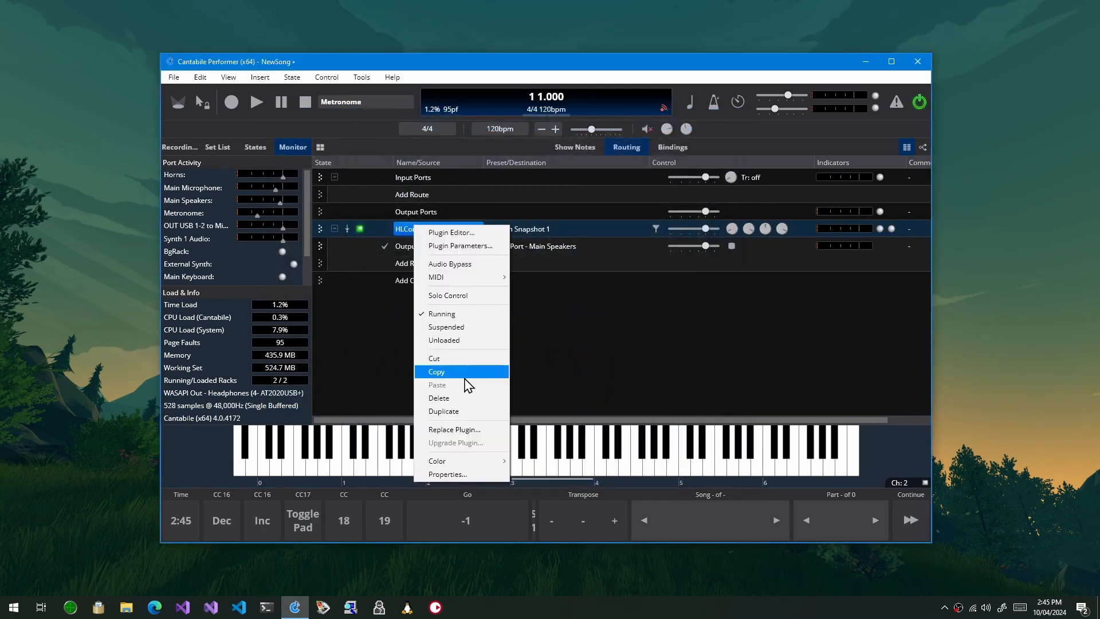
Attempt a new arrangement on HLConvolver's Input bus and dismiss the rejection warning.
click(447, 474)
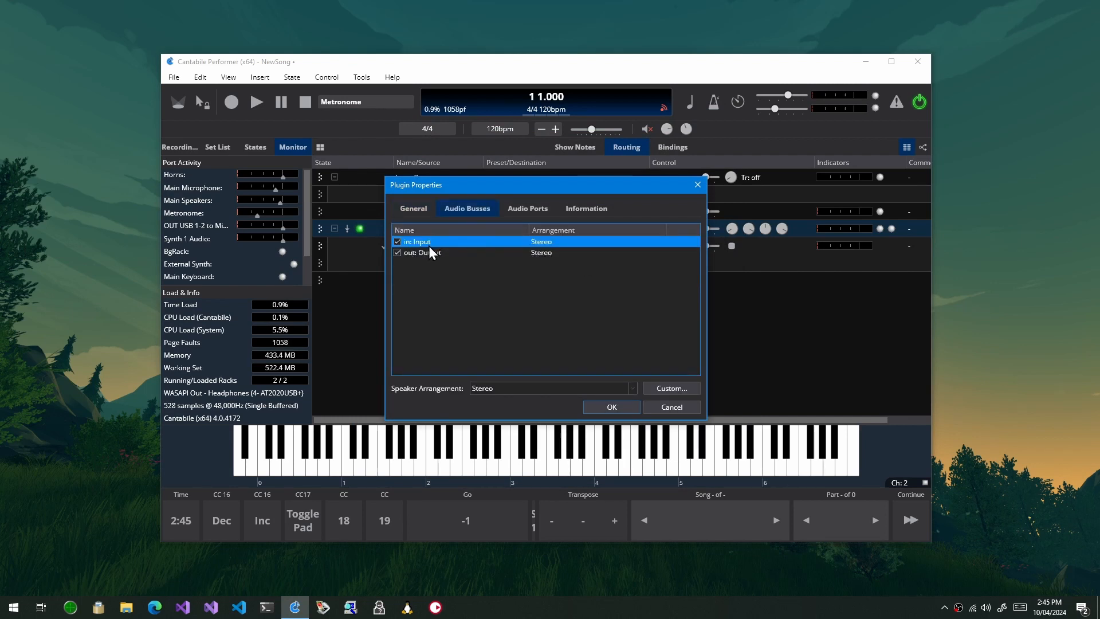
mouse_move(577, 251)
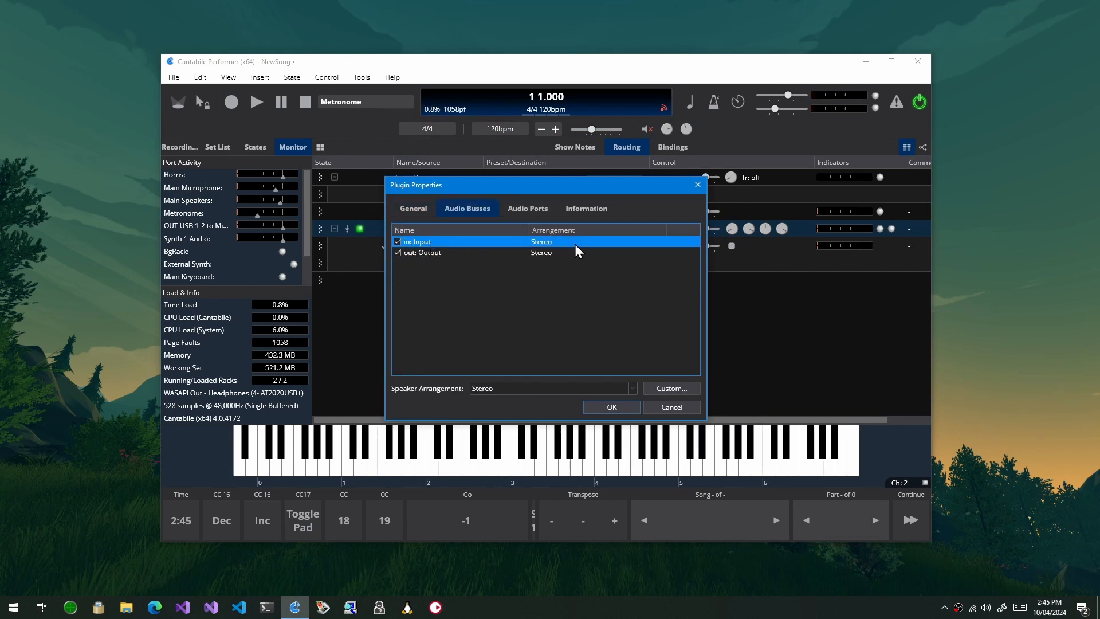
click(631, 387)
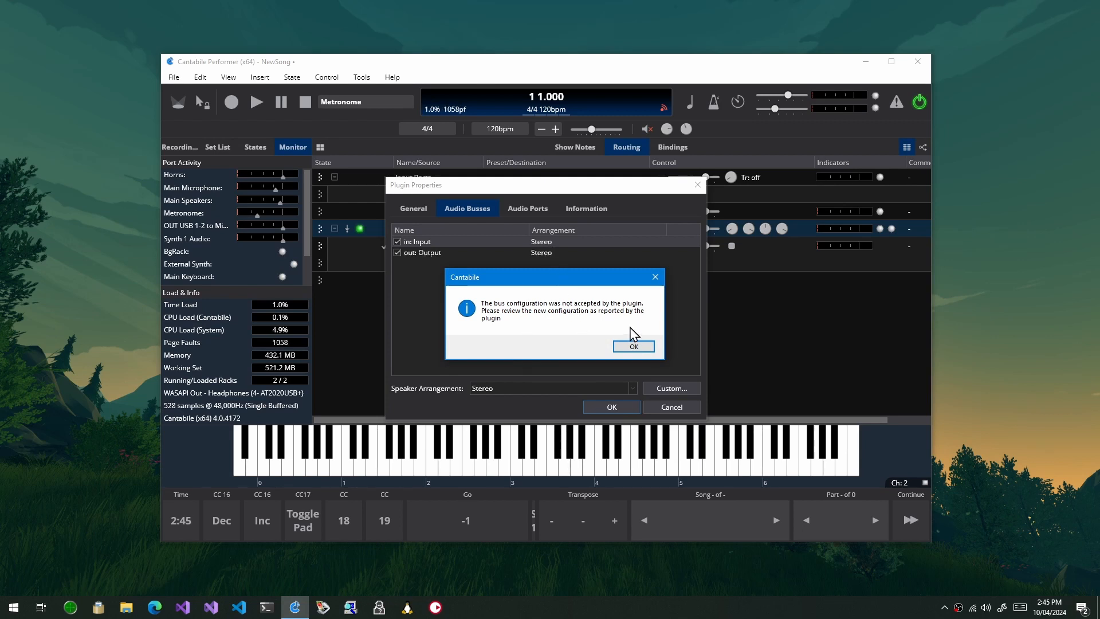
click(632, 346)
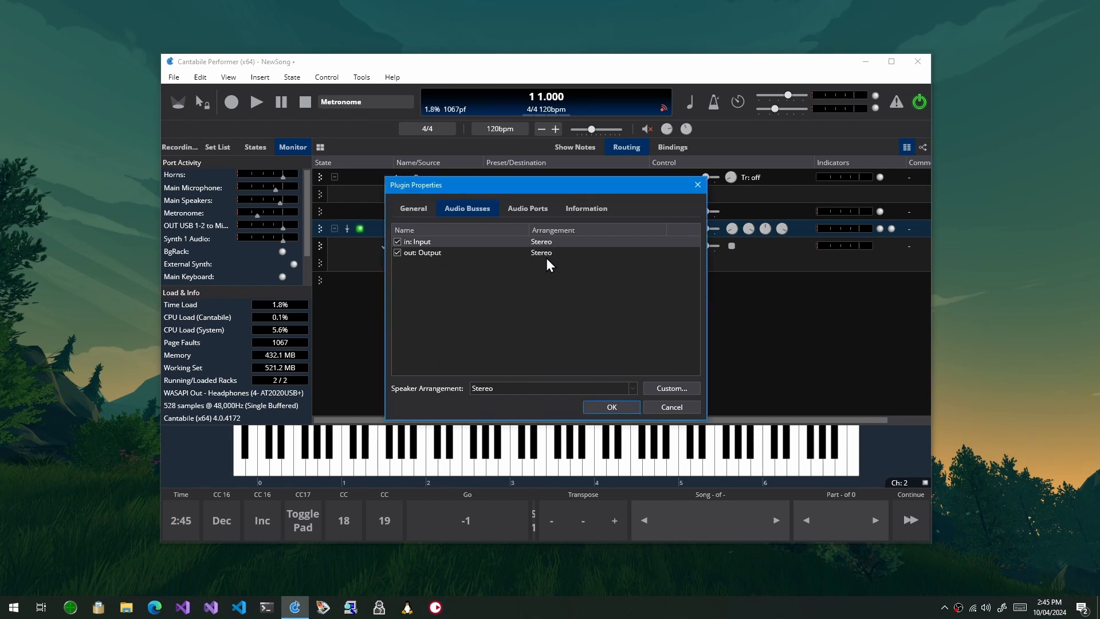
Set HLConvolver 1's output bus to 5.1, dismiss the warning, and confirm both busses read 5.1.
click(629, 388)
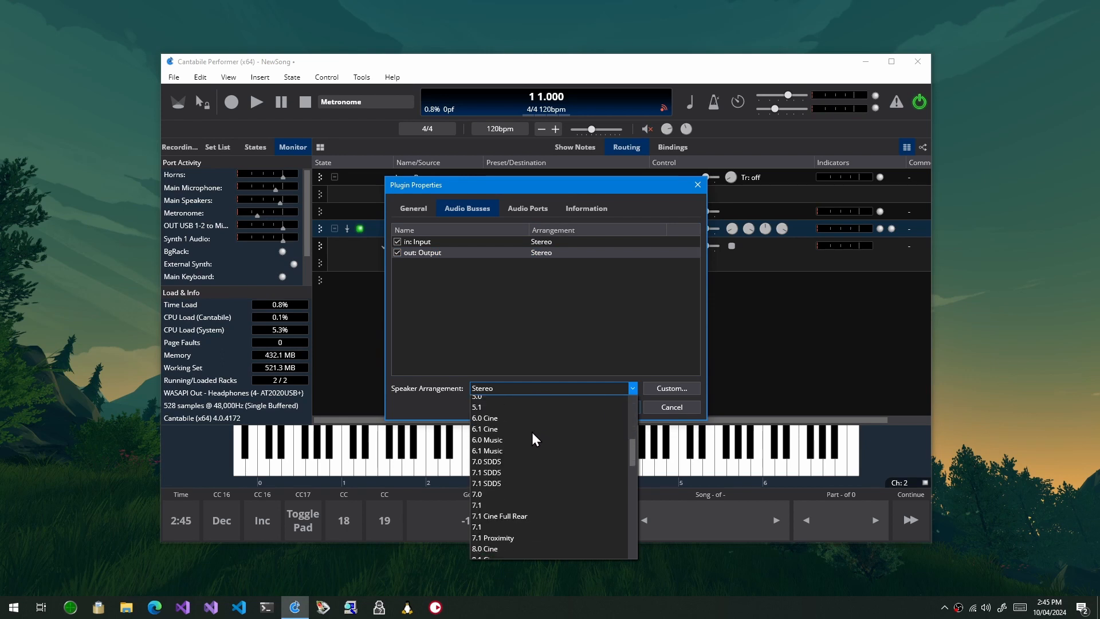
click(478, 407)
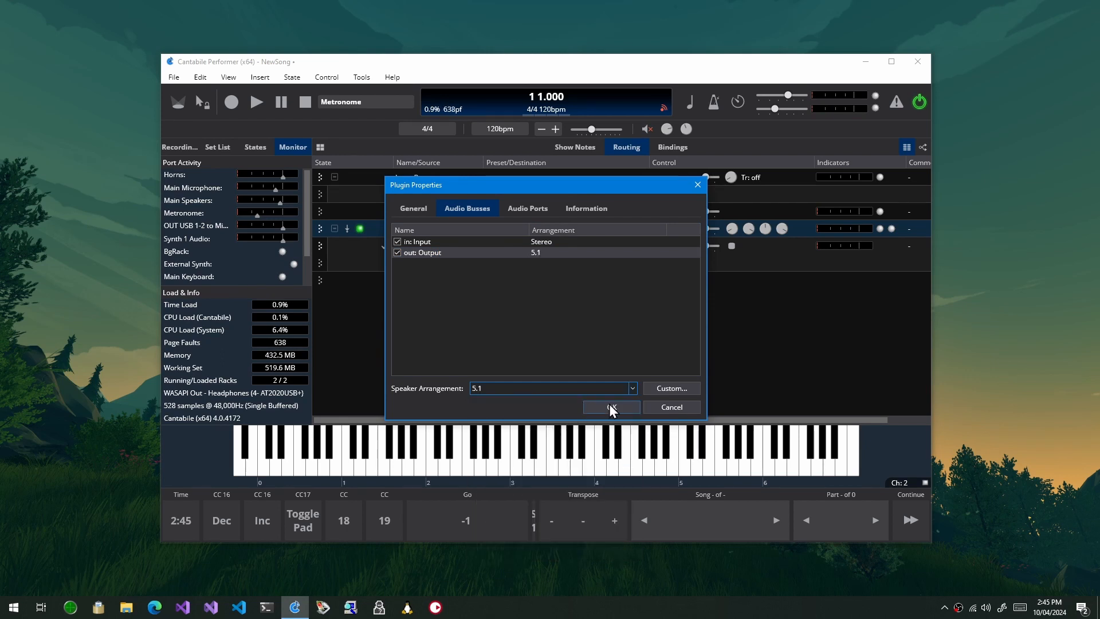
click(610, 408)
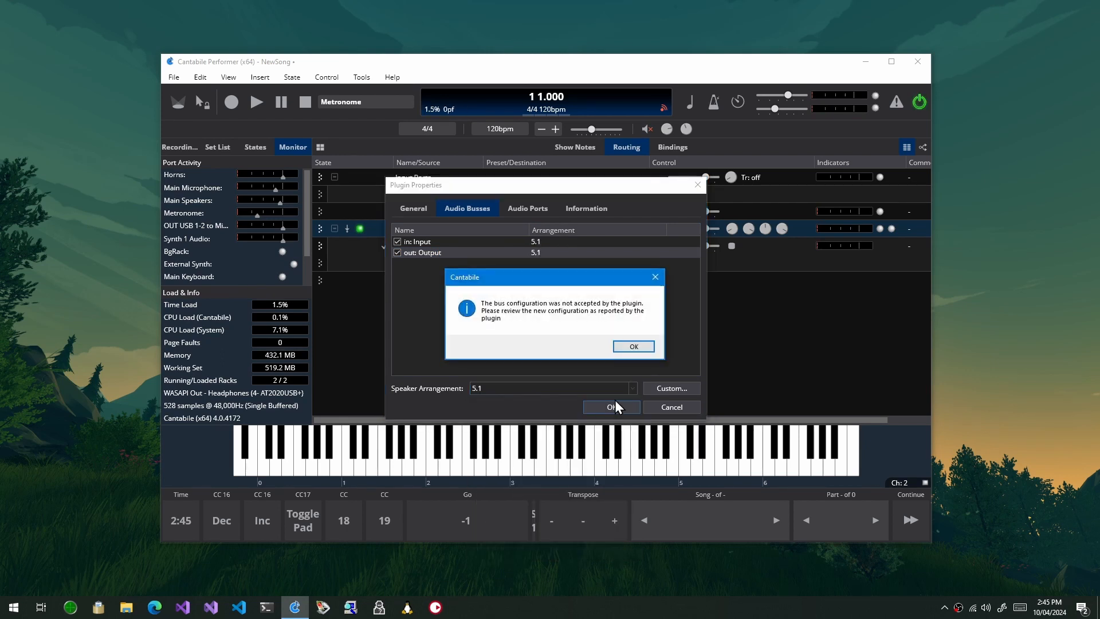
click(632, 346)
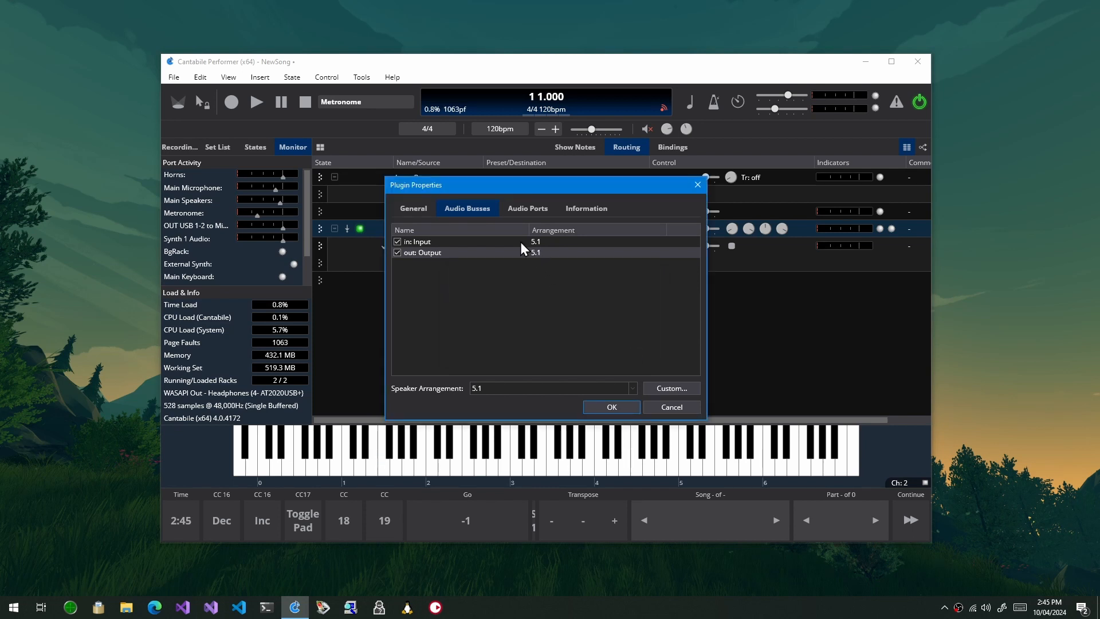
mouse_move(438, 249)
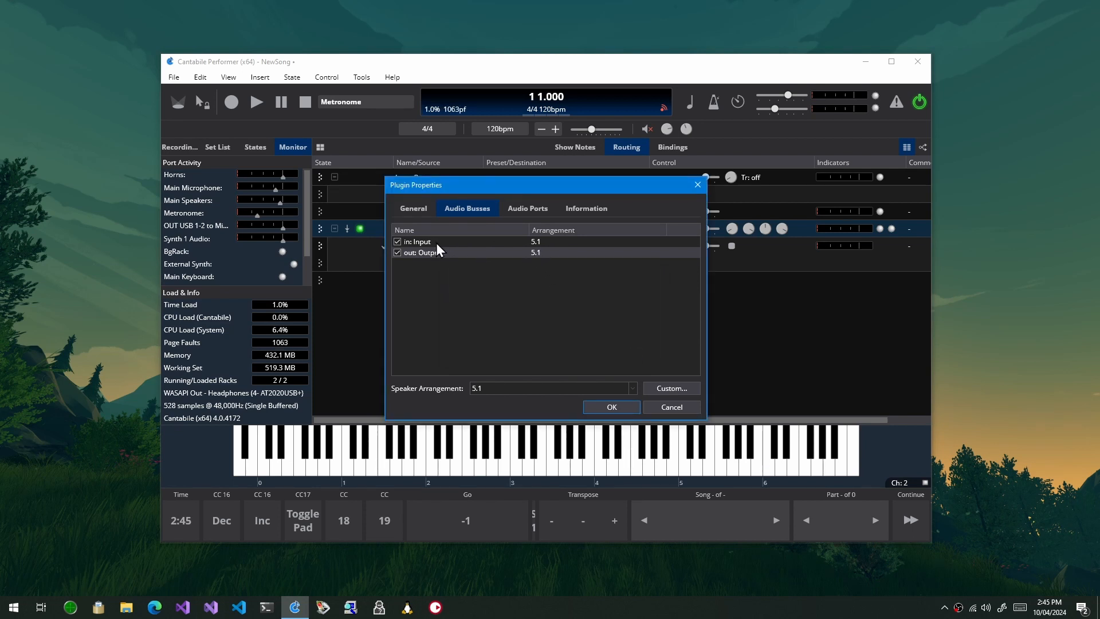
click(423, 252)
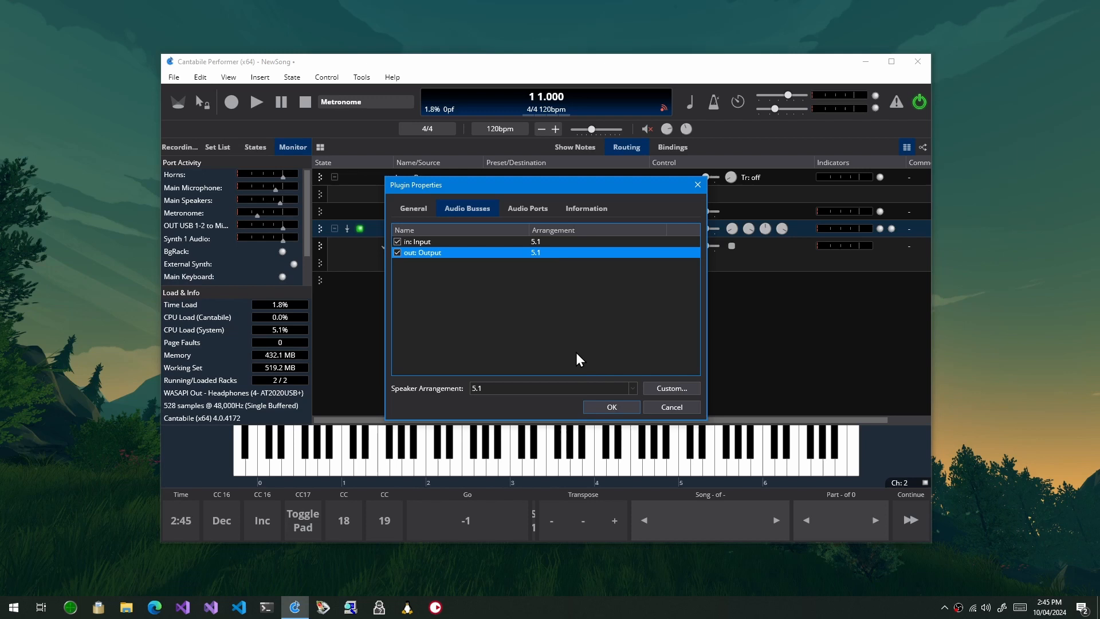
click(610, 406)
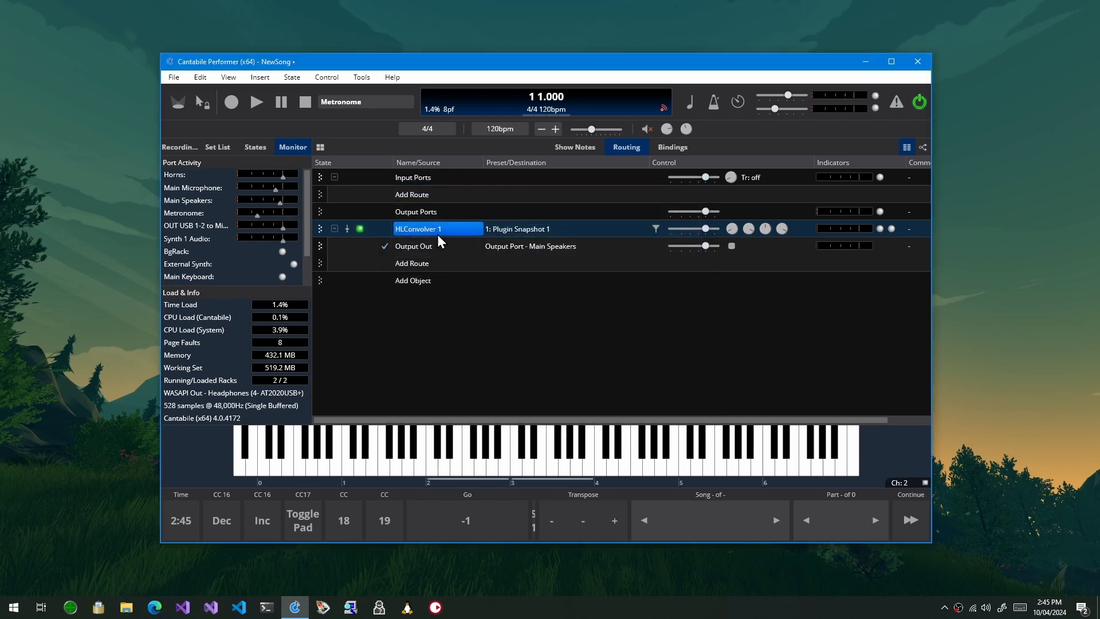
Open and close HLConvolver 1's six-filterbank editor, then reopen its Properties.
right_click(418, 228)
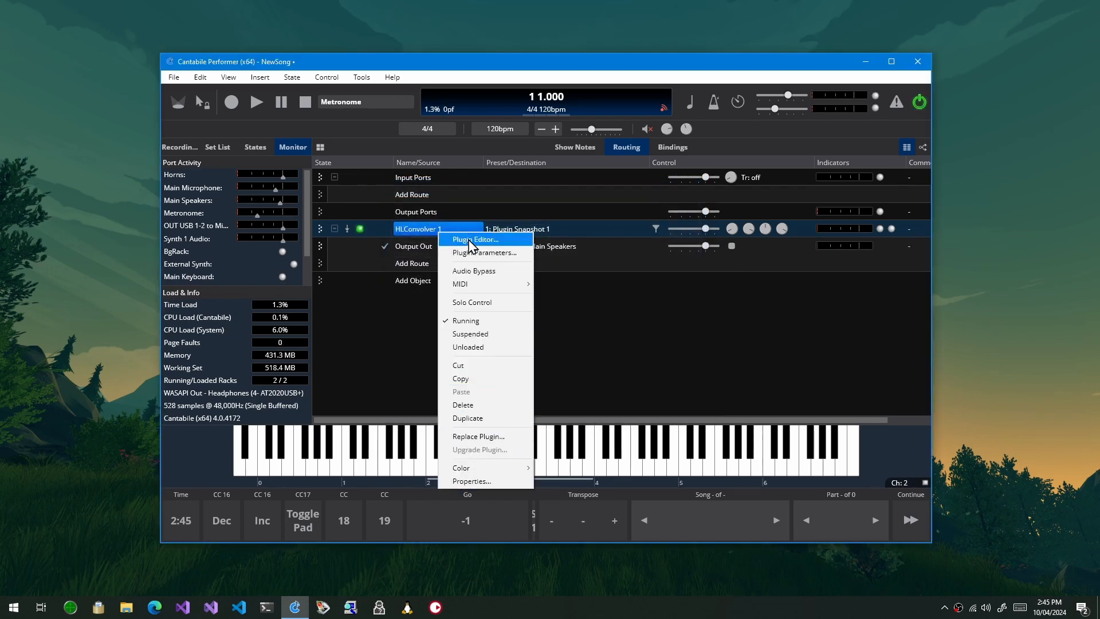
click(476, 240)
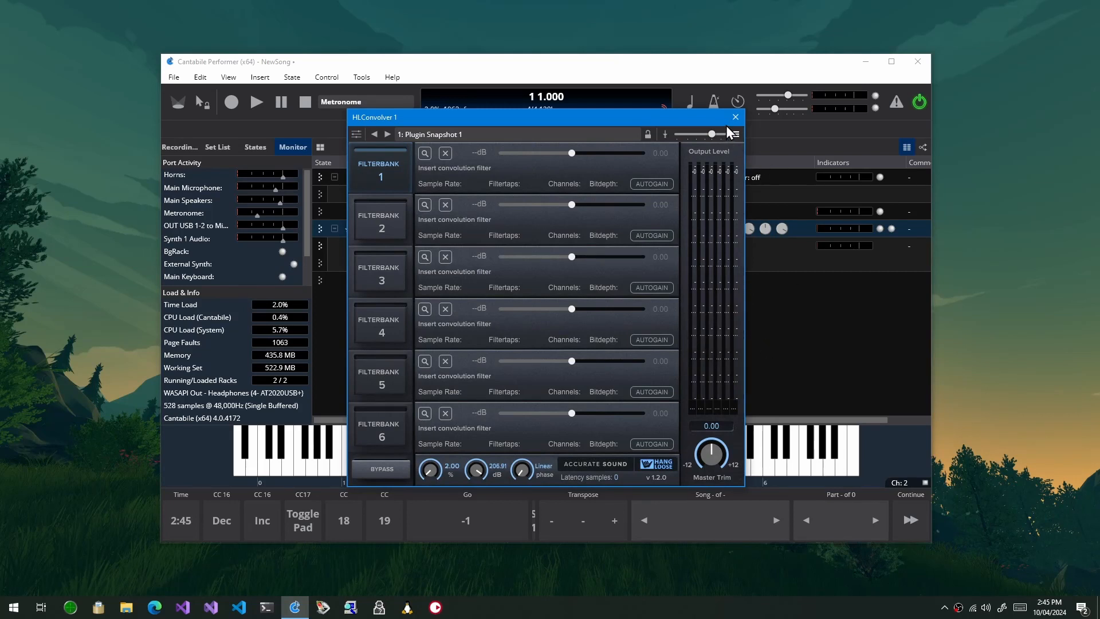
right_click(415, 228)
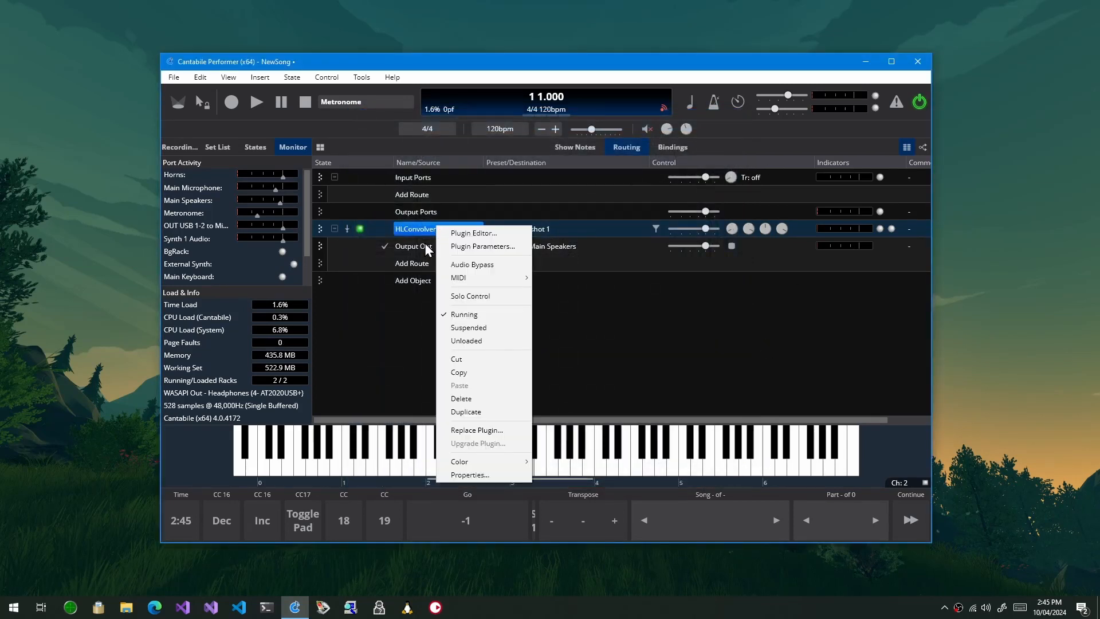
click(468, 474)
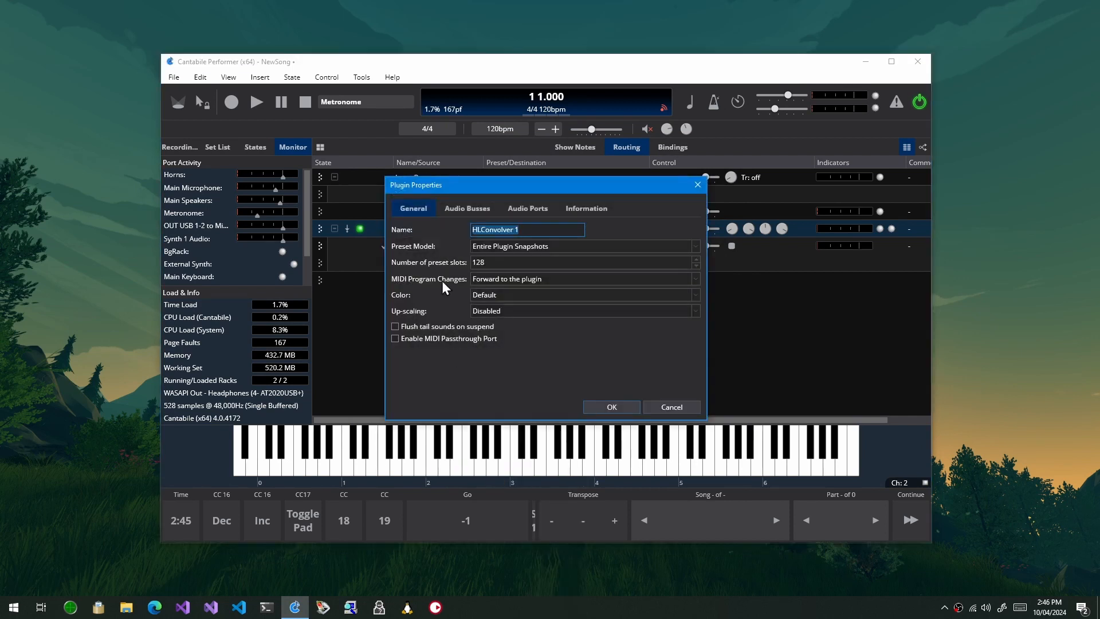
View HLConvolver 1's Audio Busses, then its Audio Ports listing six 5.1 ports per bus.
click(466, 208)
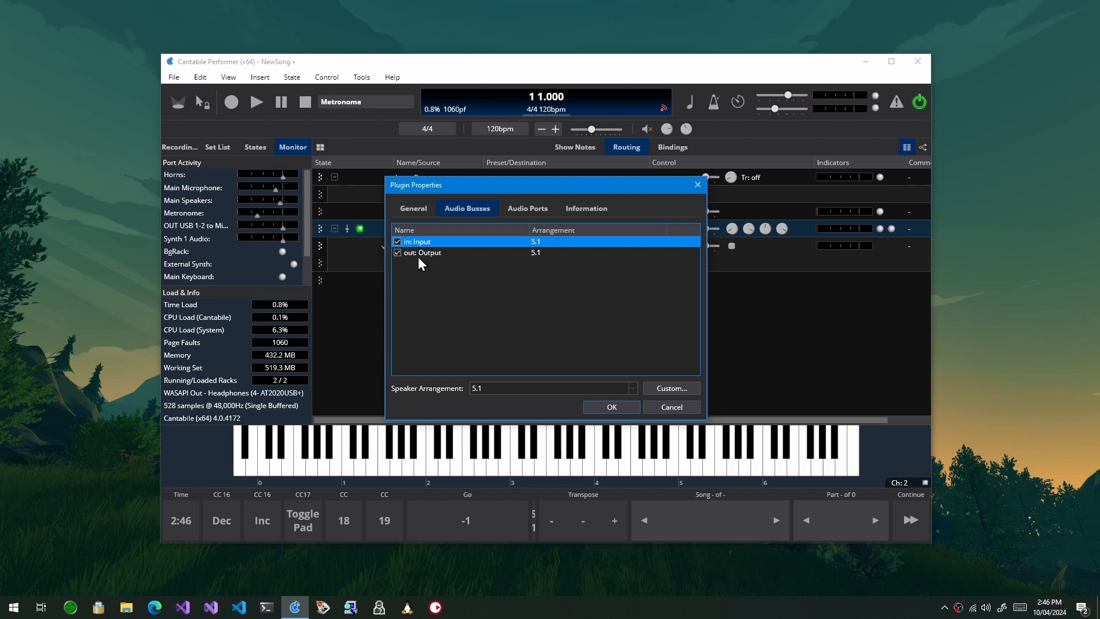
mouse_move(528, 268)
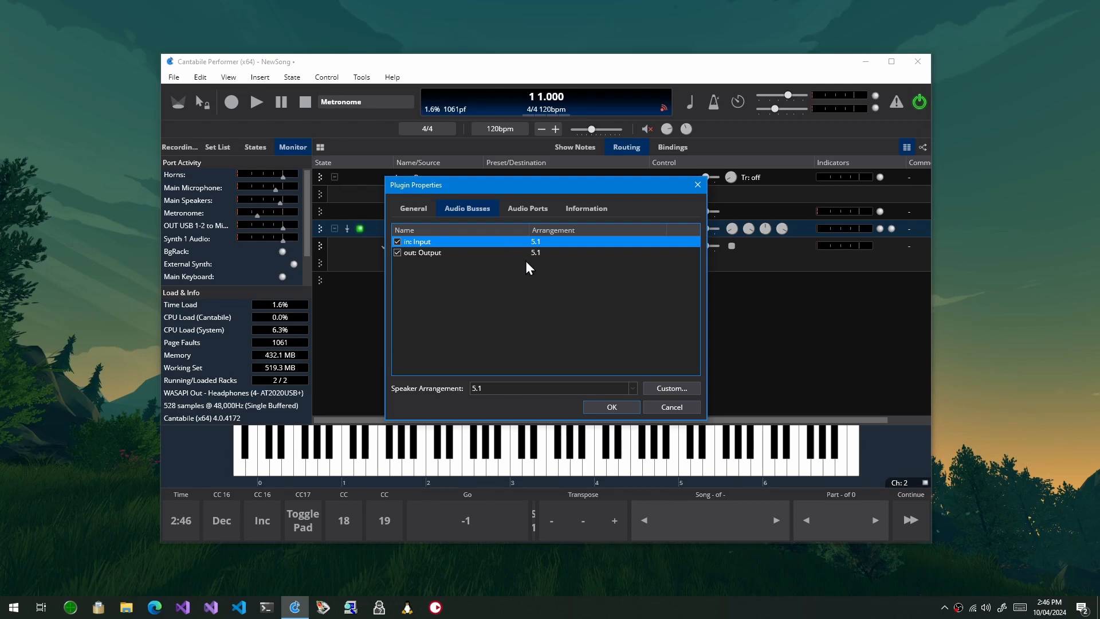
mouse_move(563, 281)
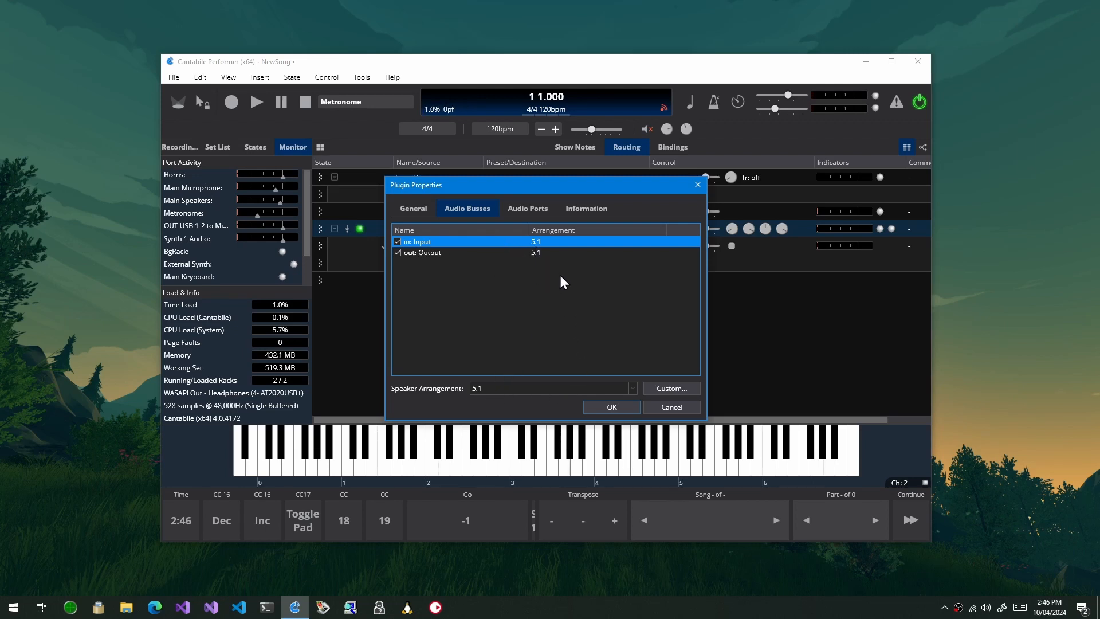
mouse_move(540, 256)
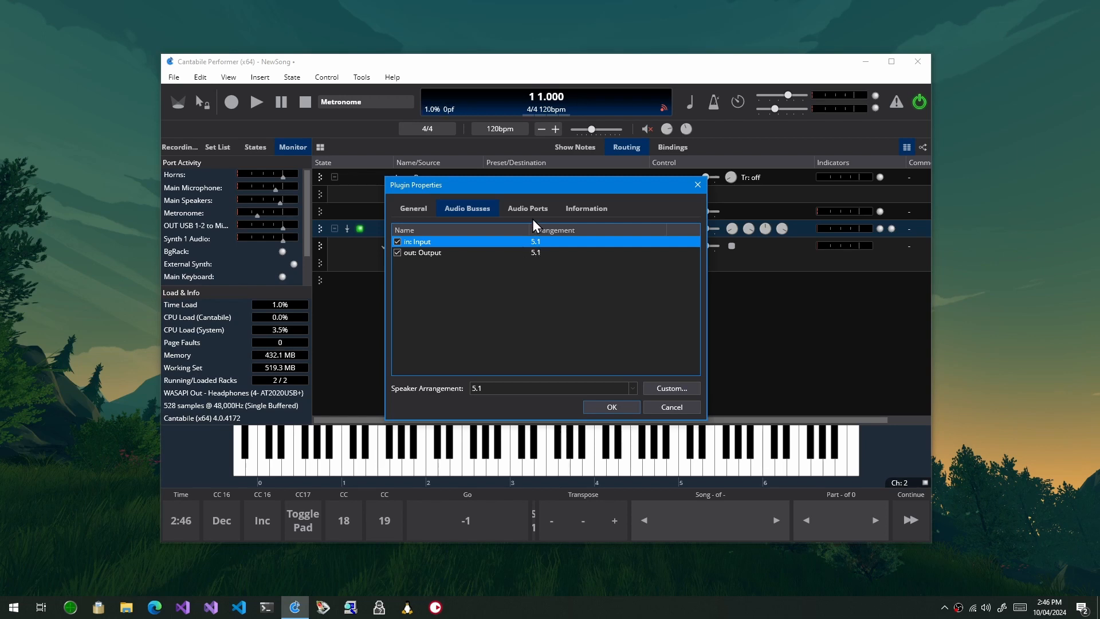
click(528, 209)
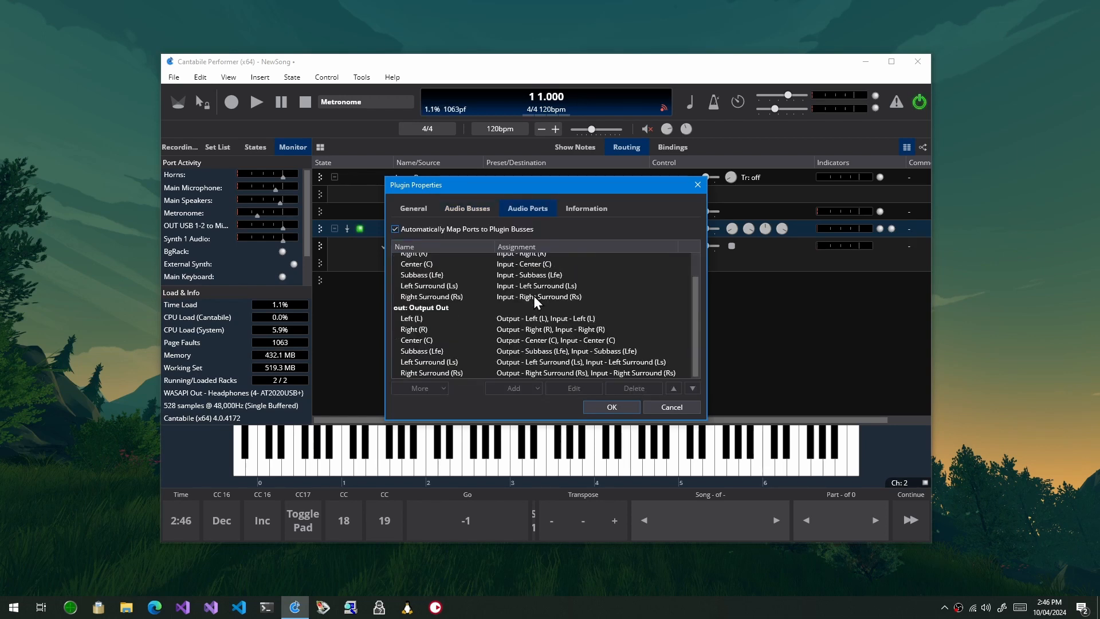
Try Stereo on HLConvolver 1's output bus, dismiss the rejection, review stereo ports, and close.
scroll(up, 3)
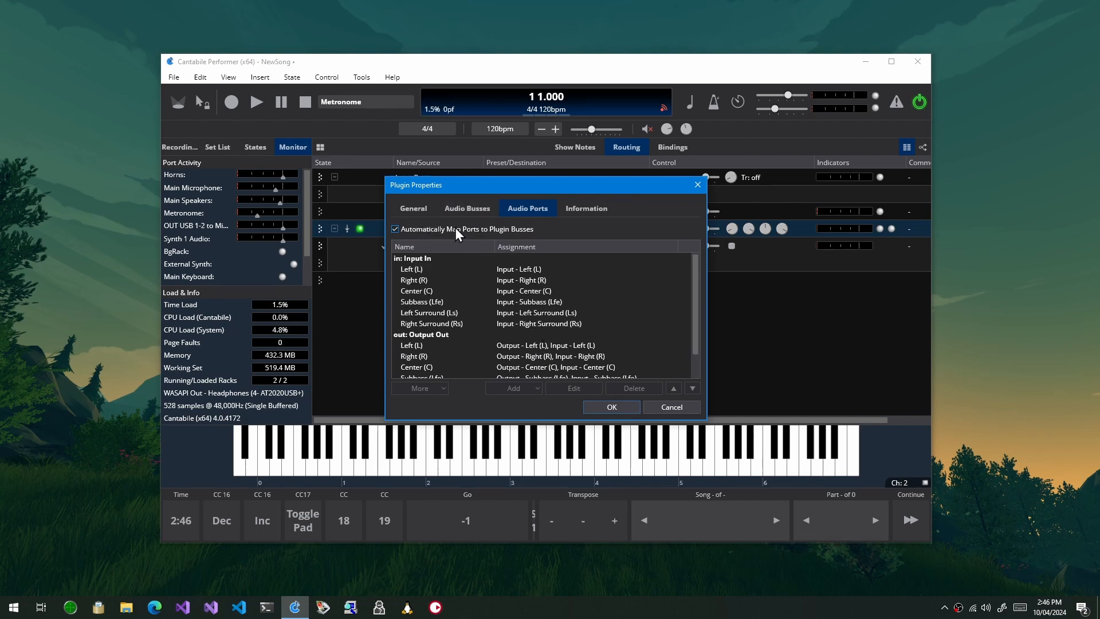
click(466, 208)
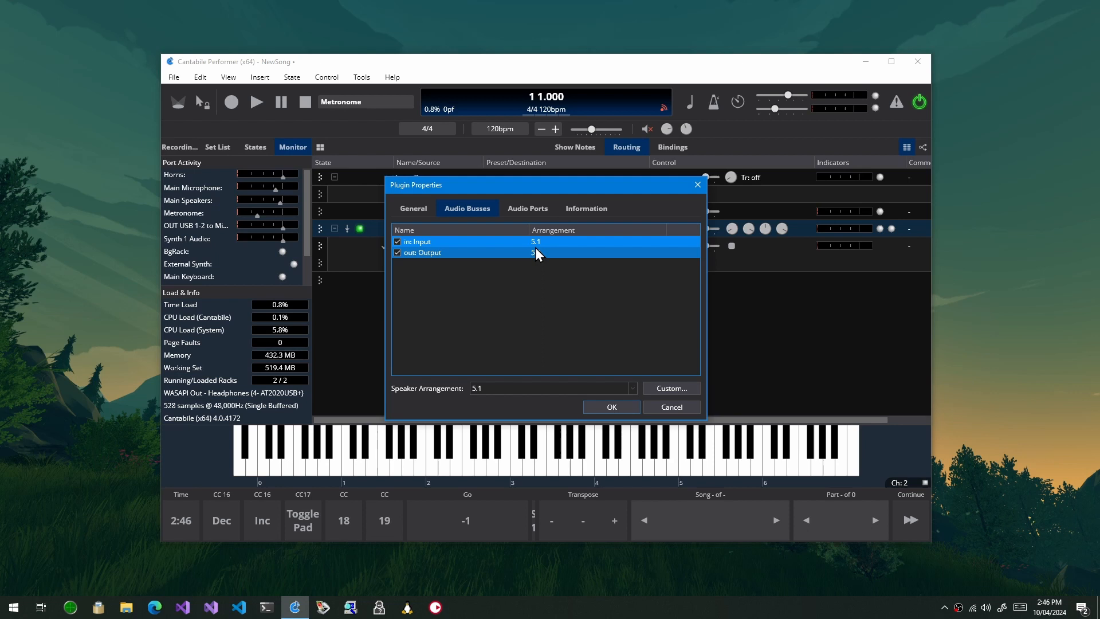
click(537, 253)
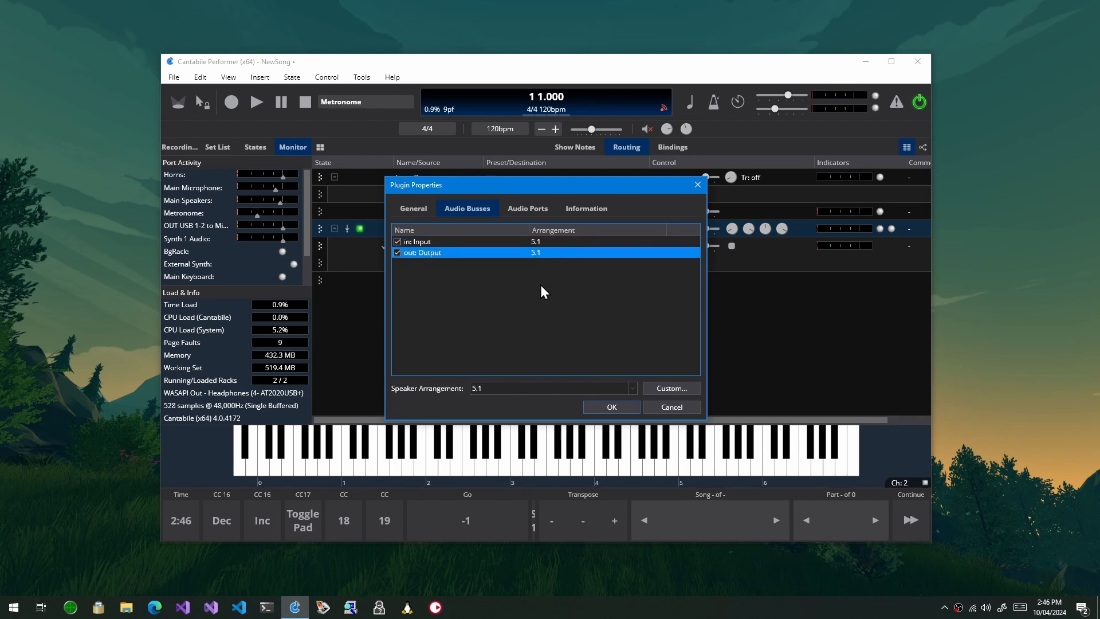
click(631, 388)
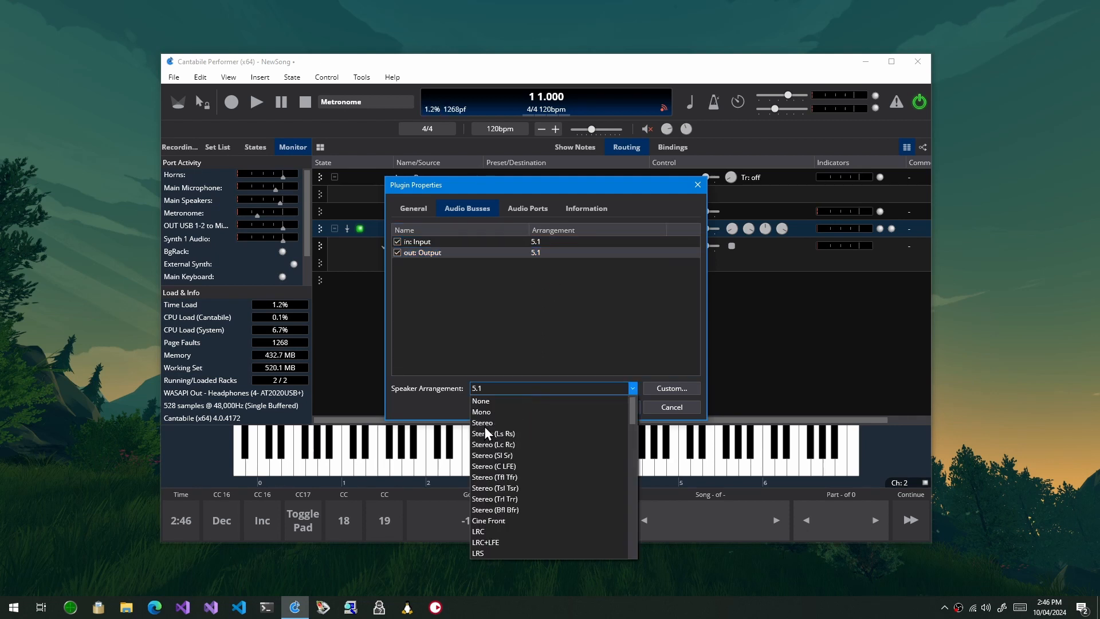
click(482, 422)
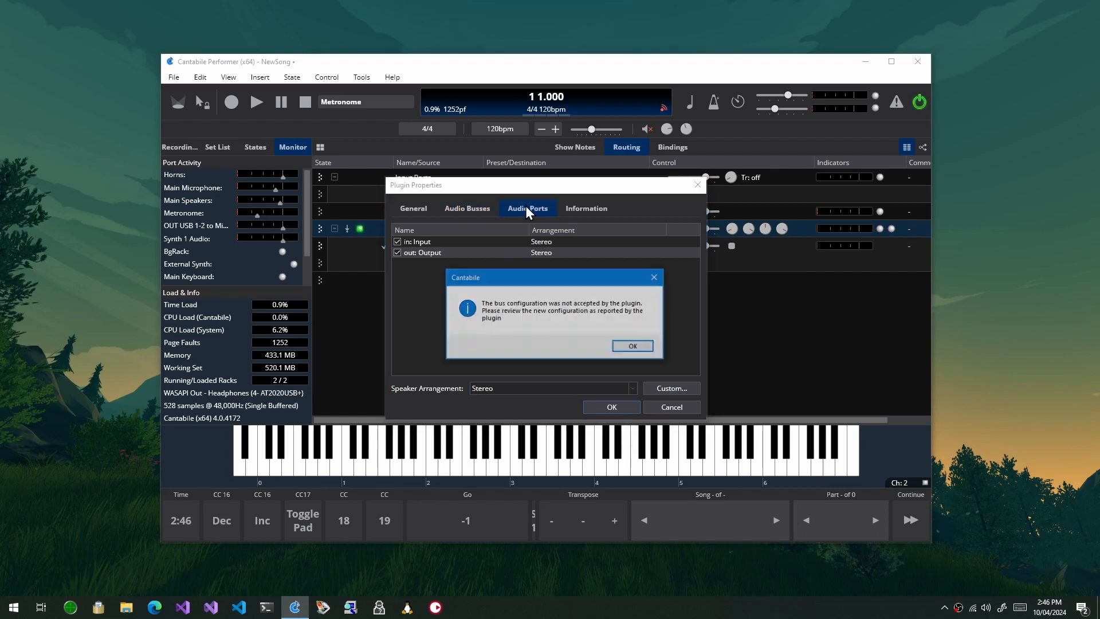
click(631, 345)
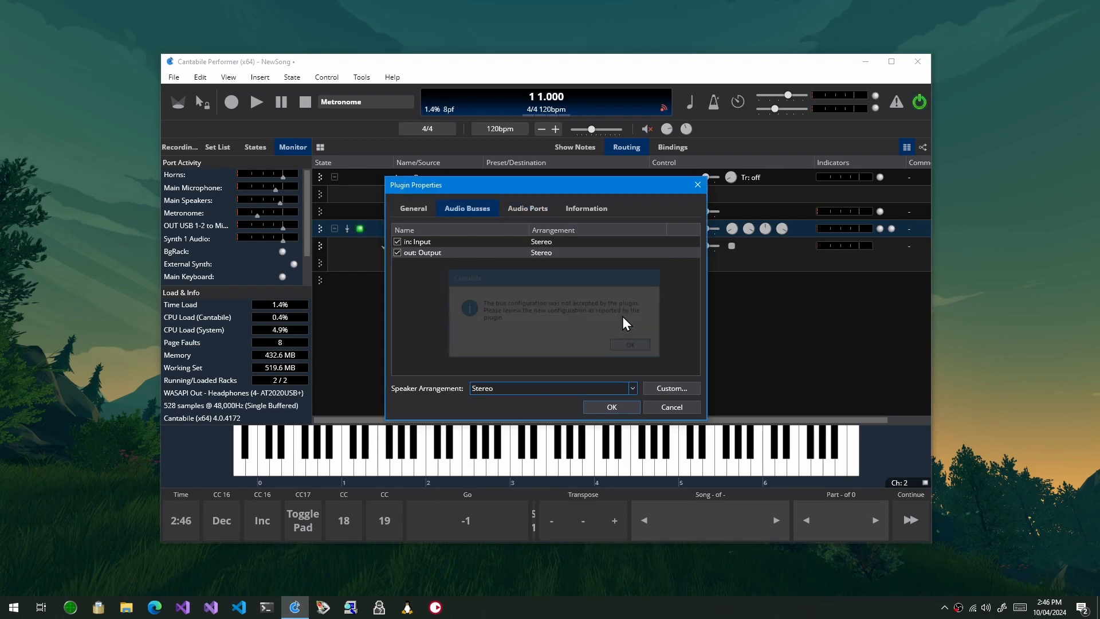
click(527, 207)
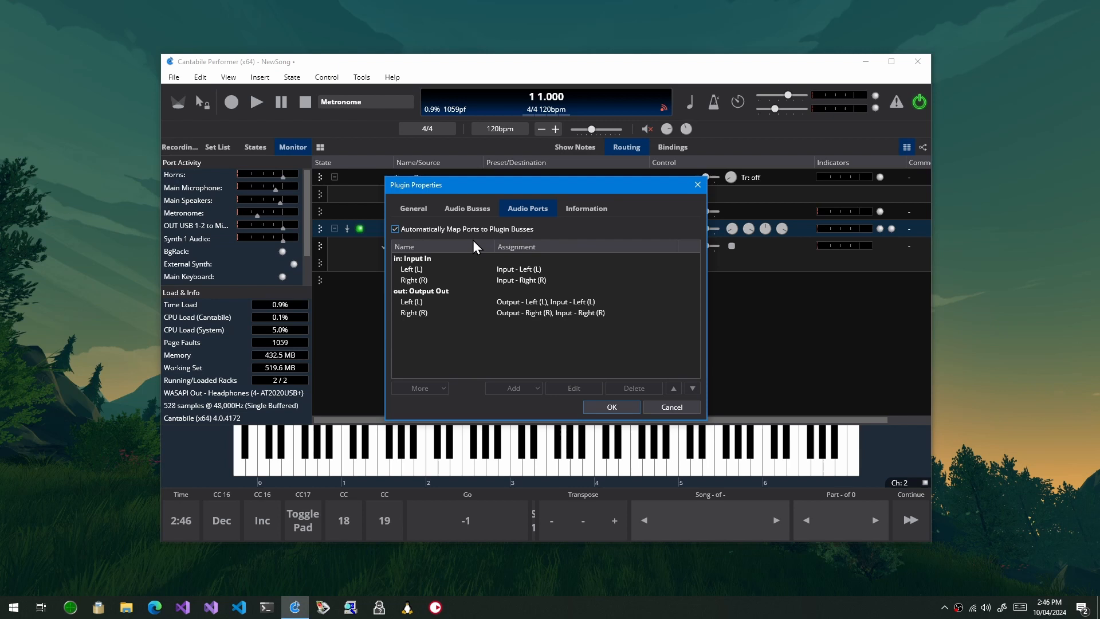
mouse_move(650, 397)
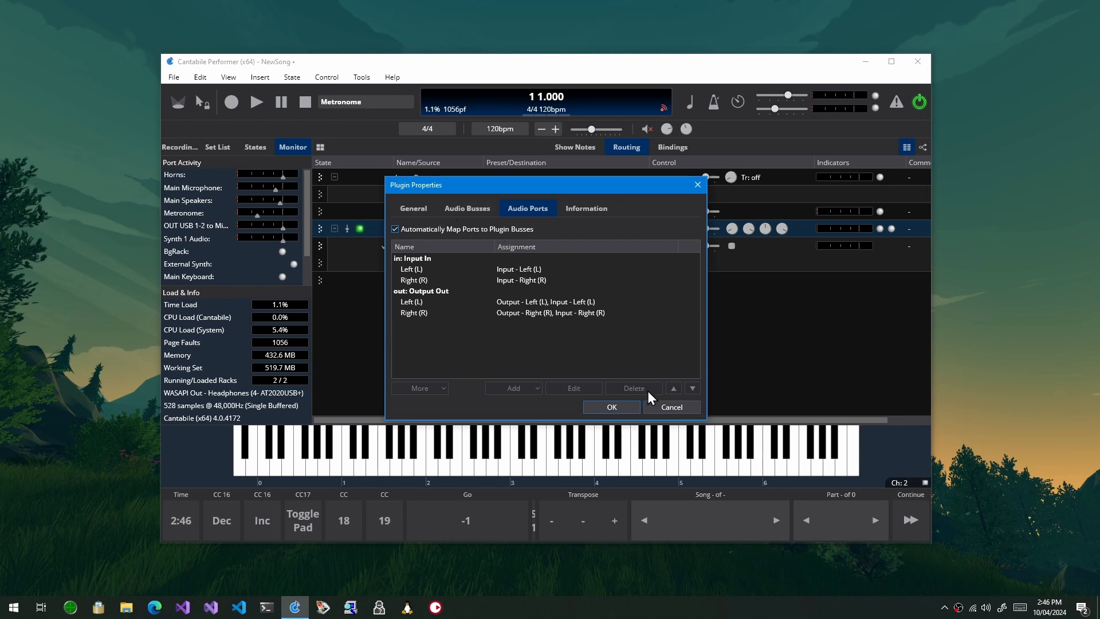
click(609, 406)
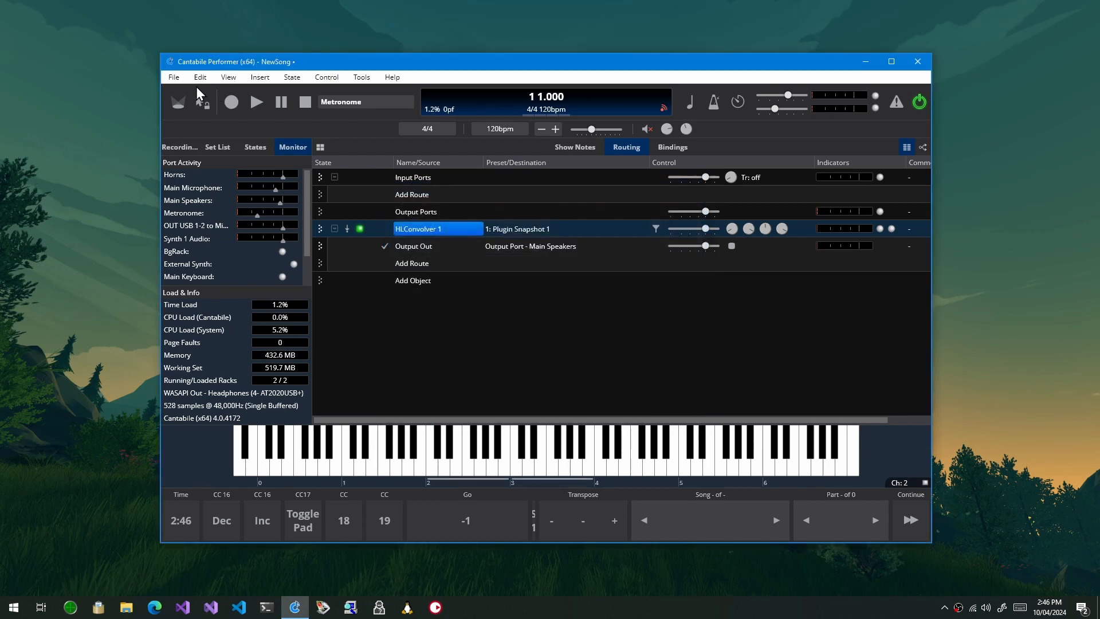
Load the recent hlconvtest song, saving changes to NewSong first.
click(172, 77)
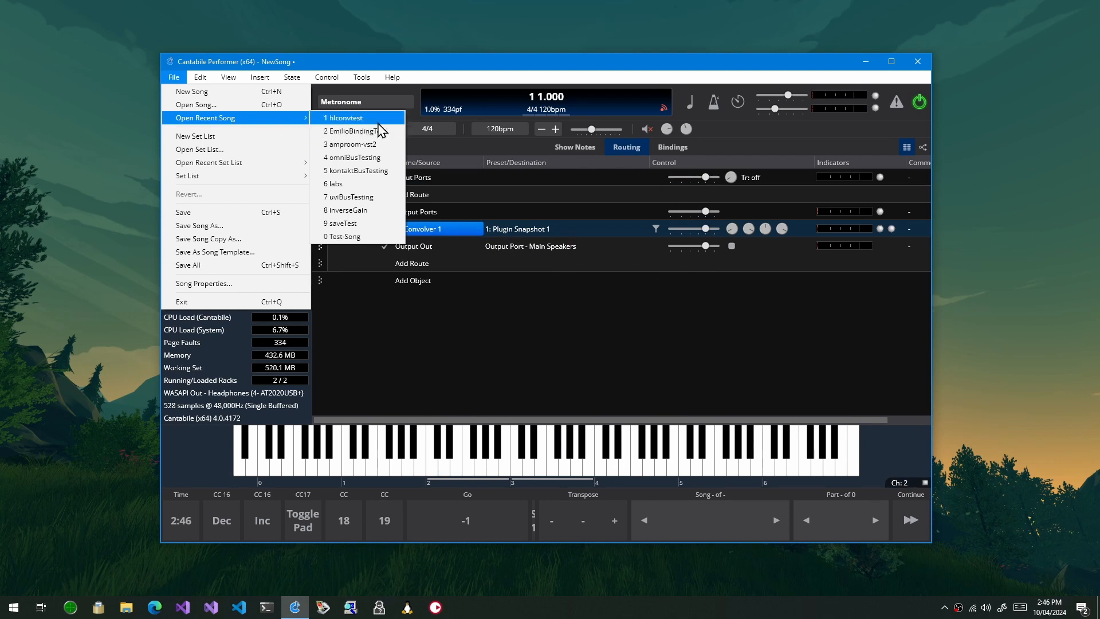
click(343, 117)
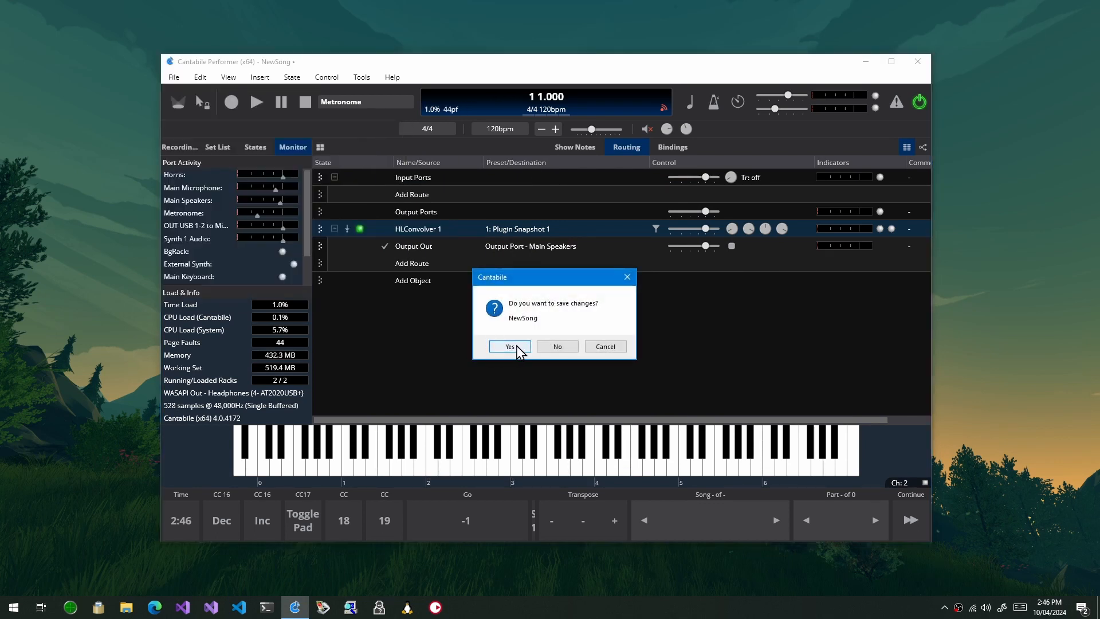
click(508, 346)
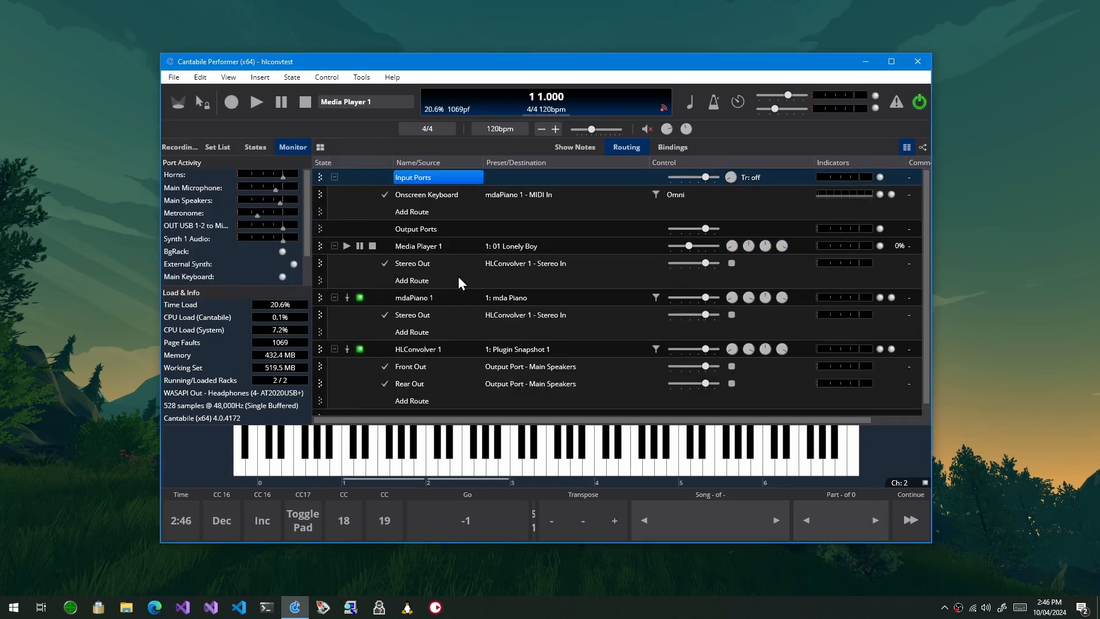
Open the Properties of hlconvtest's HLConvolver 1 plugin.
scroll(down, 3)
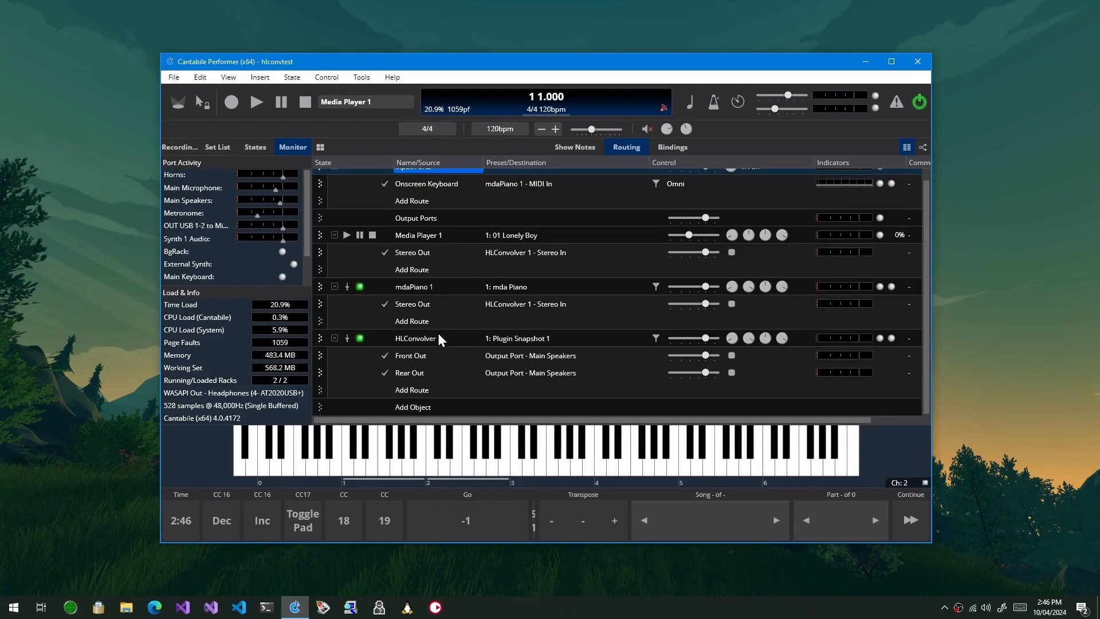
right_click(415, 338)
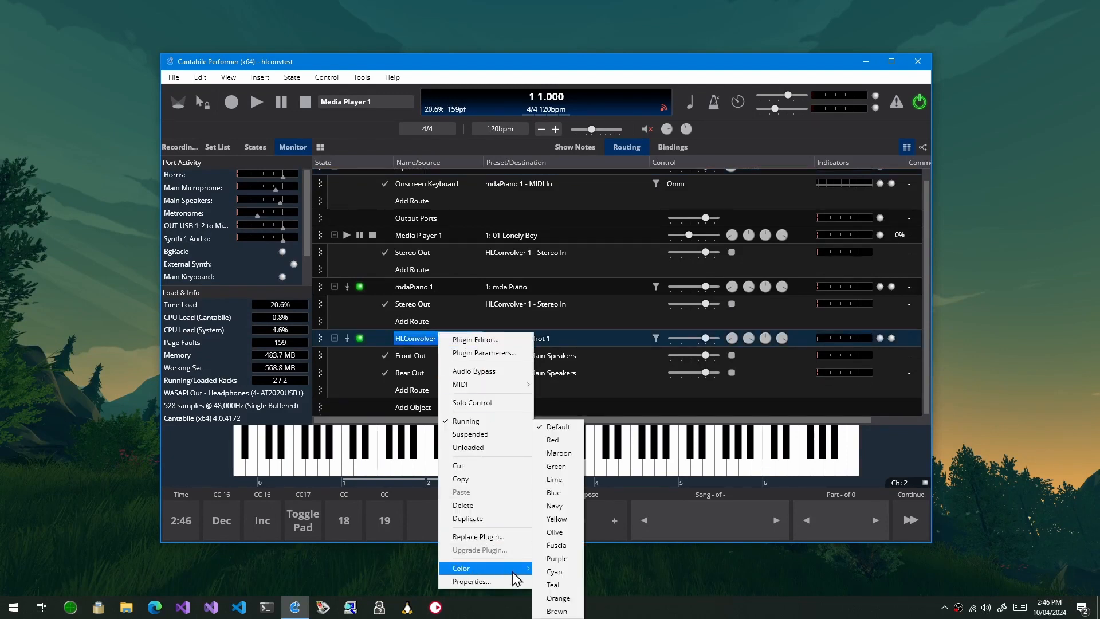
click(472, 581)
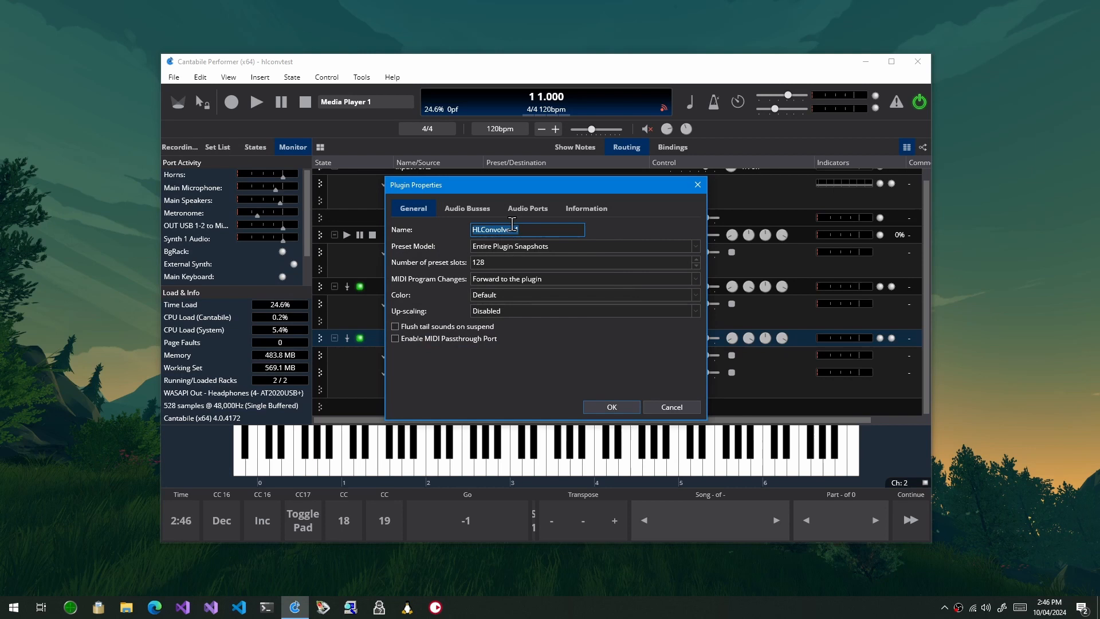
Review HLConvolver 1's port assignments, selecting Stereo In's right channel, and its bus arrangements.
click(527, 208)
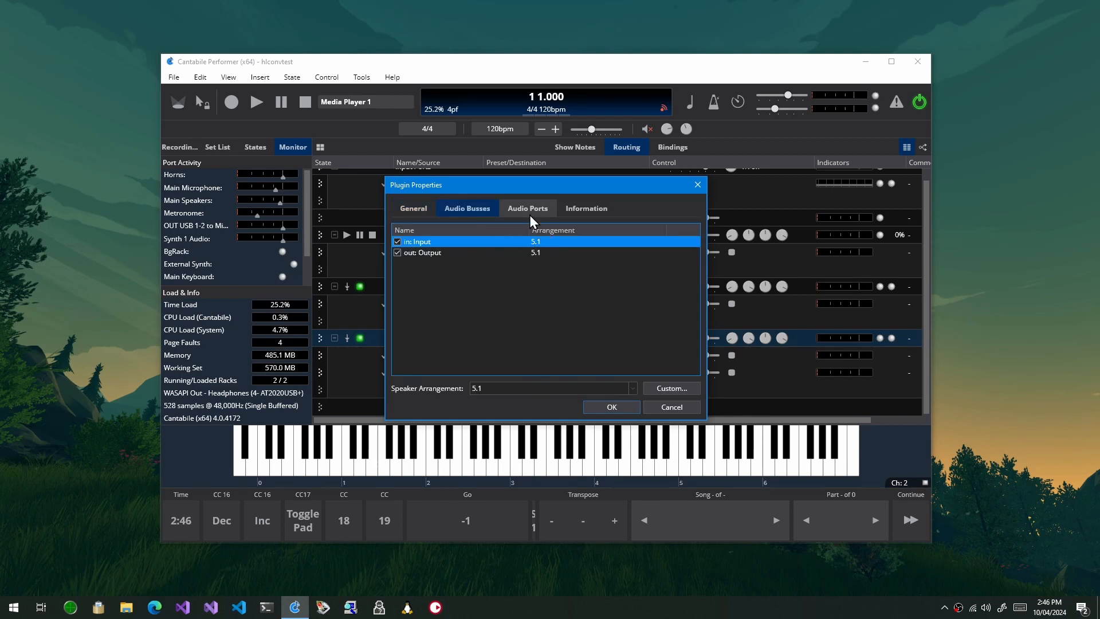
mouse_move(550, 214)
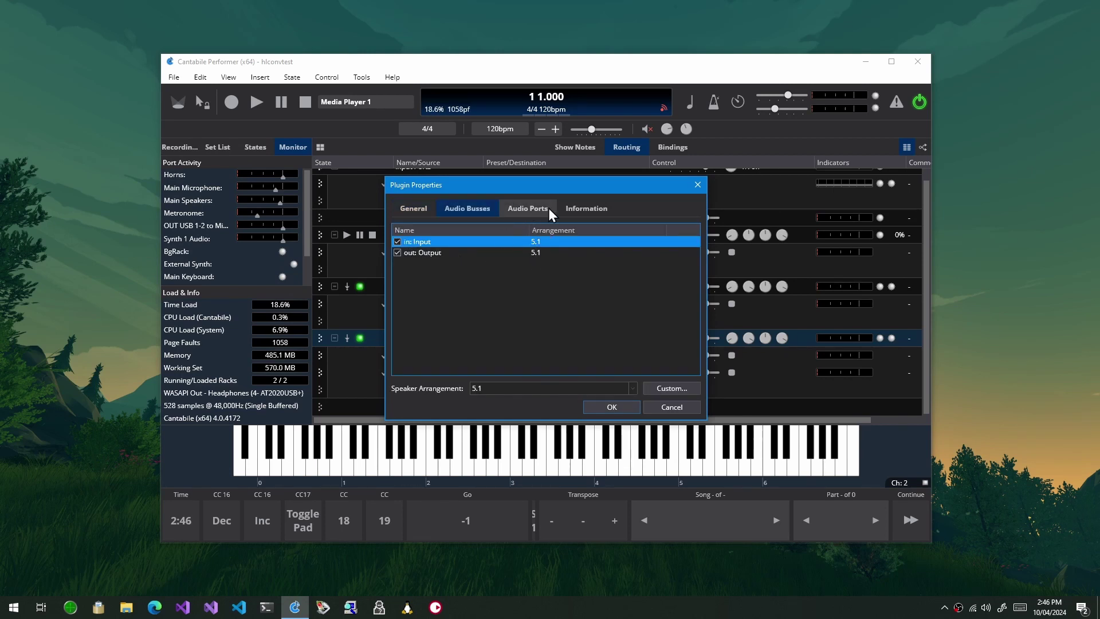
click(527, 209)
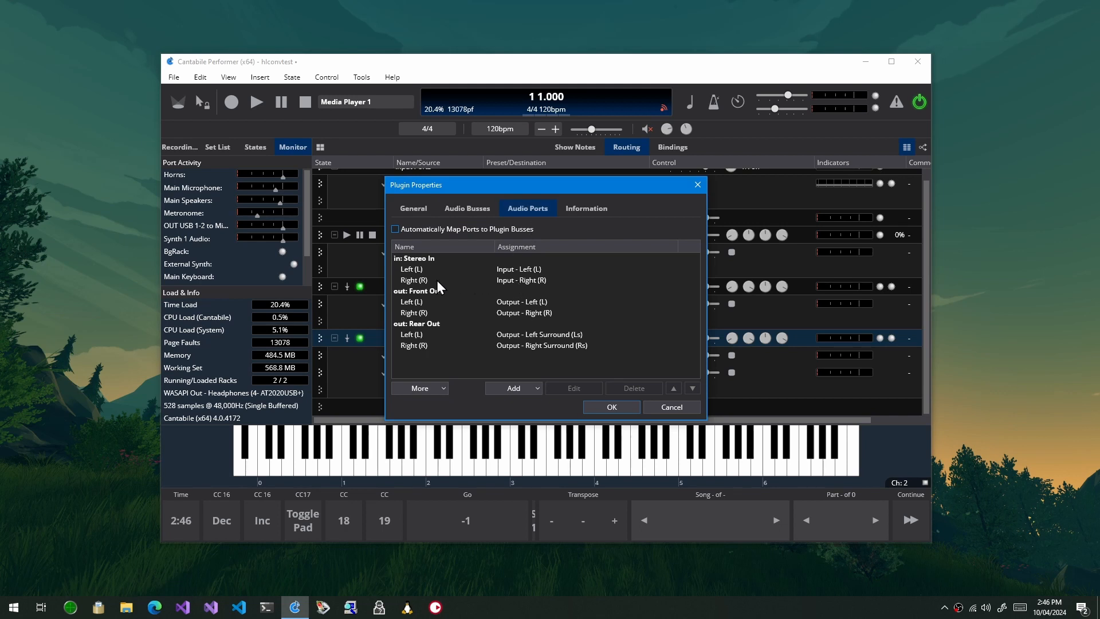
mouse_move(409, 275)
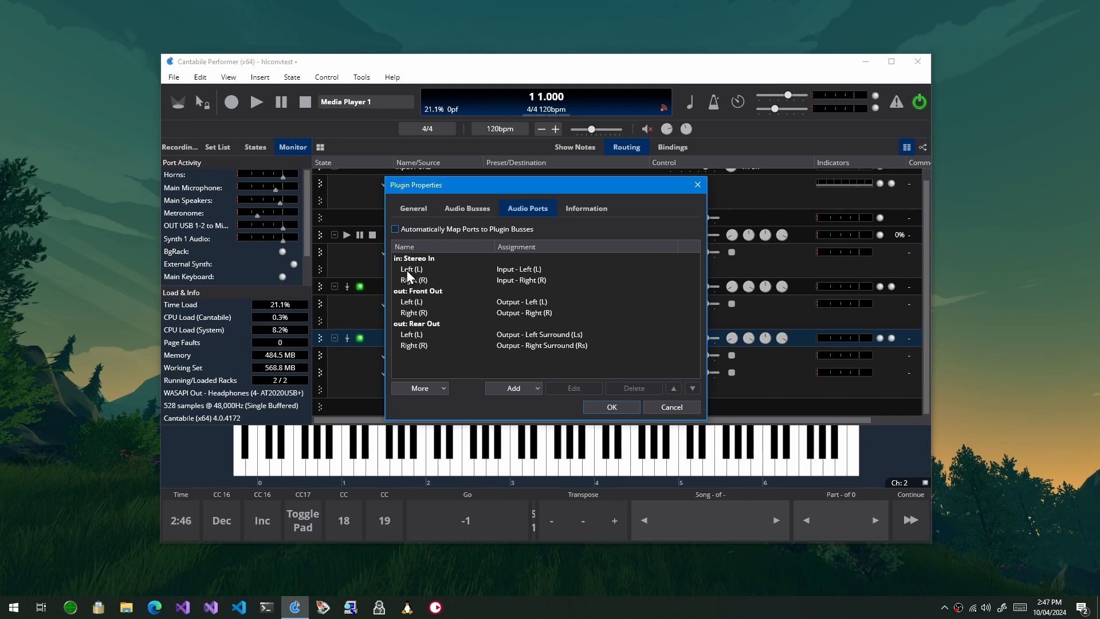
mouse_move(498, 290)
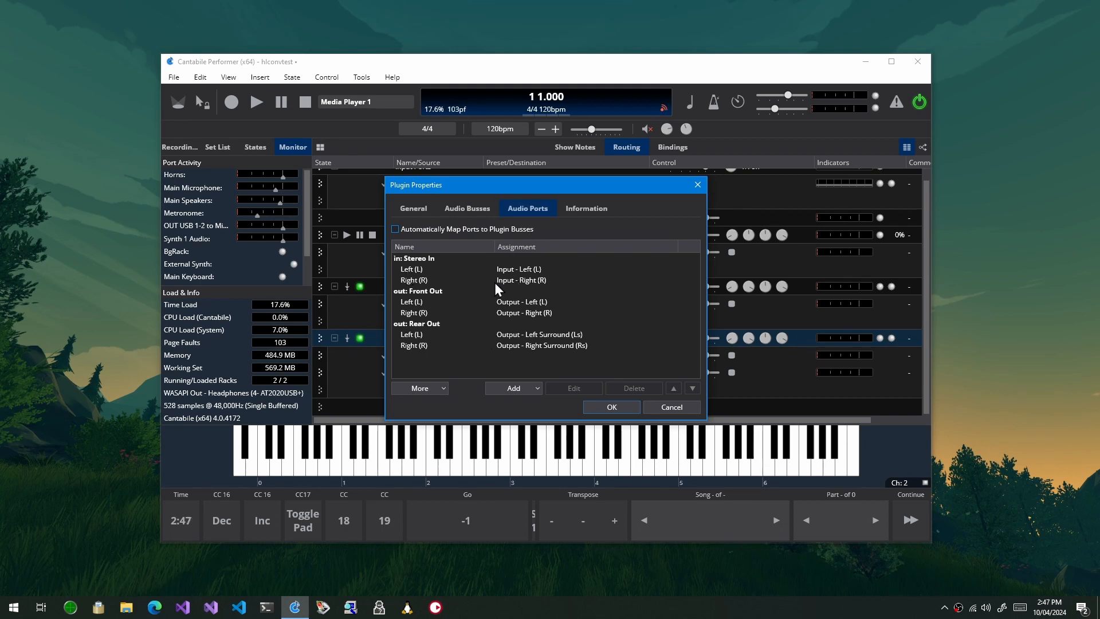
mouse_move(447, 272)
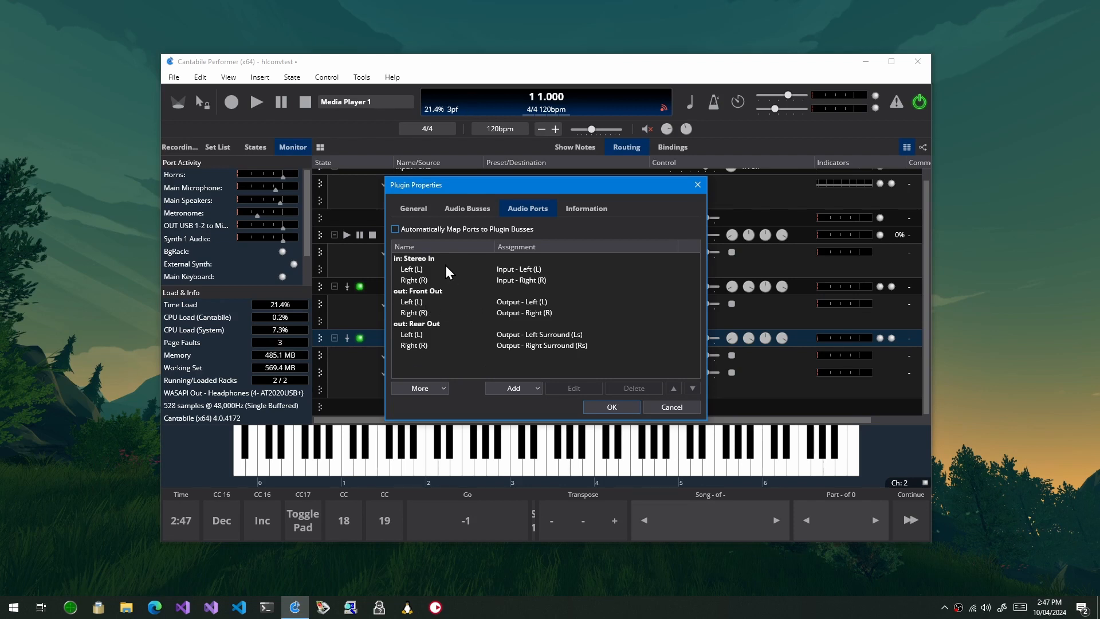
click(411, 268)
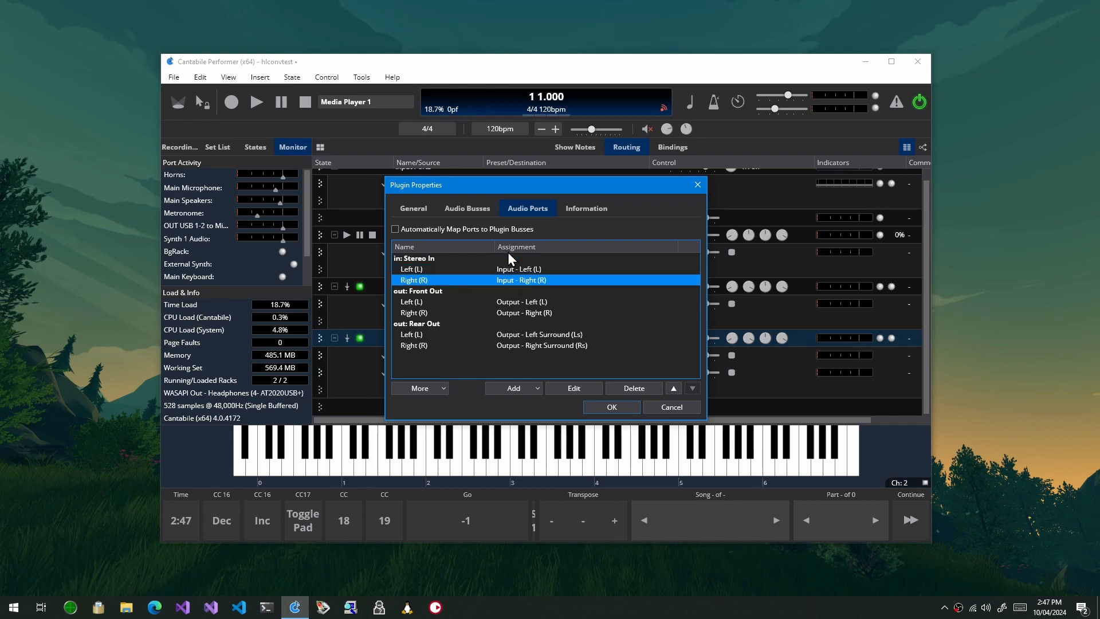
click(467, 209)
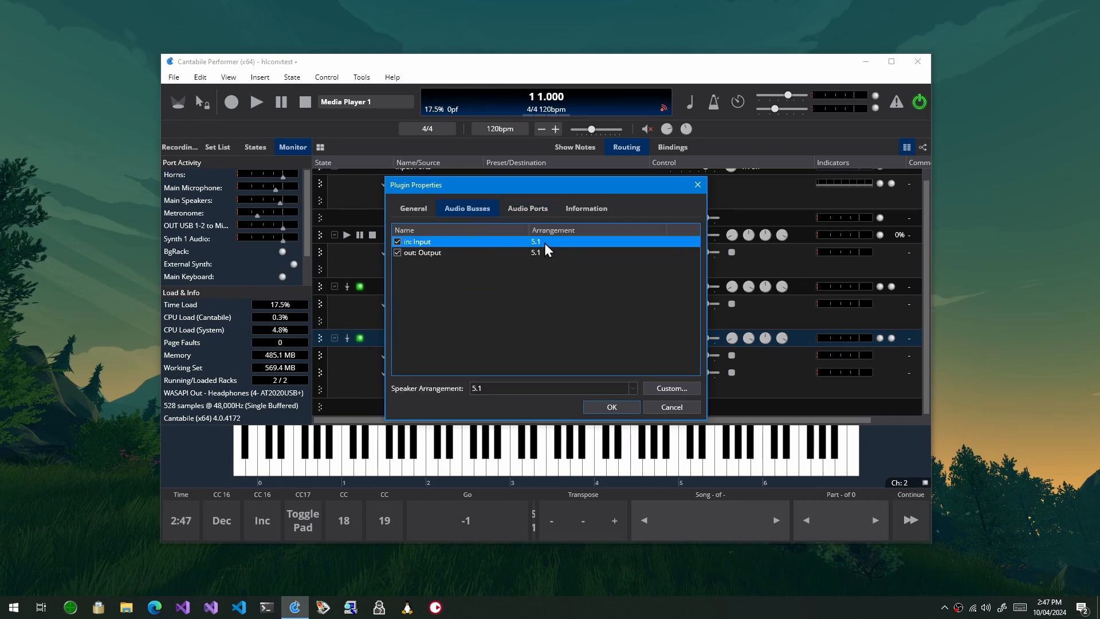
mouse_move(524, 247)
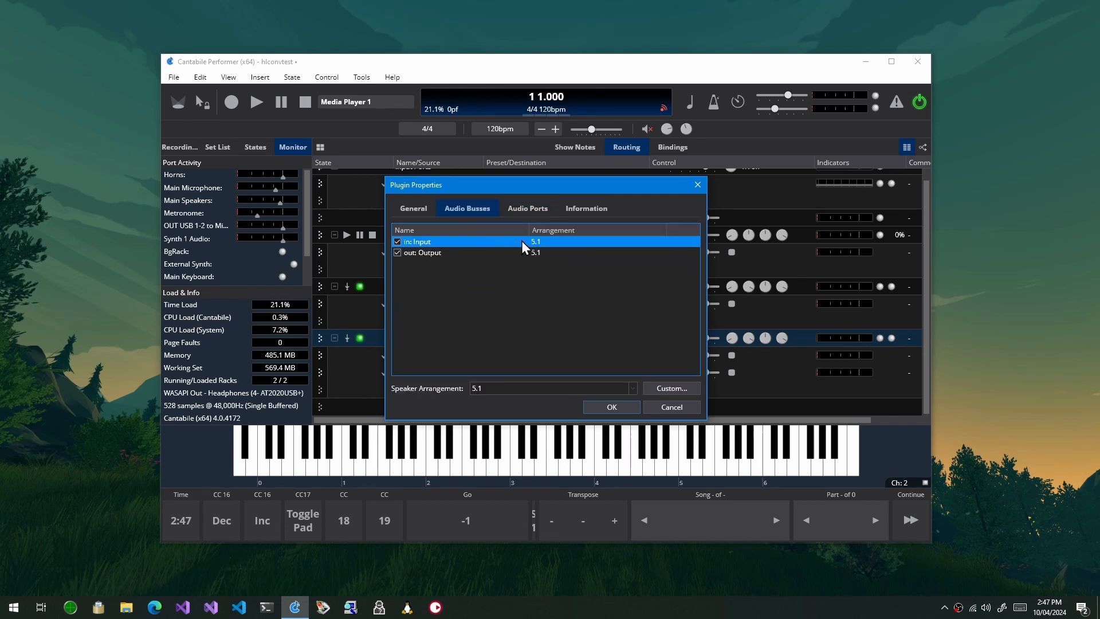
Inspect the Front Out right and Rear Out left channel ports, then close Plugin Properties.
click(527, 207)
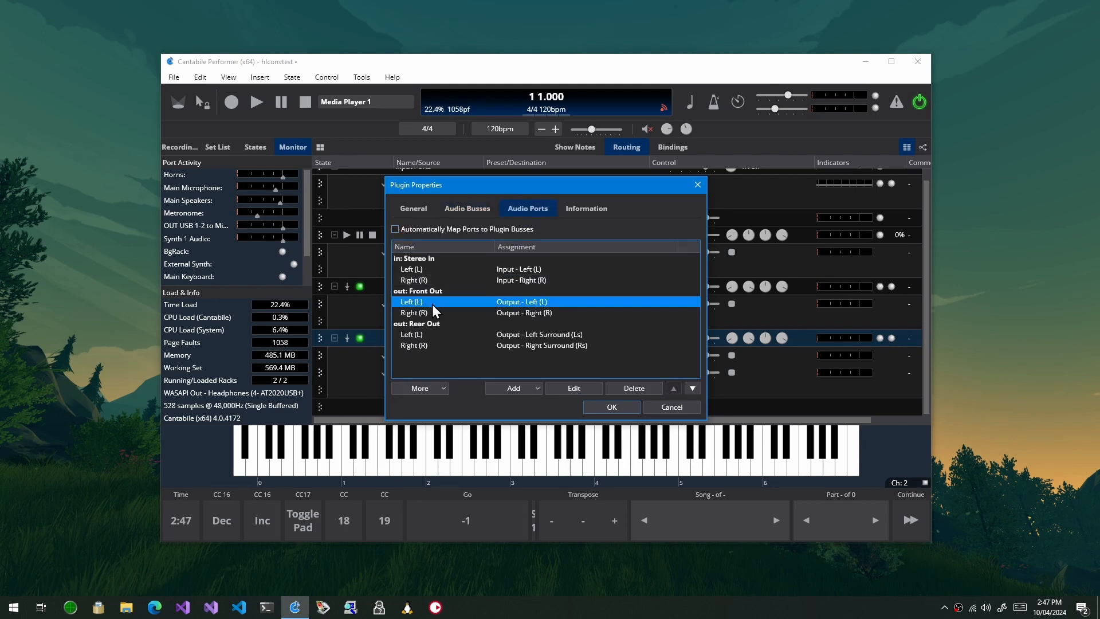
click(435, 290)
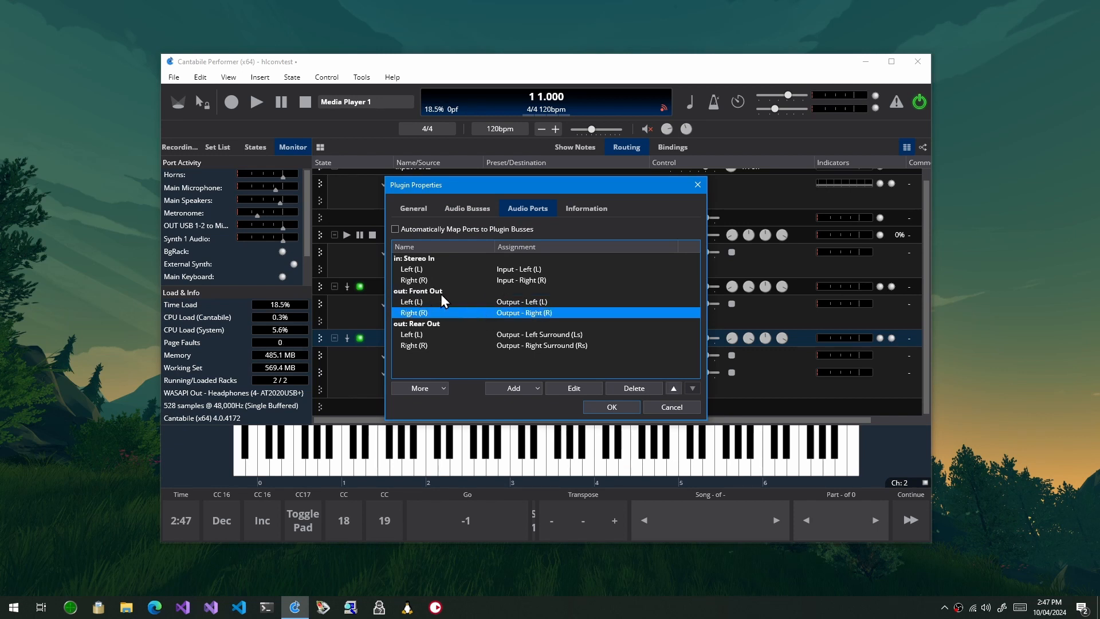
click(416, 323)
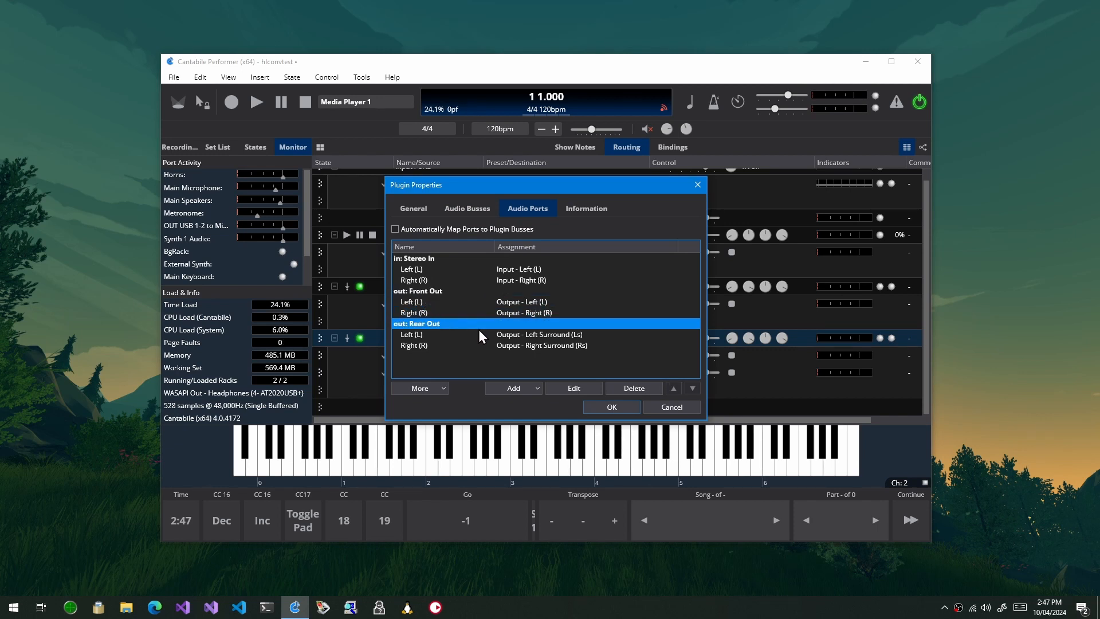
click(491, 344)
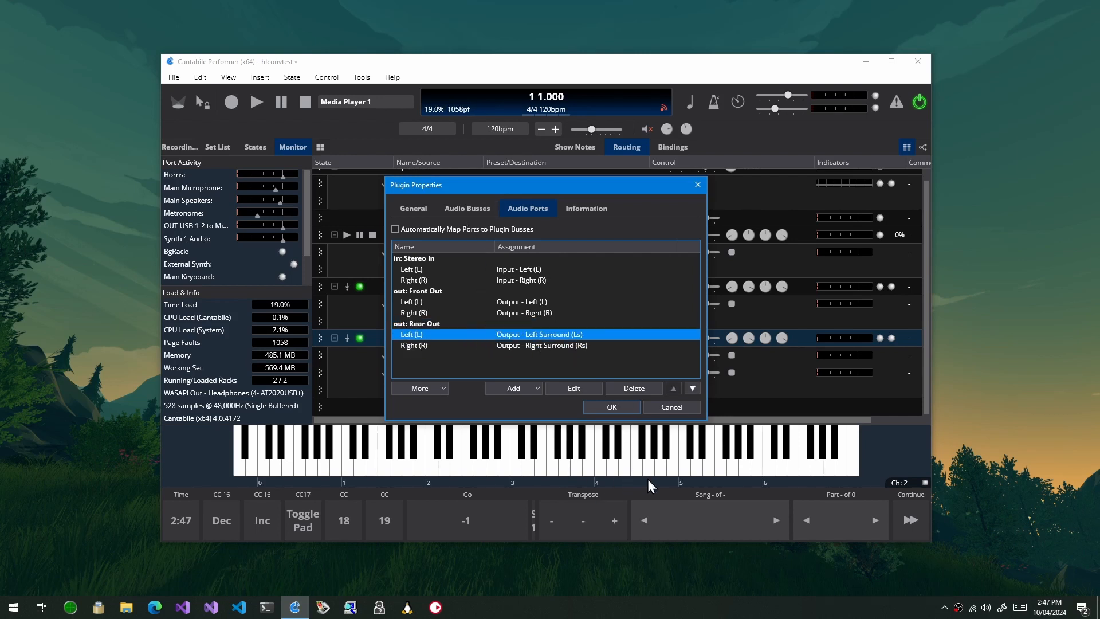
click(610, 406)
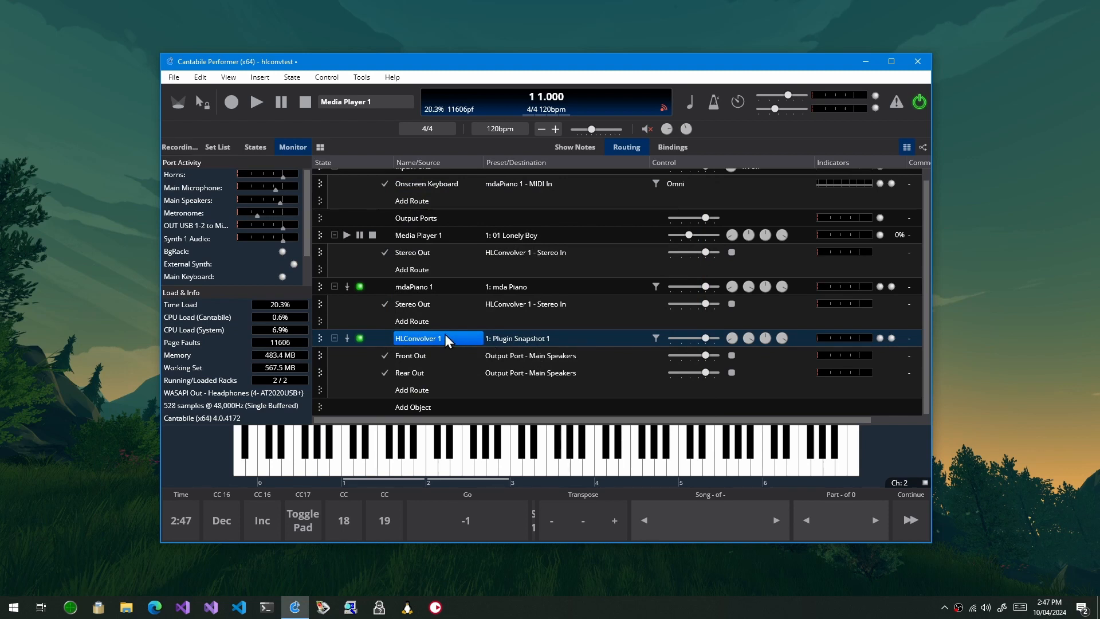
mouse_move(434, 337)
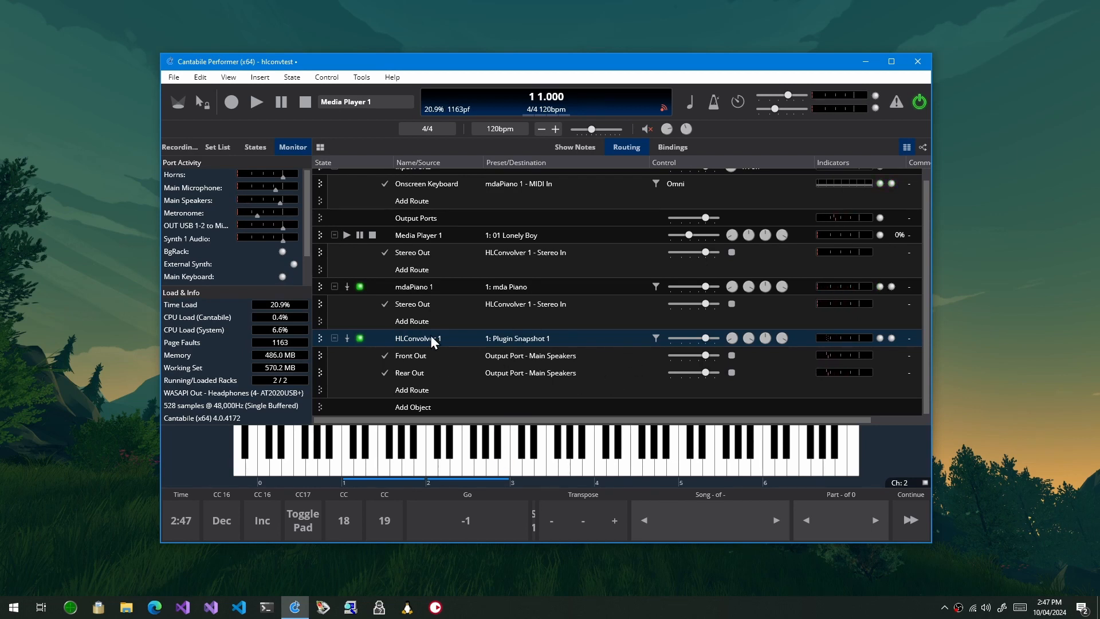
double_click(414, 338)
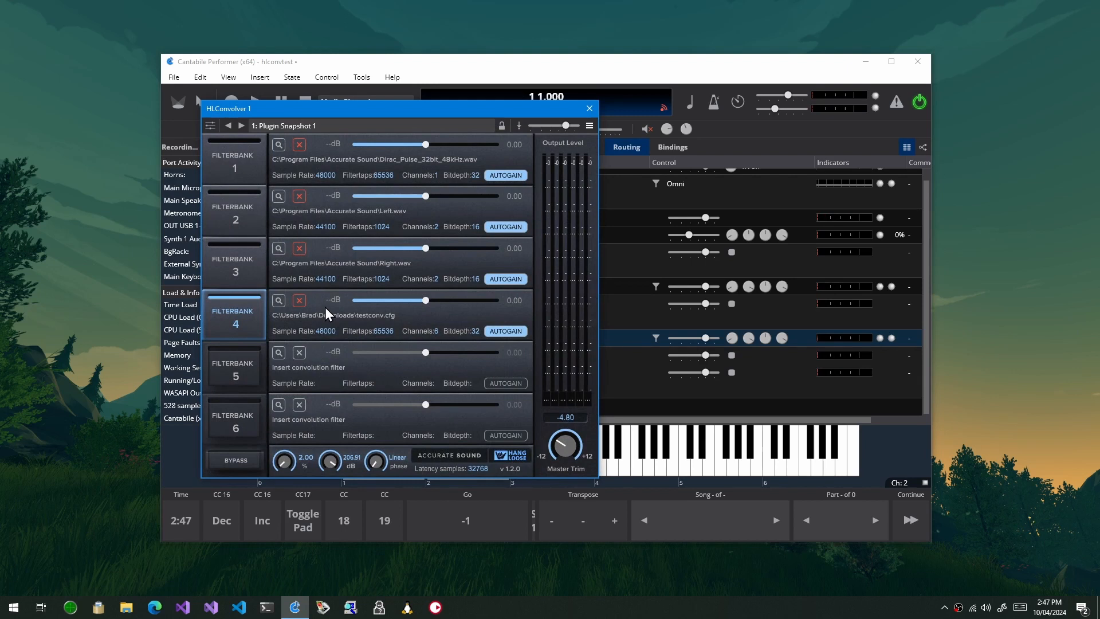
mouse_move(263, 335)
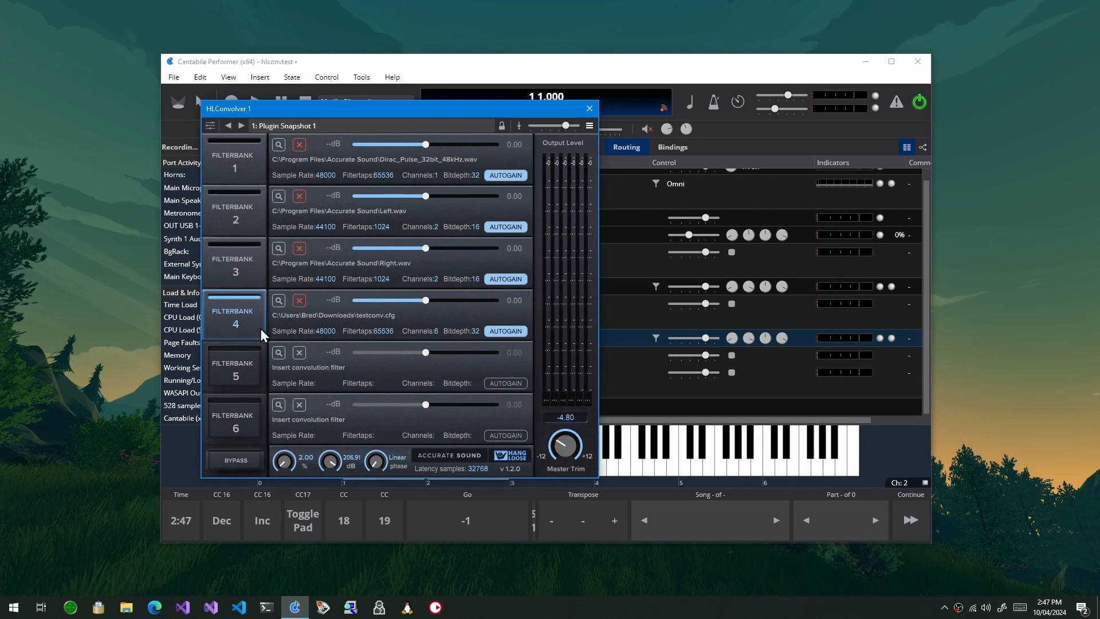
mouse_move(353, 325)
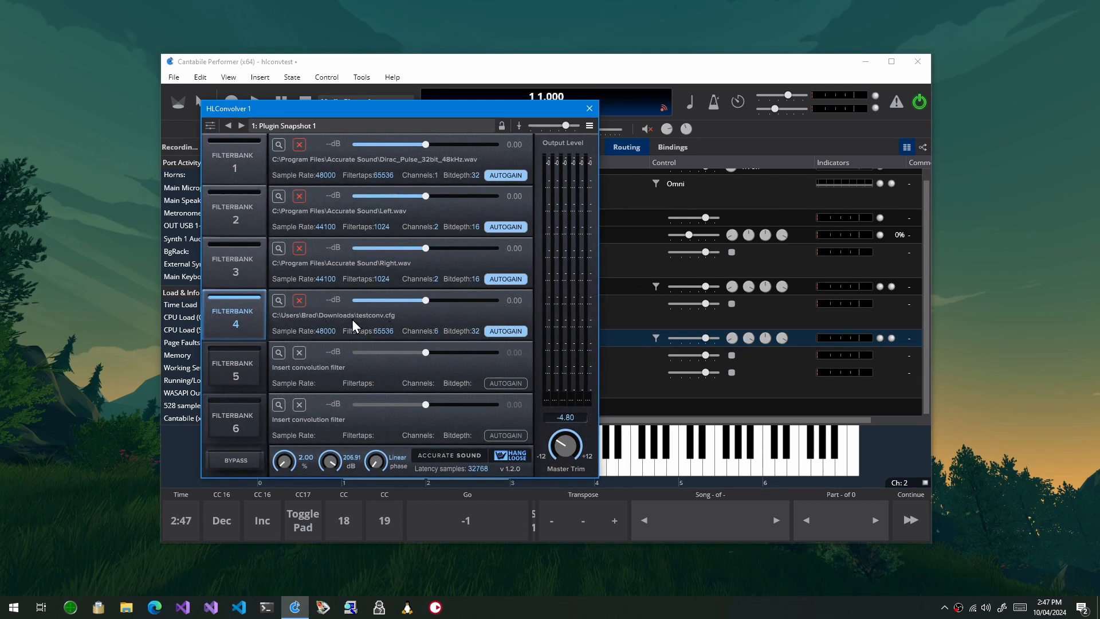
mouse_move(659, 456)
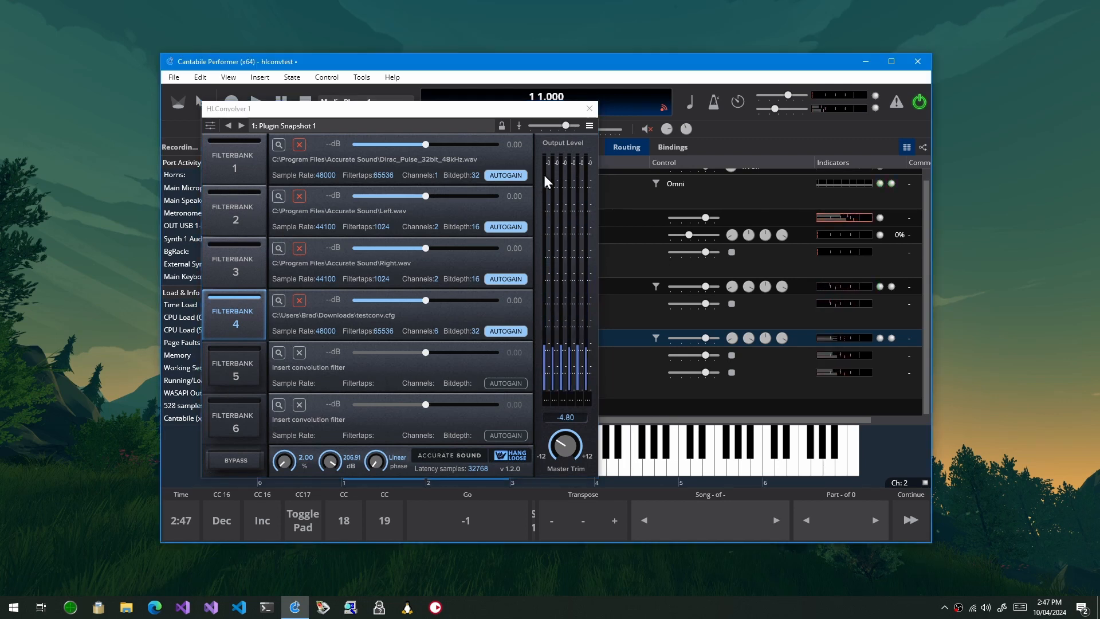
click(588, 108)
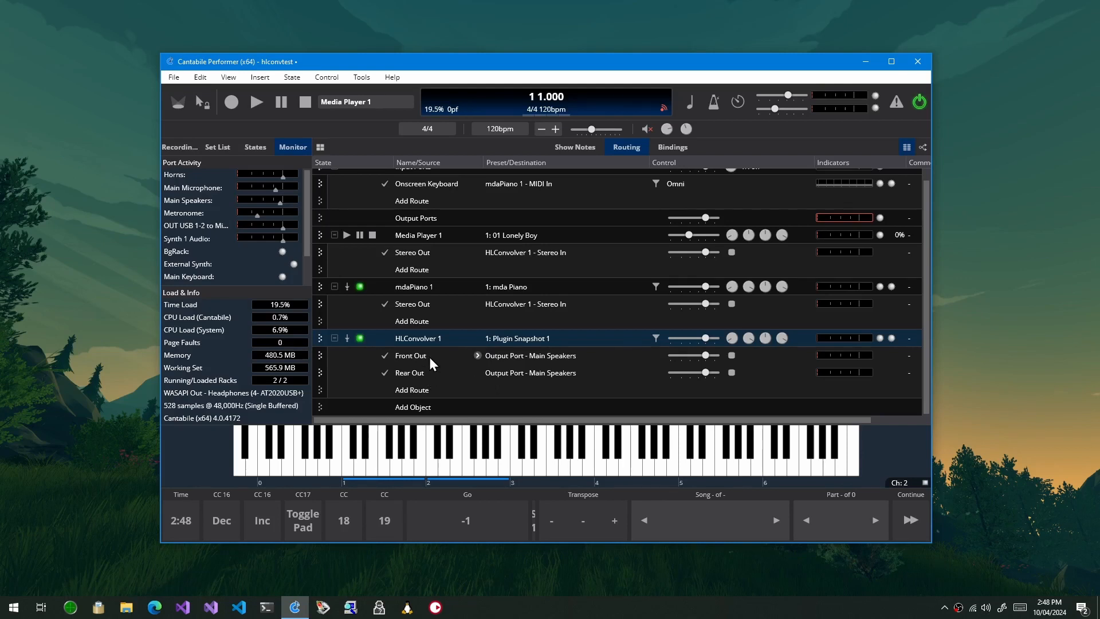
mouse_move(800, 300)
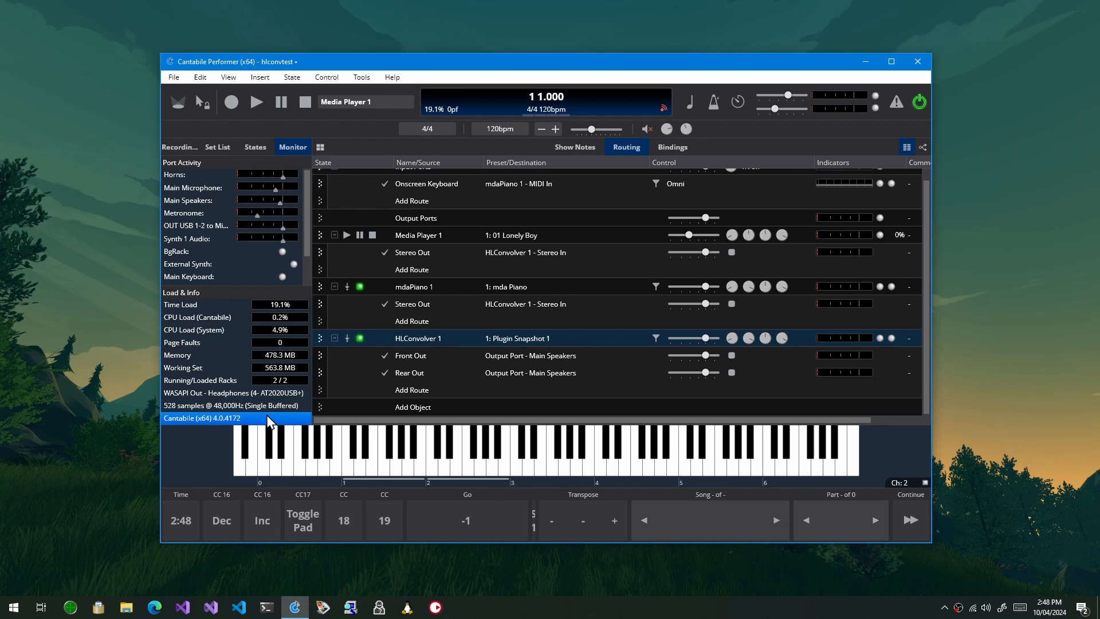
mouse_move(414, 177)
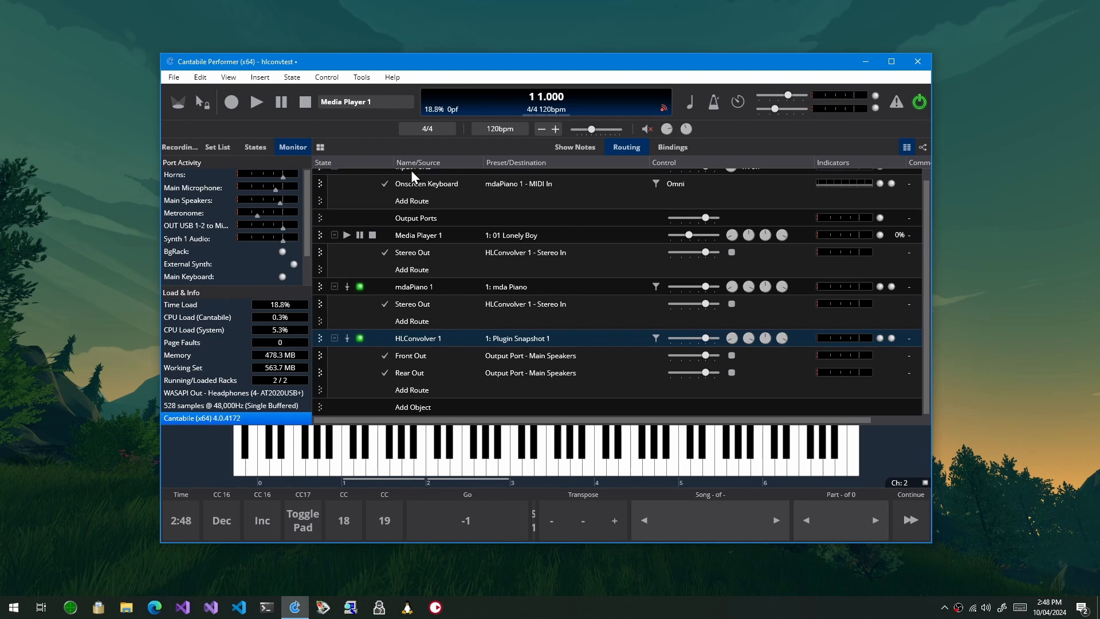
mouse_move(506, 246)
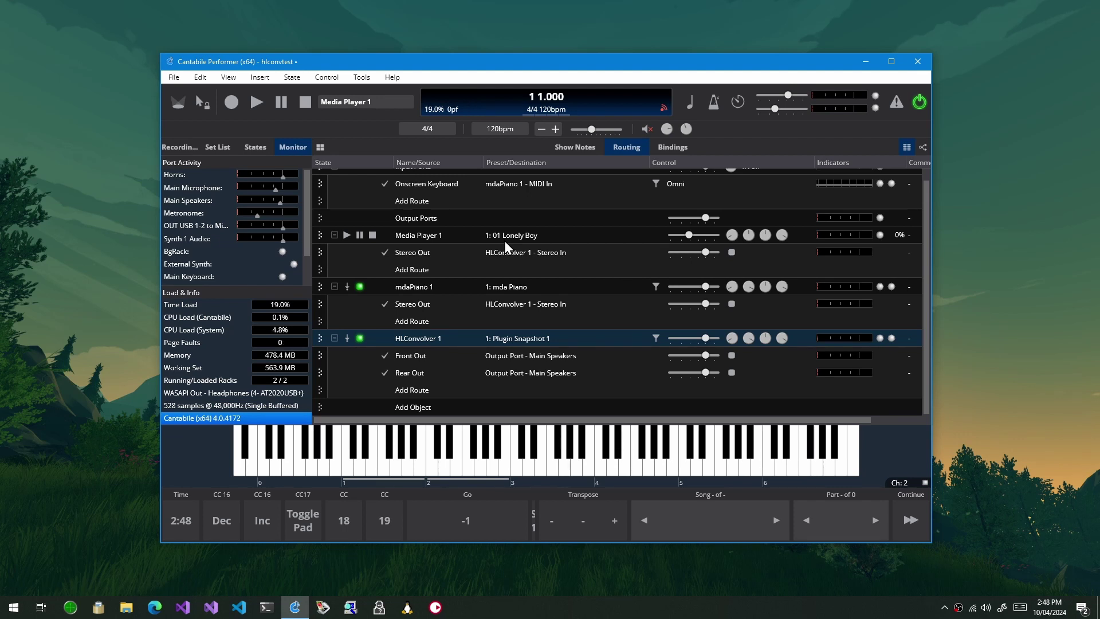
mouse_move(442, 261)
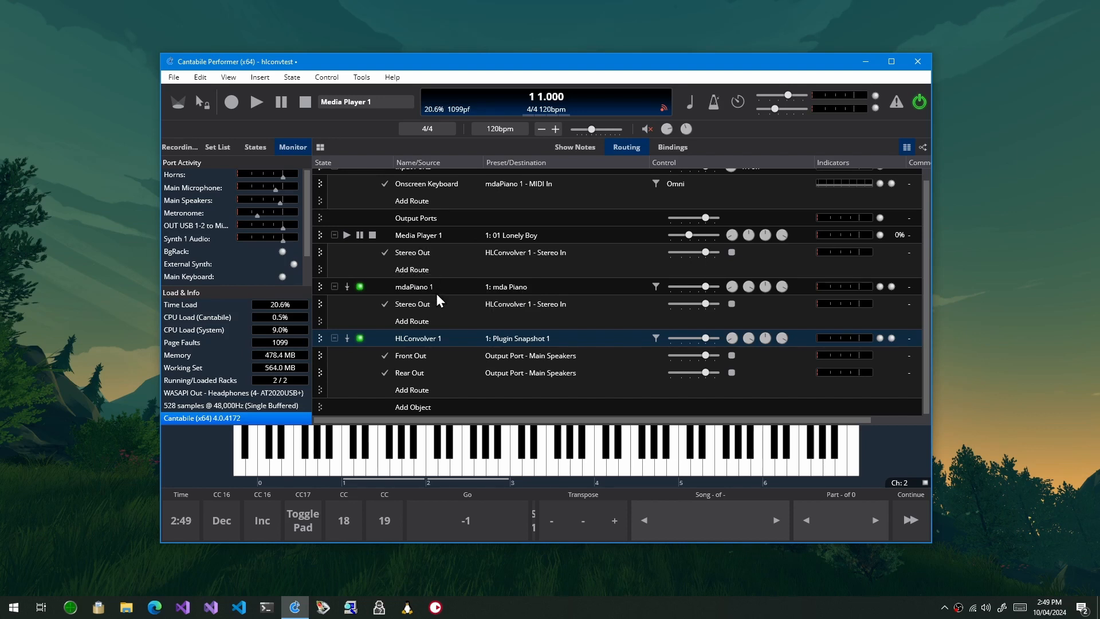
right_click(417, 337)
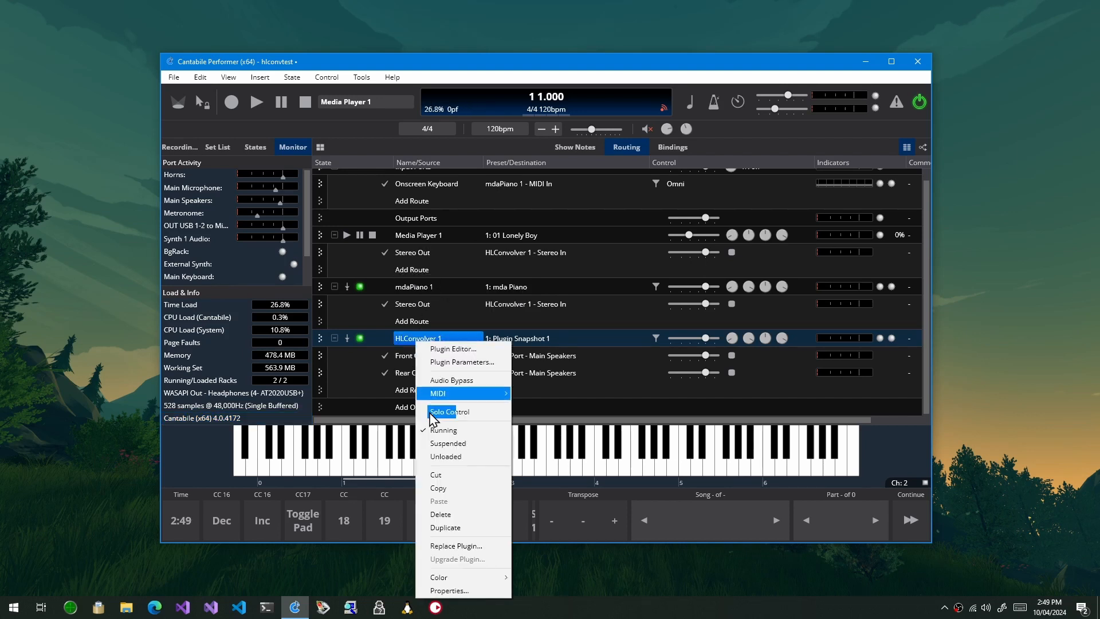
click(449, 590)
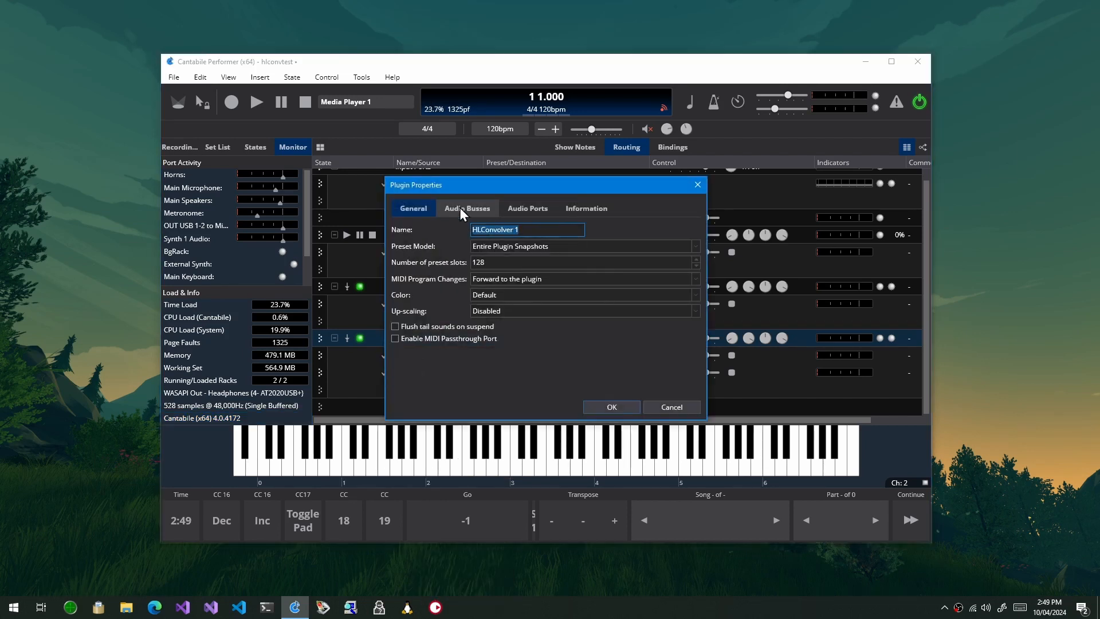
click(466, 208)
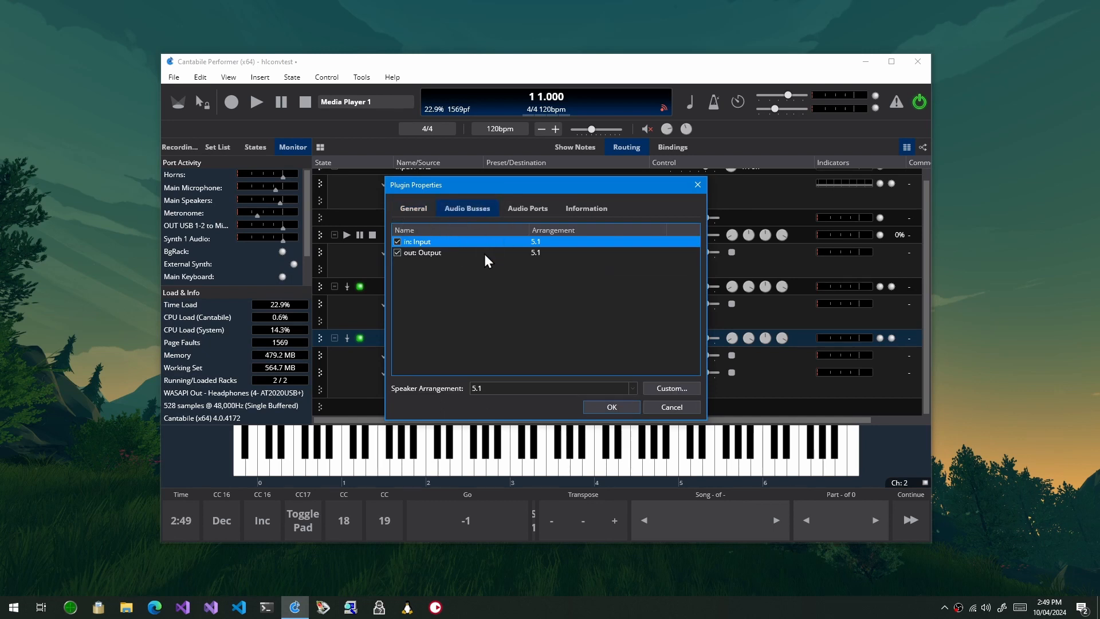
mouse_move(449, 253)
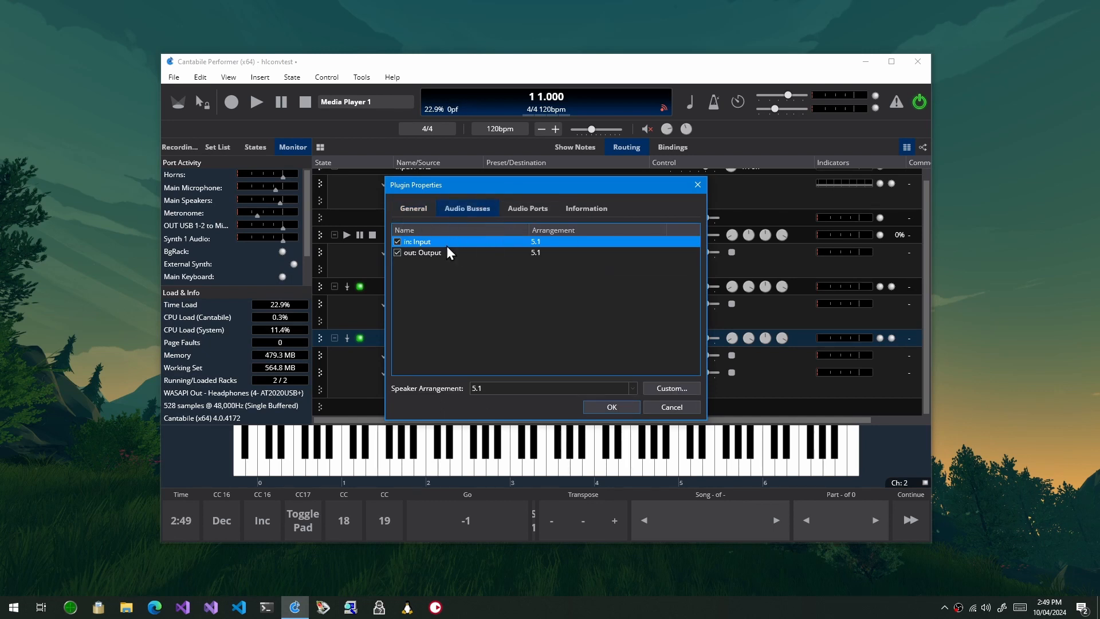
mouse_move(479, 317)
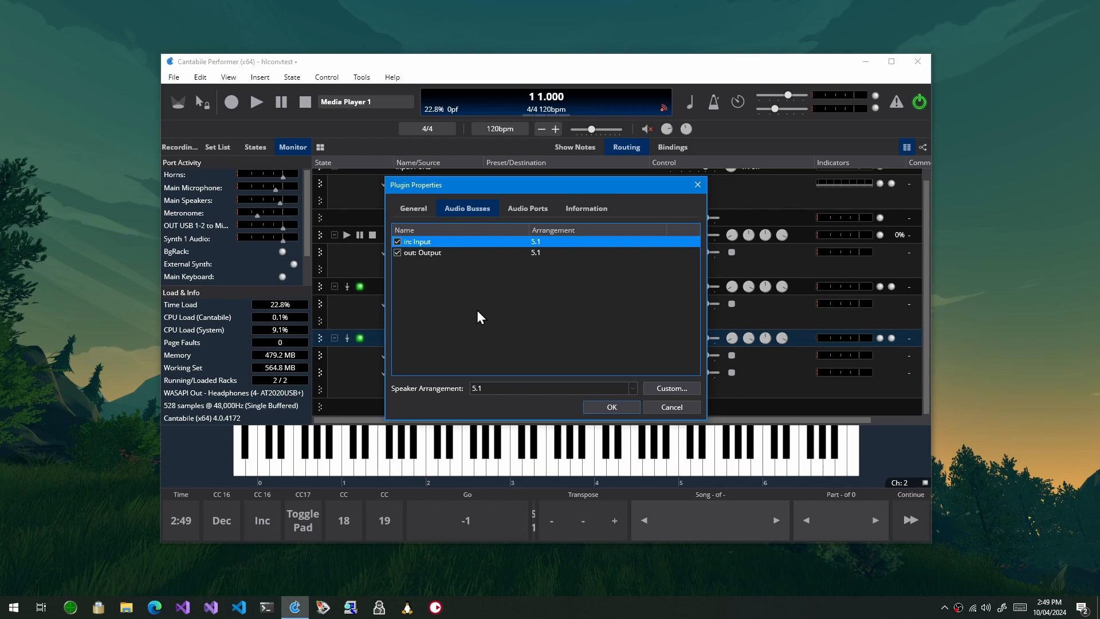
mouse_move(625, 302)
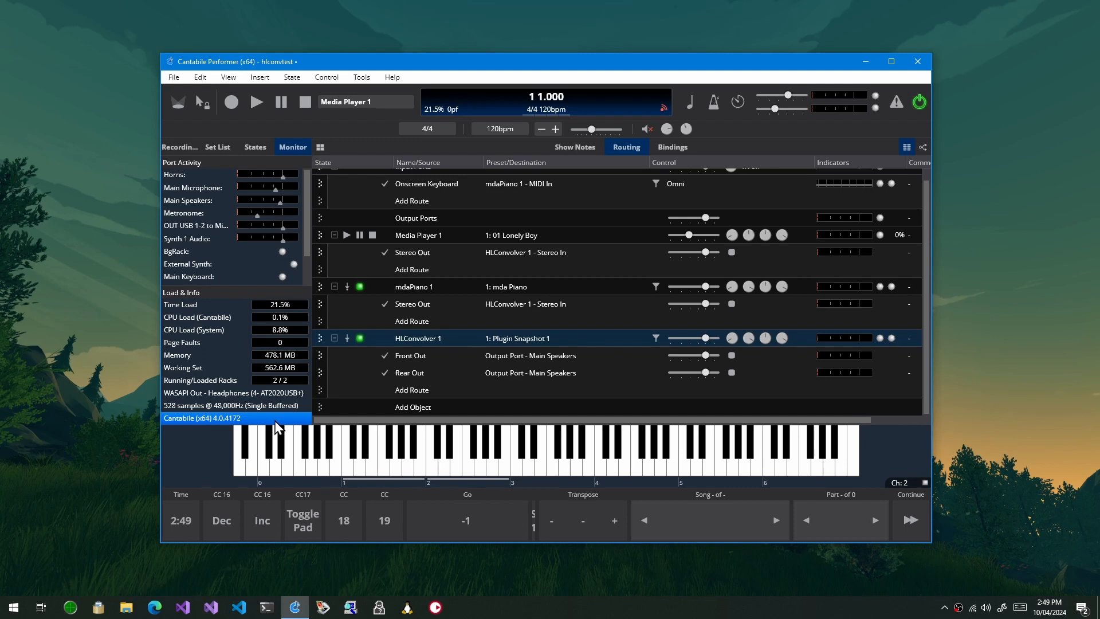
mouse_move(449, 374)
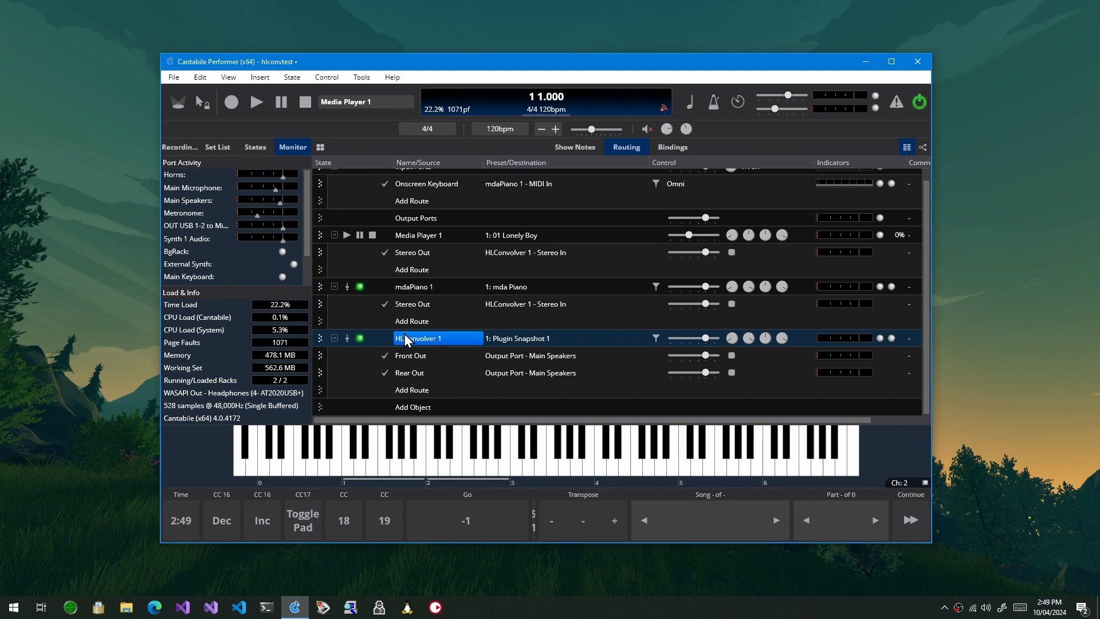
mouse_move(421, 338)
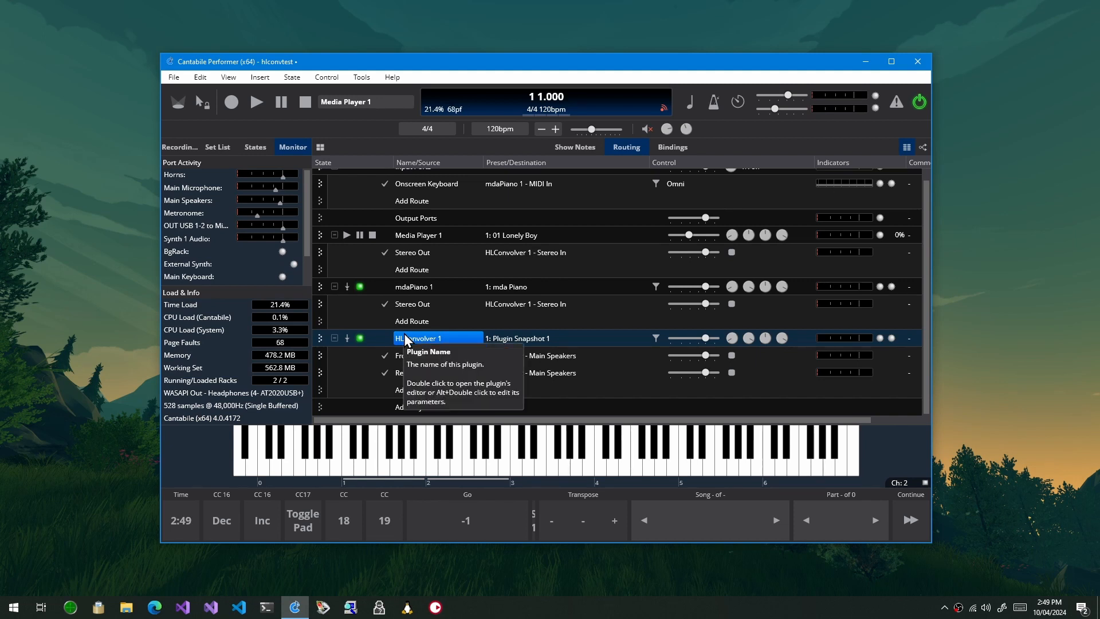